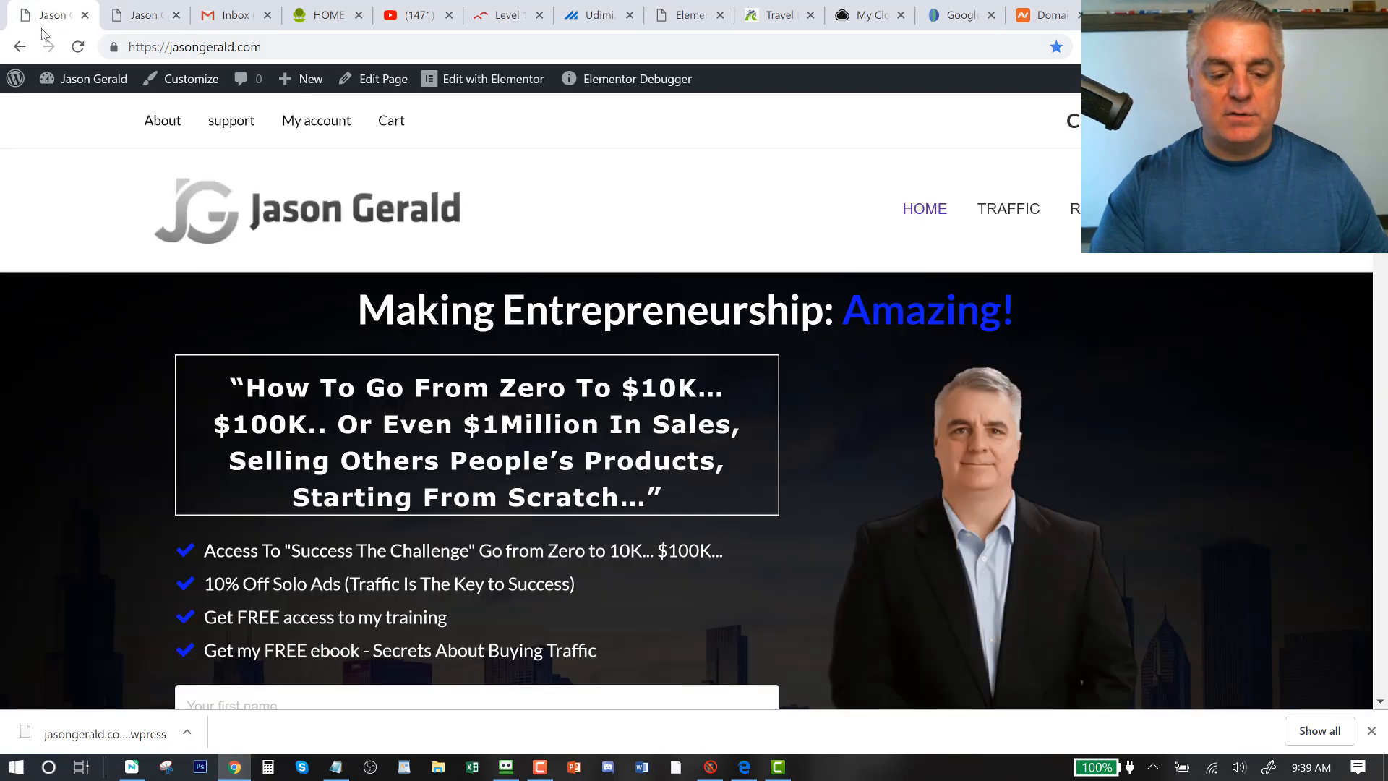
Go from the jasongerald.com front page to the dashboard, Installed Plugins, then Add New plugins
click(84, 78)
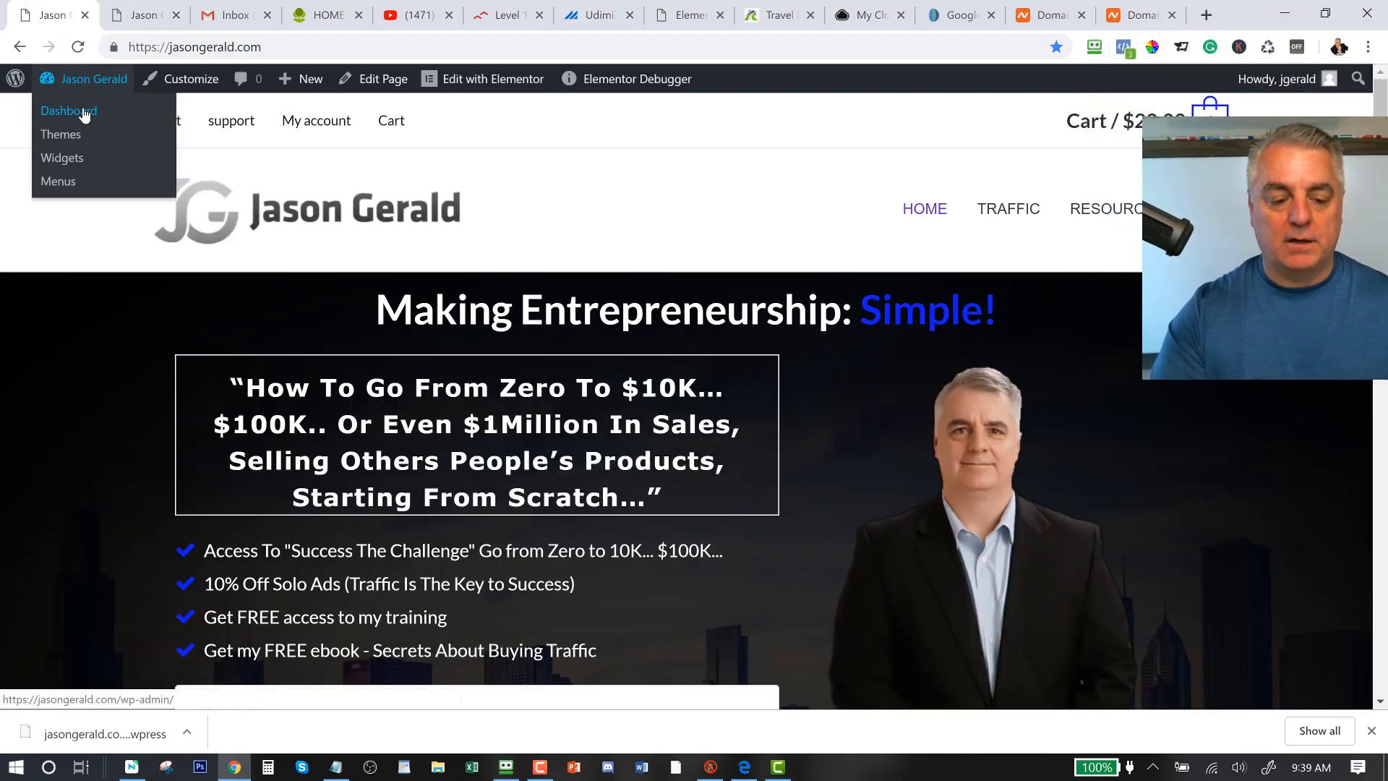
click(68, 110)
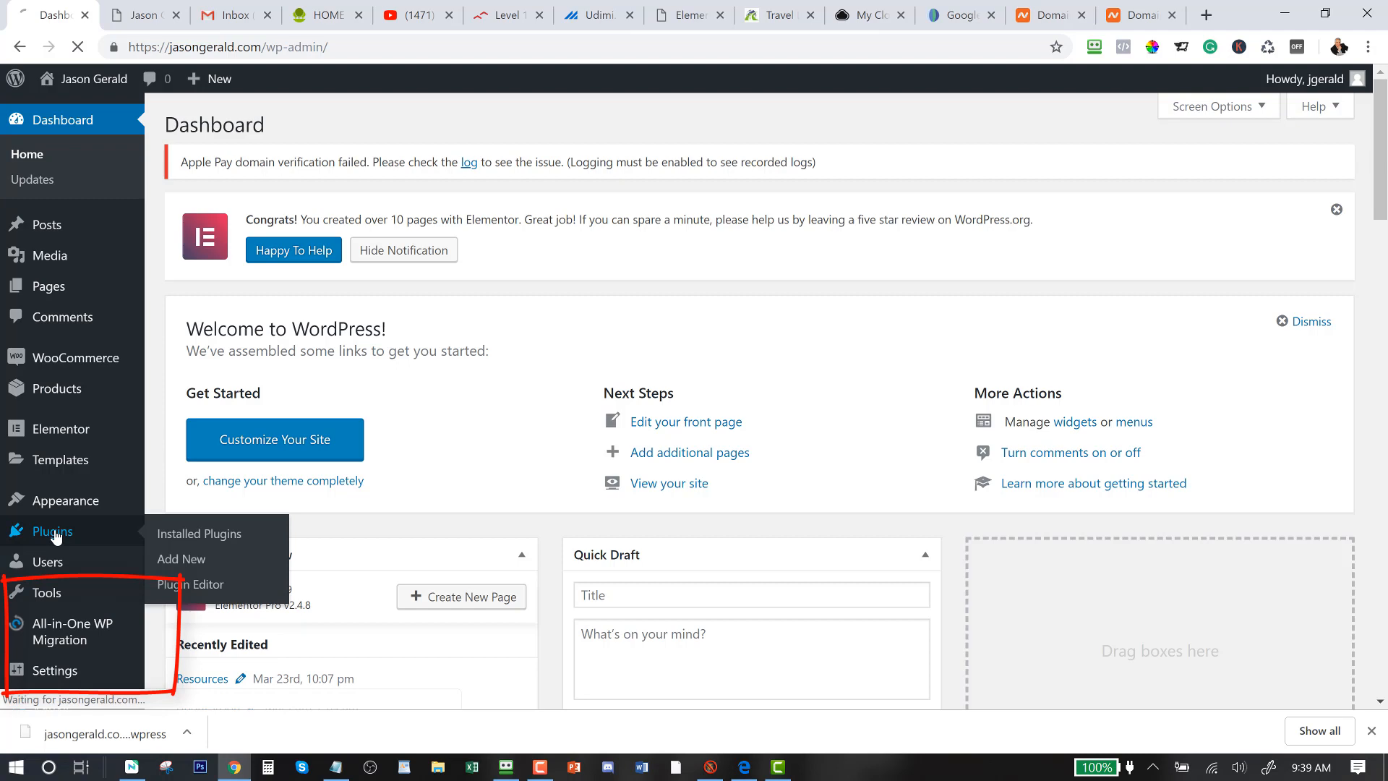
click(199, 534)
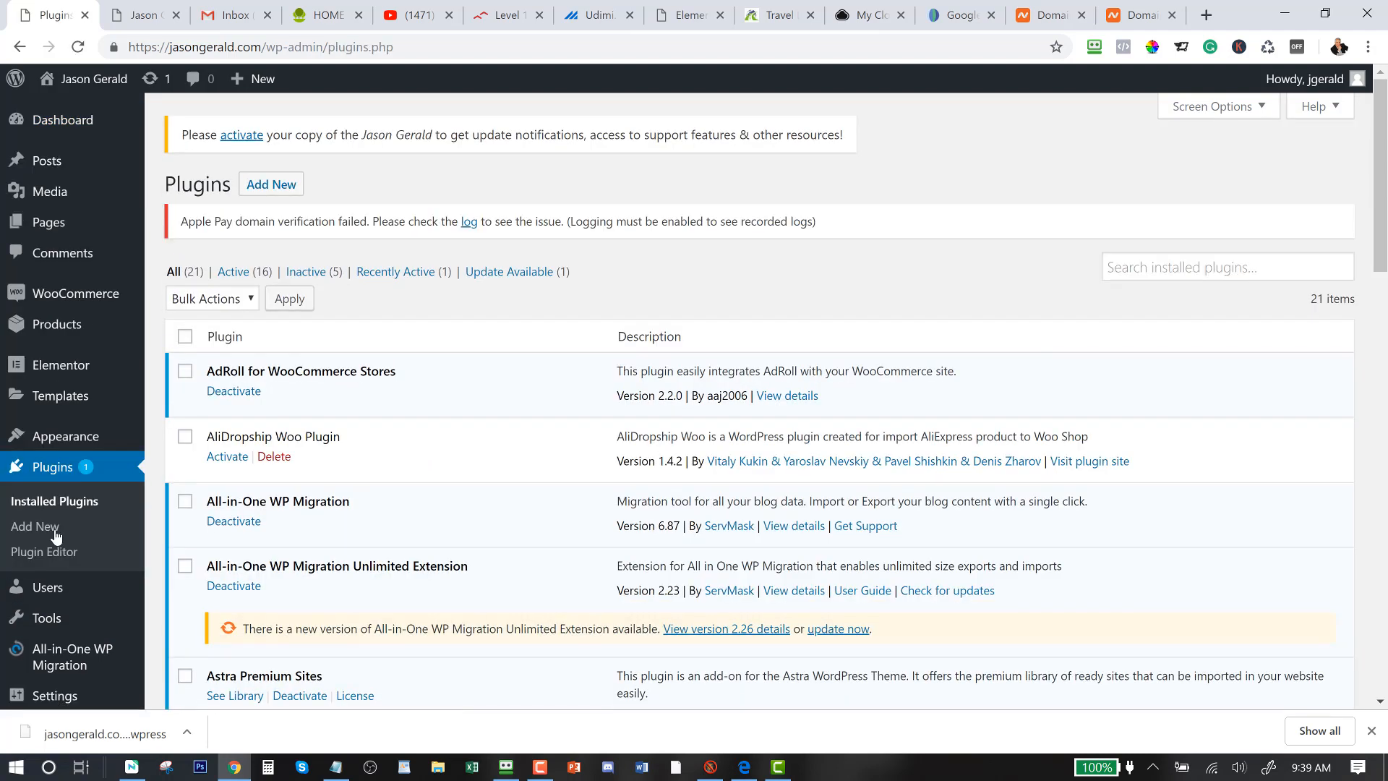
click(270, 183)
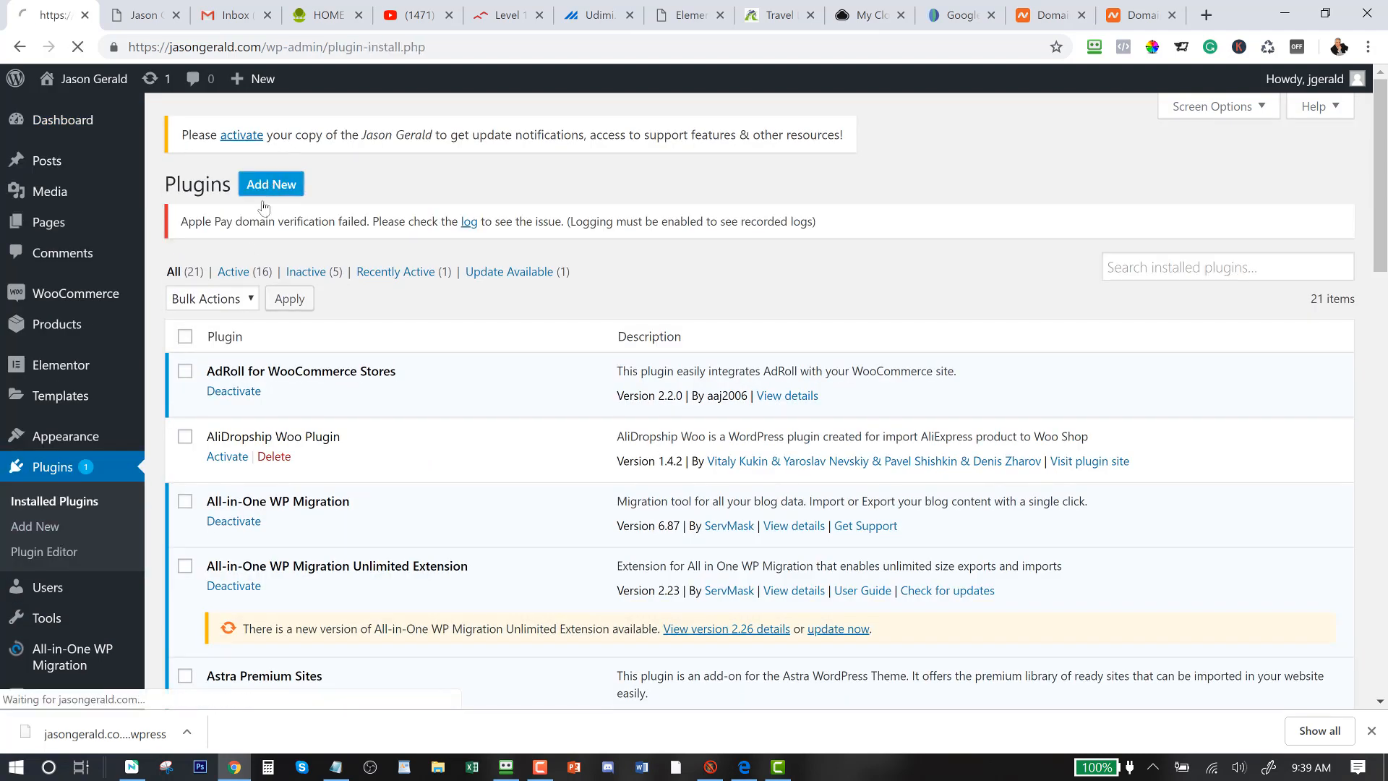
Search the plugin directory for 'all in one' and view All-in-One WP Migration, already active
click(270, 184)
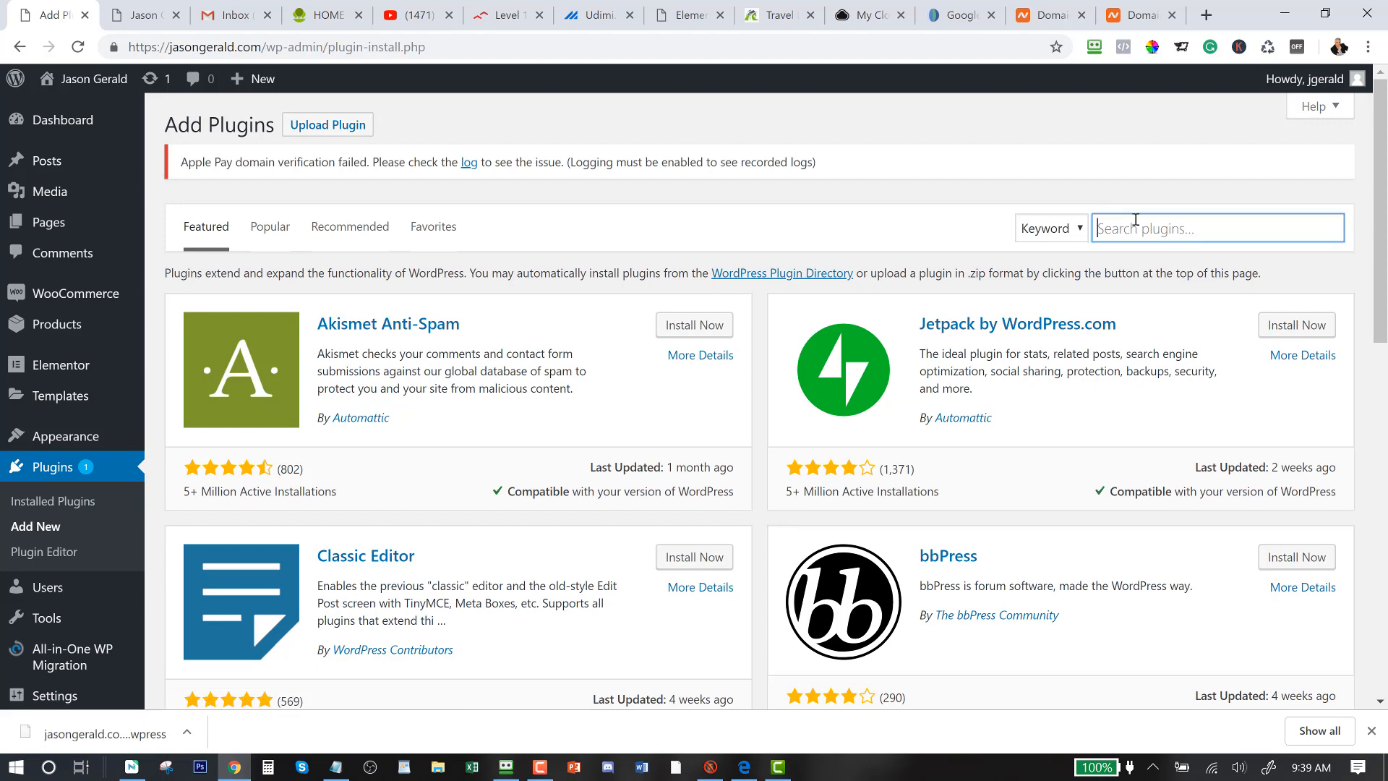
text(all in o)
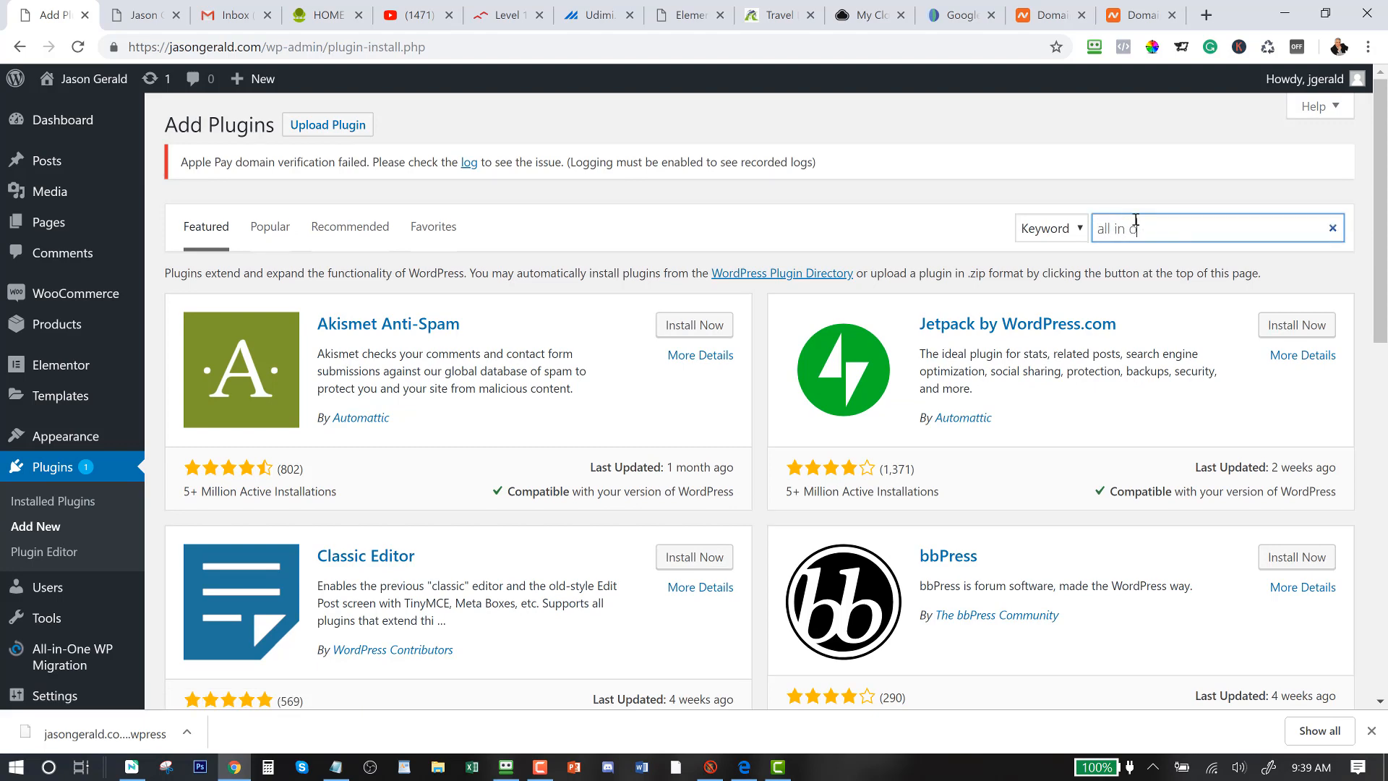
key(Return)
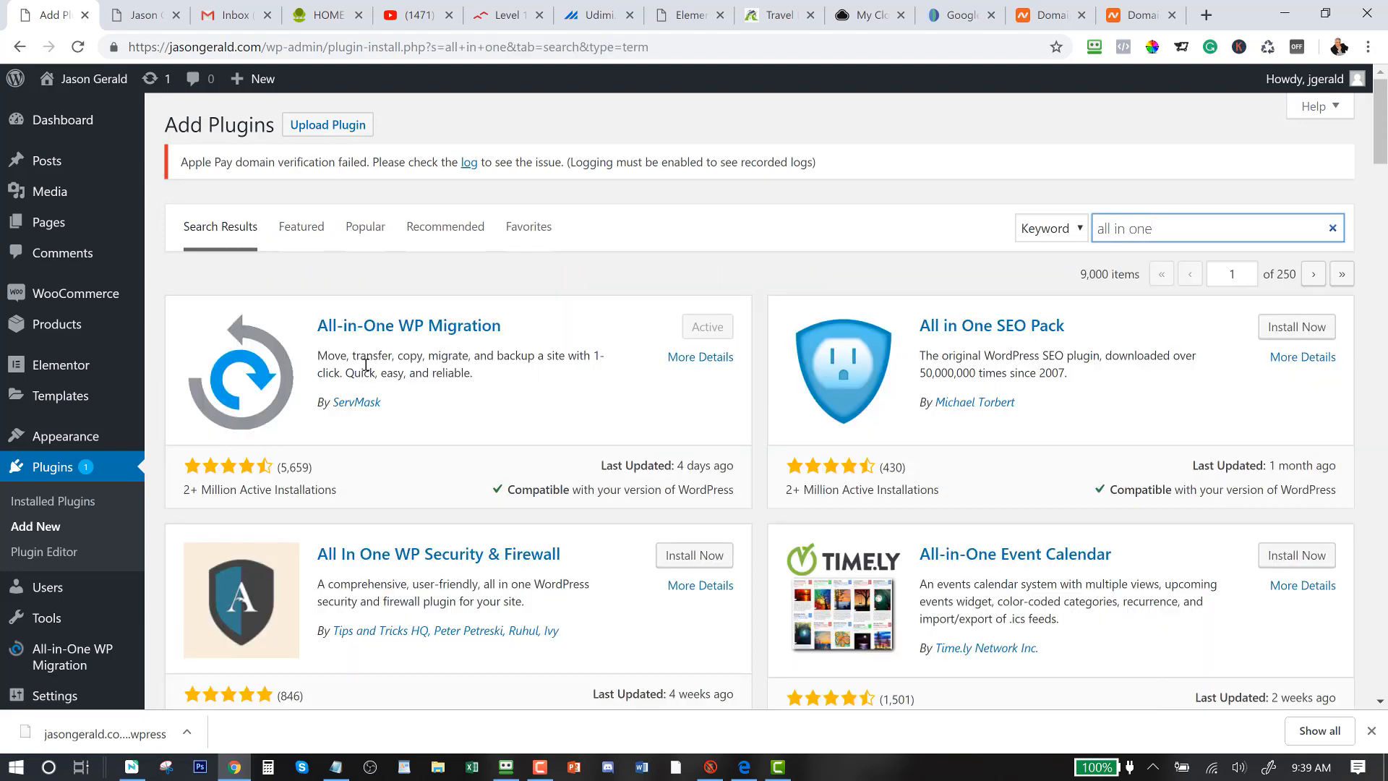
mouse_move(475, 333)
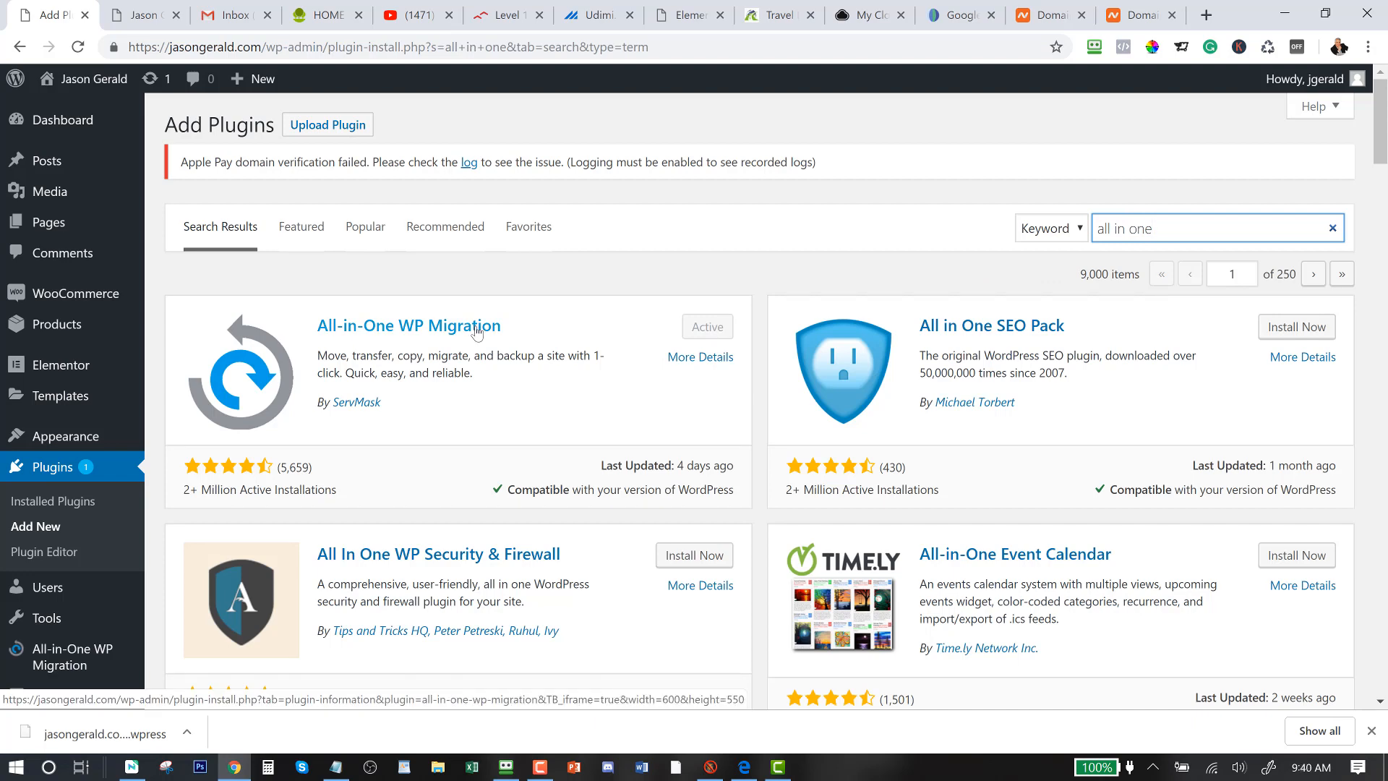
click(1218, 228)
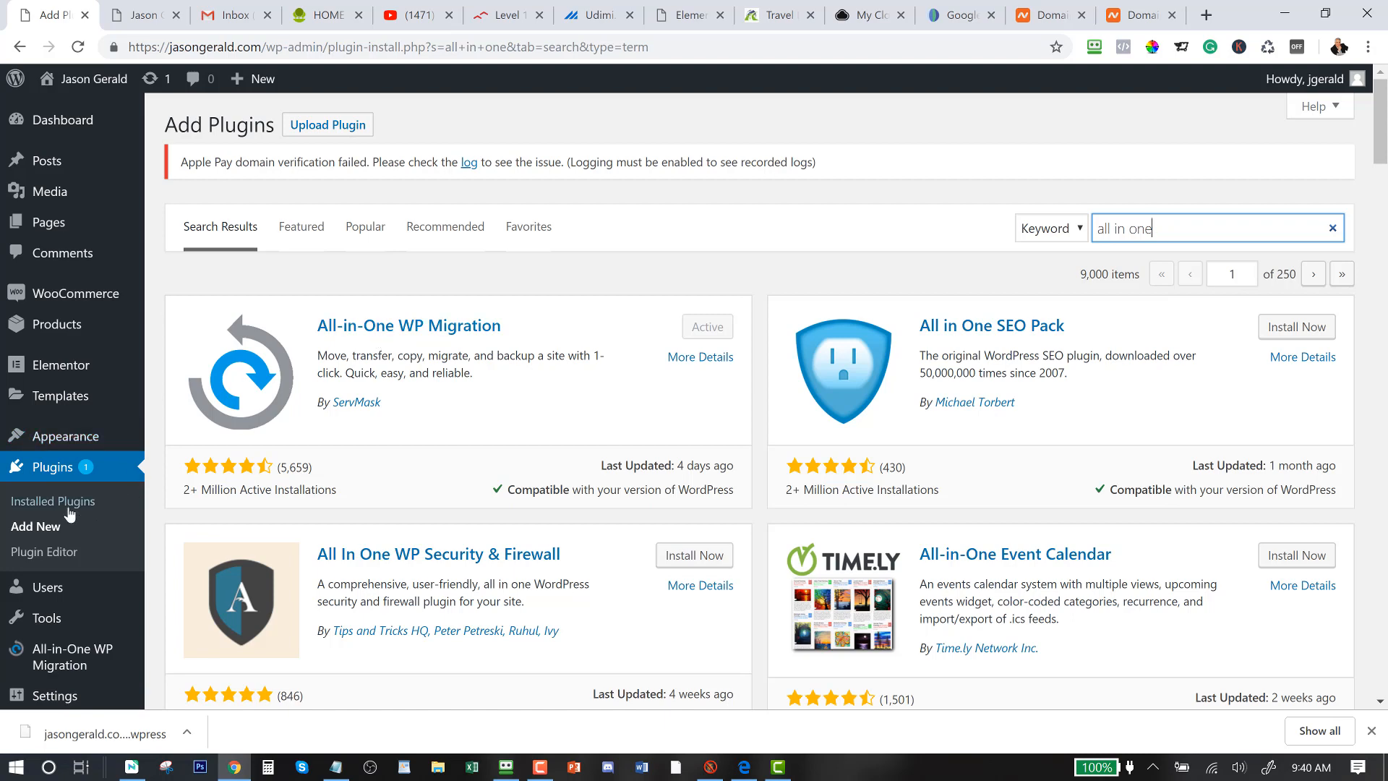
mouse_move(52, 467)
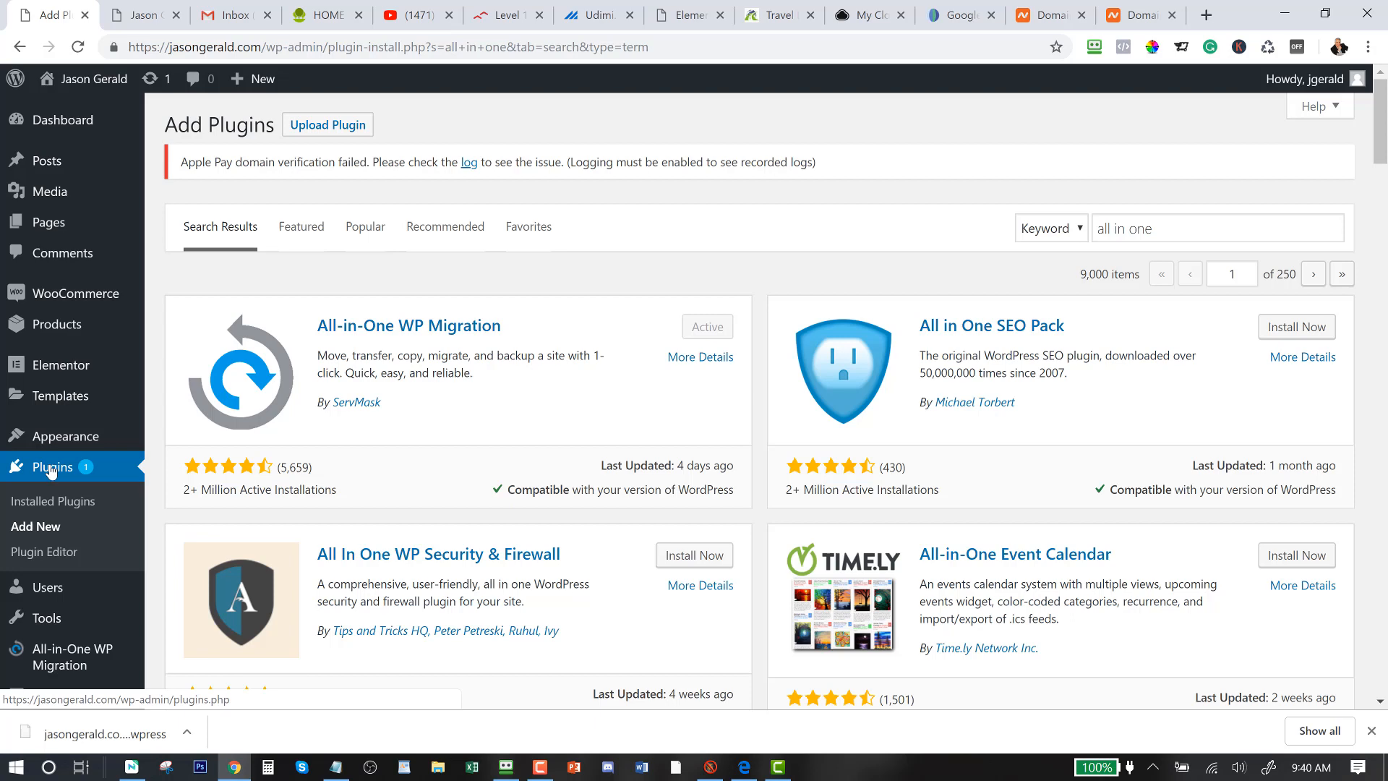
Update All-in-One WP Migration Unlimited Extension to version 2.26 from the installed plugins list
click(52, 502)
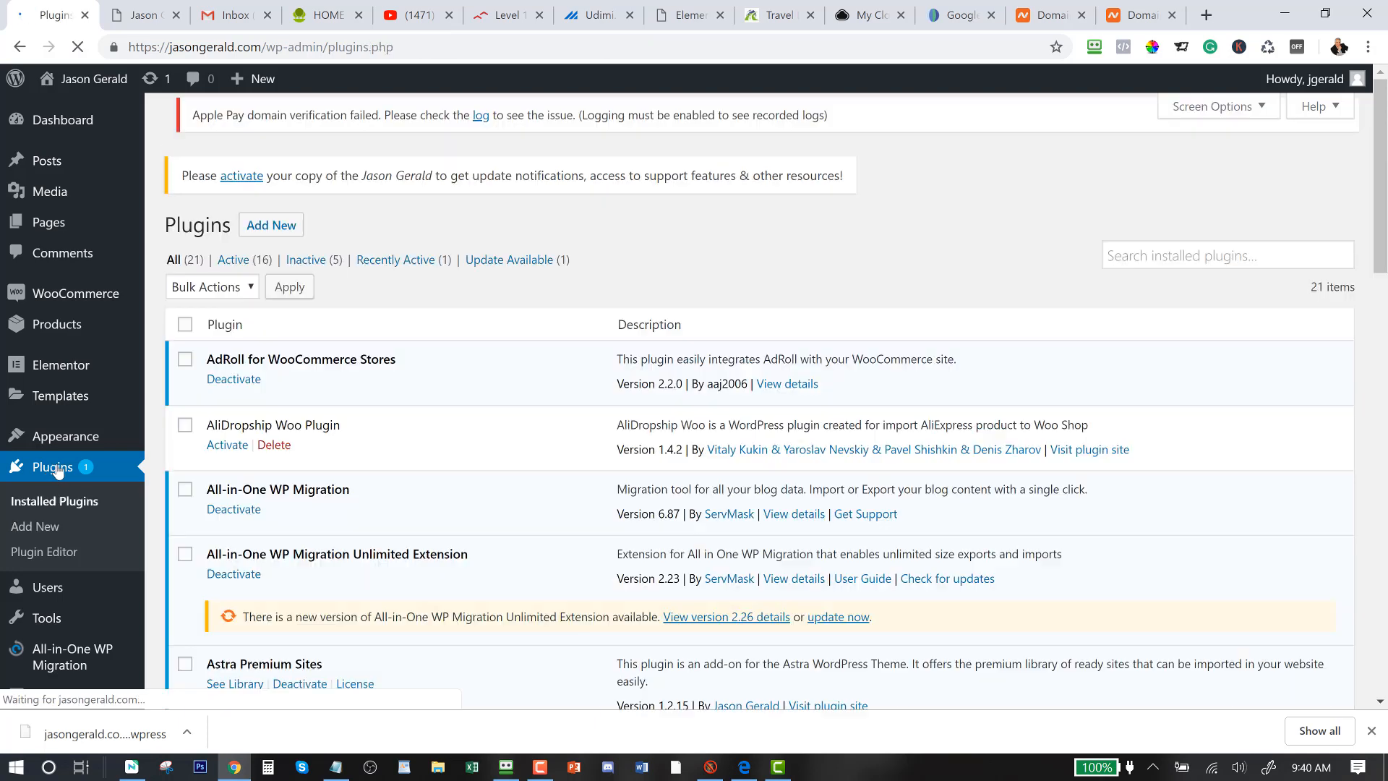
scroll(down, 3)
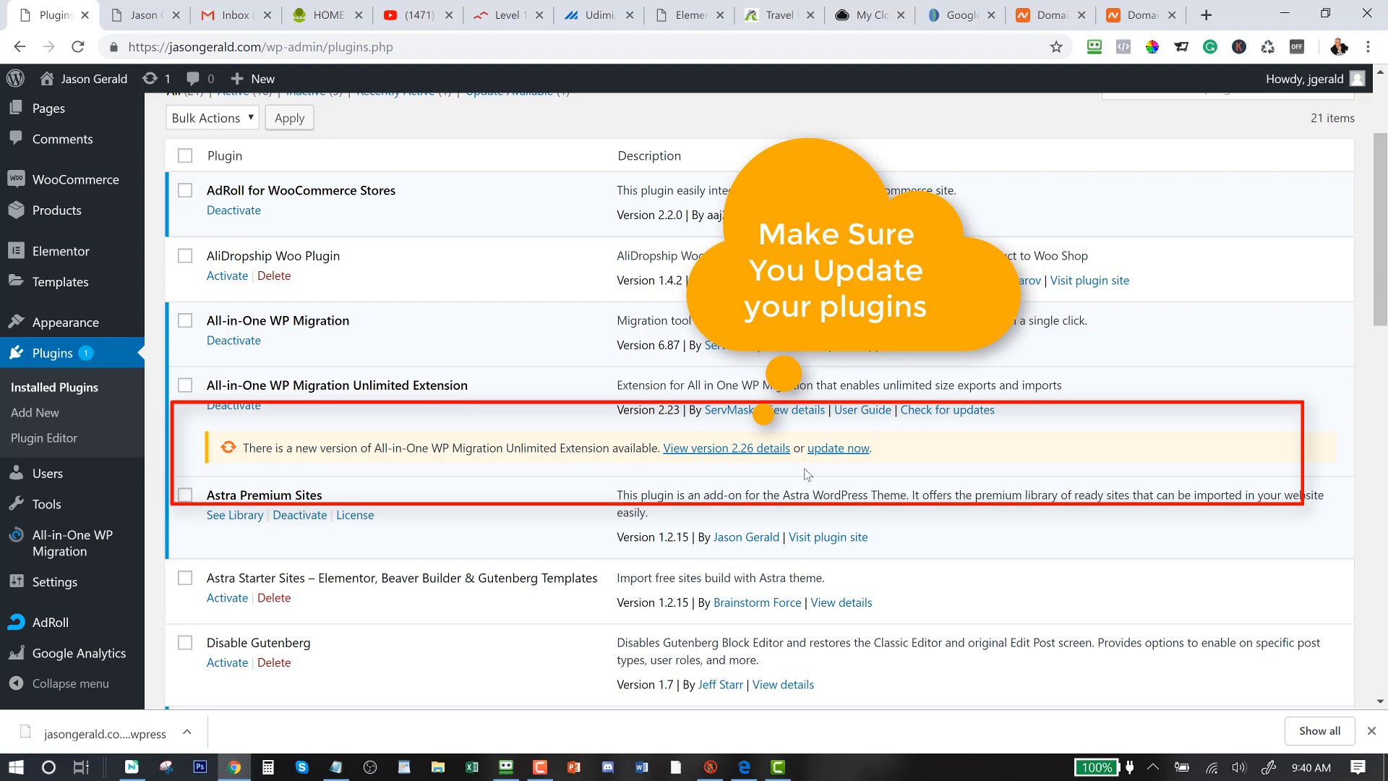
click(837, 448)
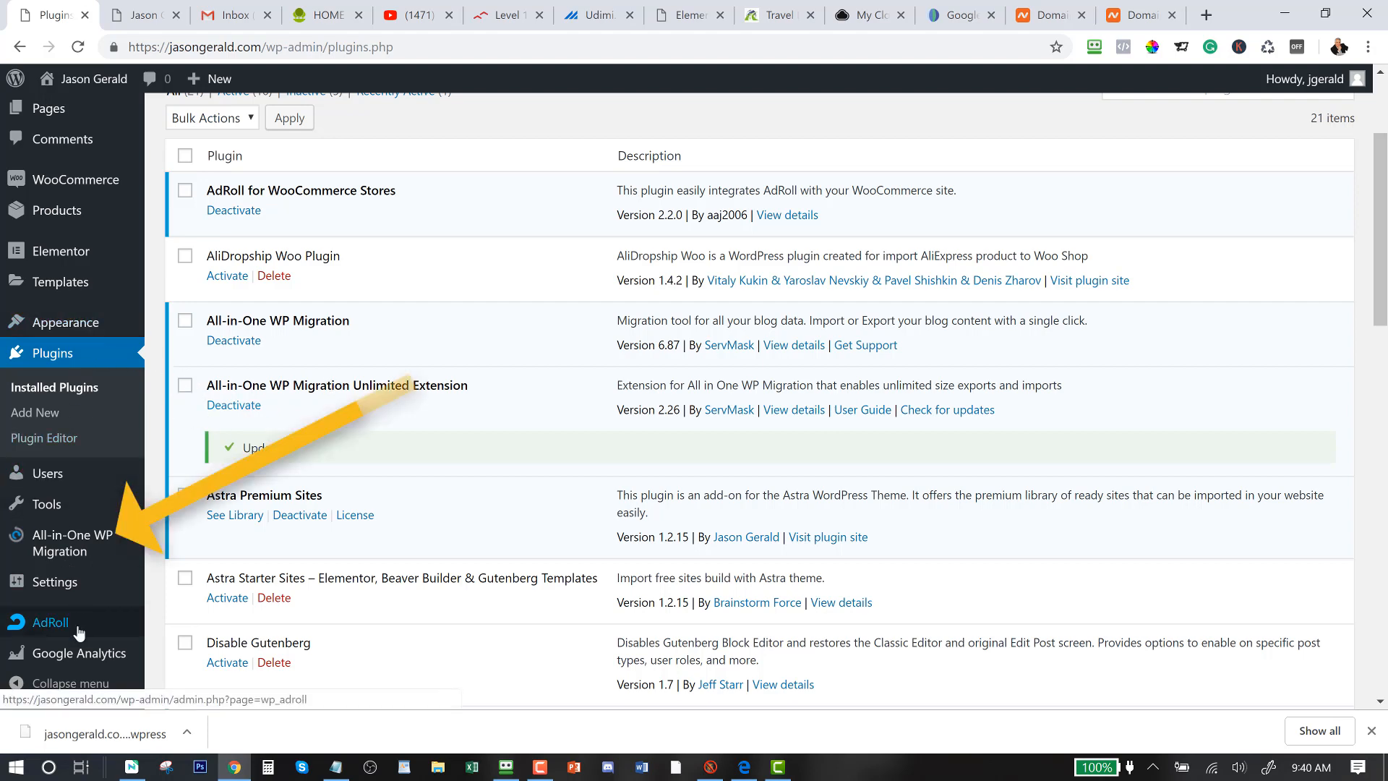
Export the whole jasongerald.com site to a file with All-in-One WP Migration and dismiss the finished notice
click(69, 543)
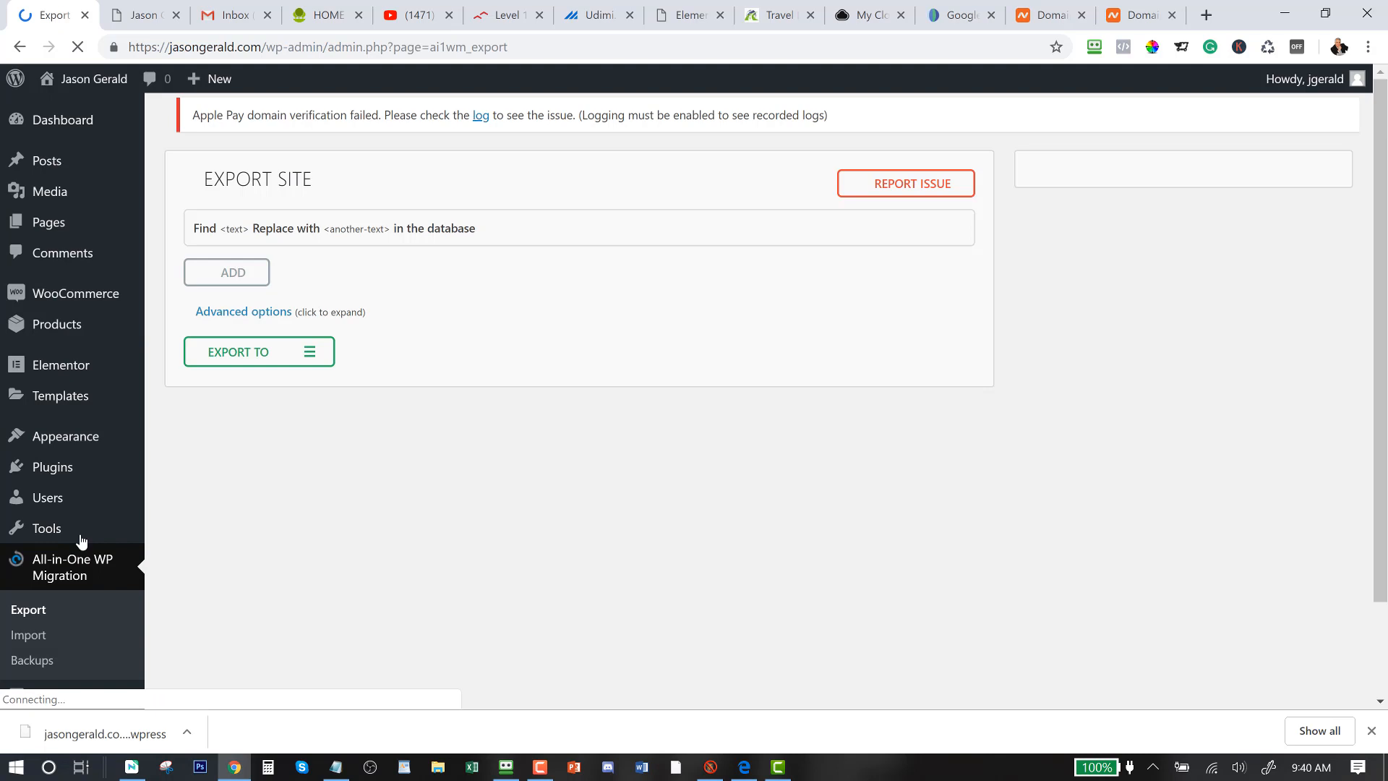
click(259, 352)
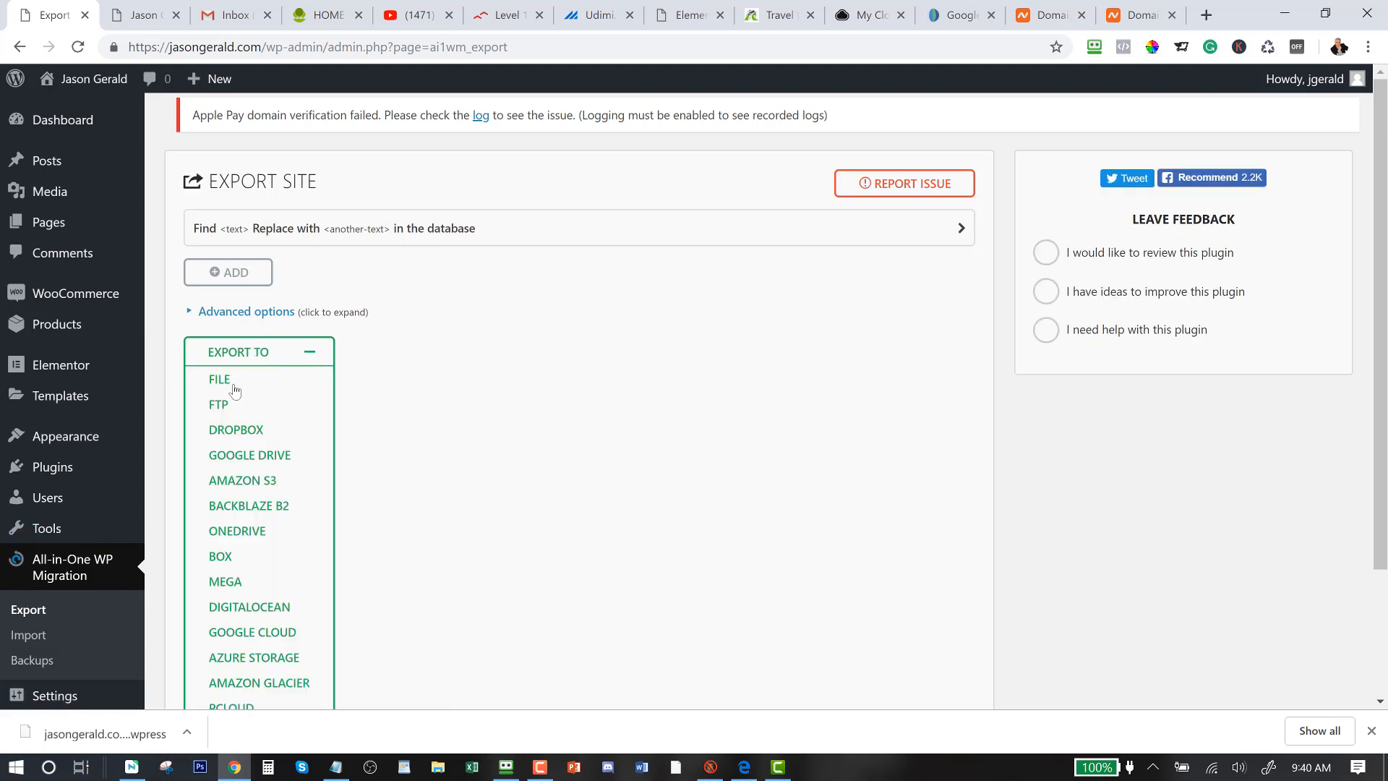
click(218, 379)
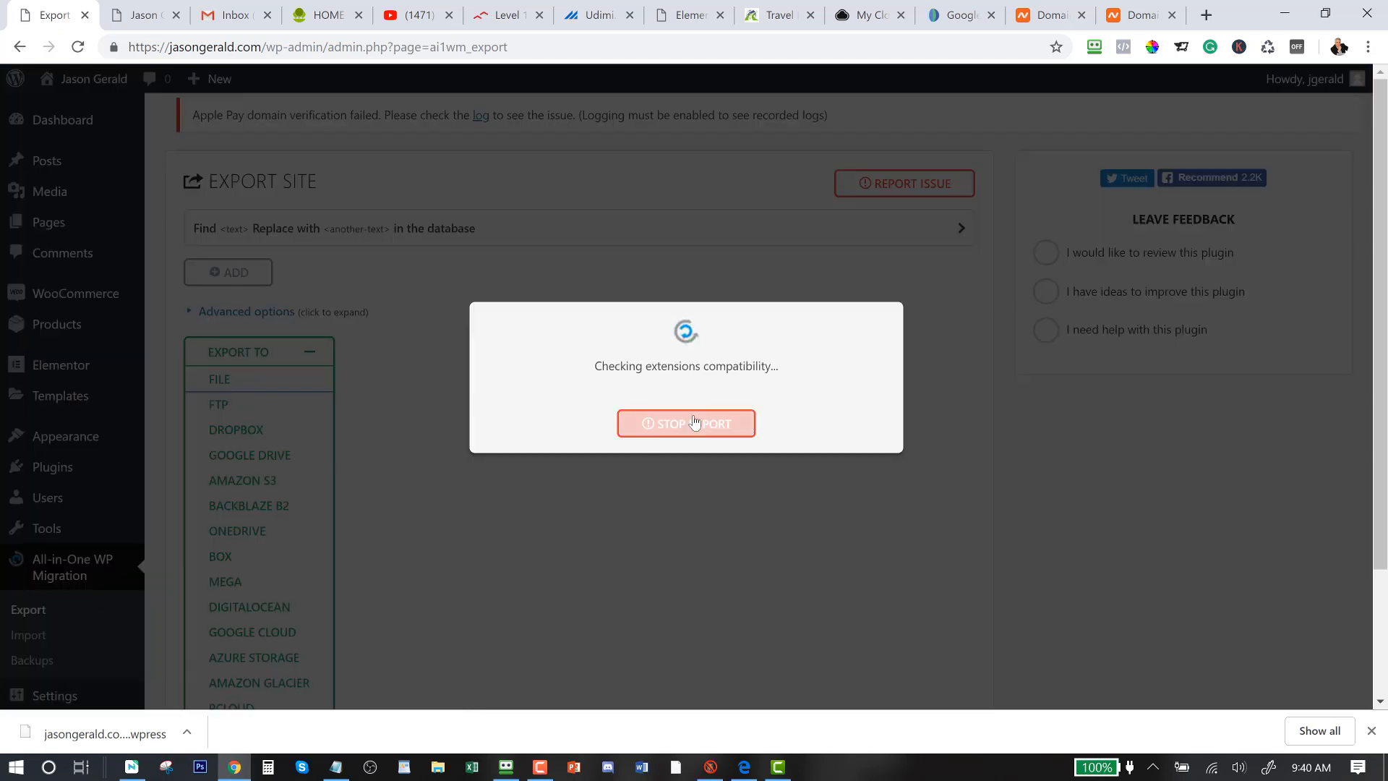
mouse_move(908, 366)
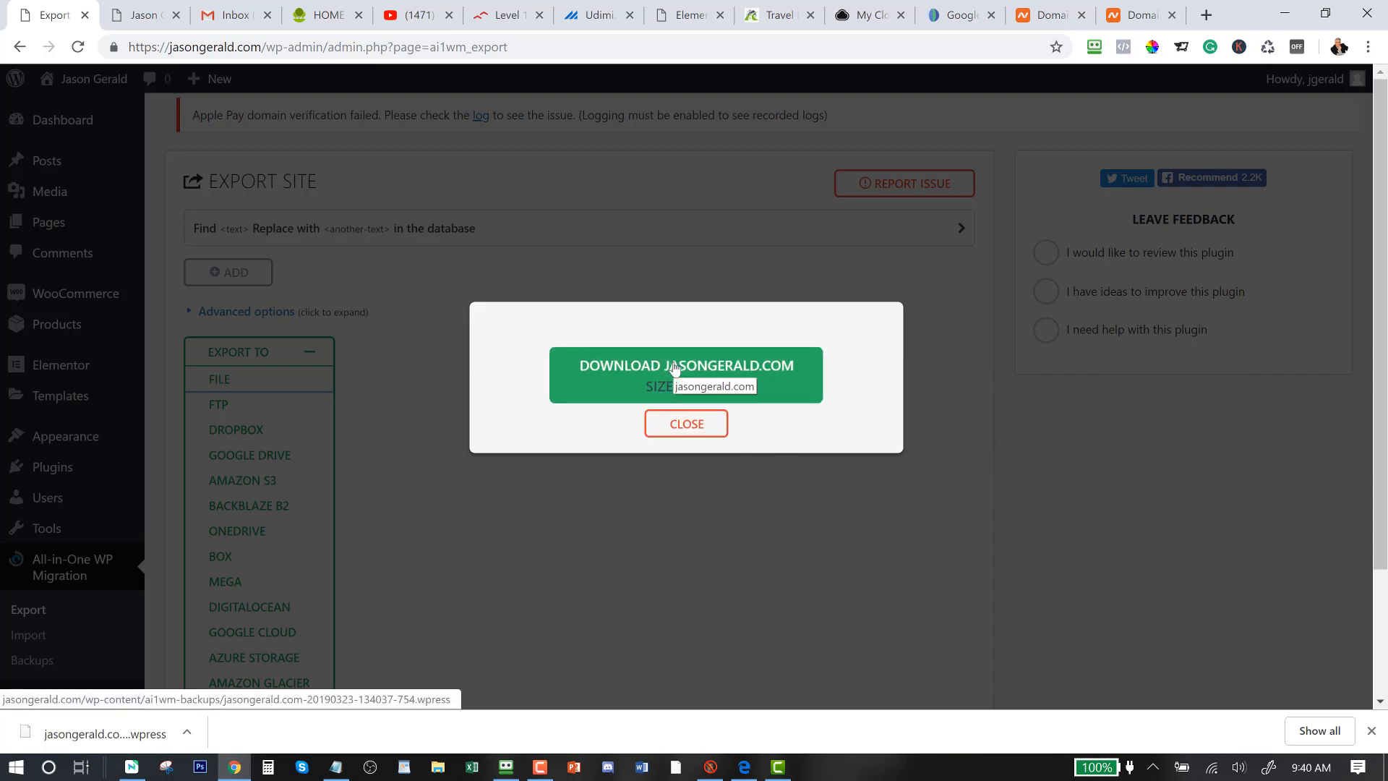
click(685, 424)
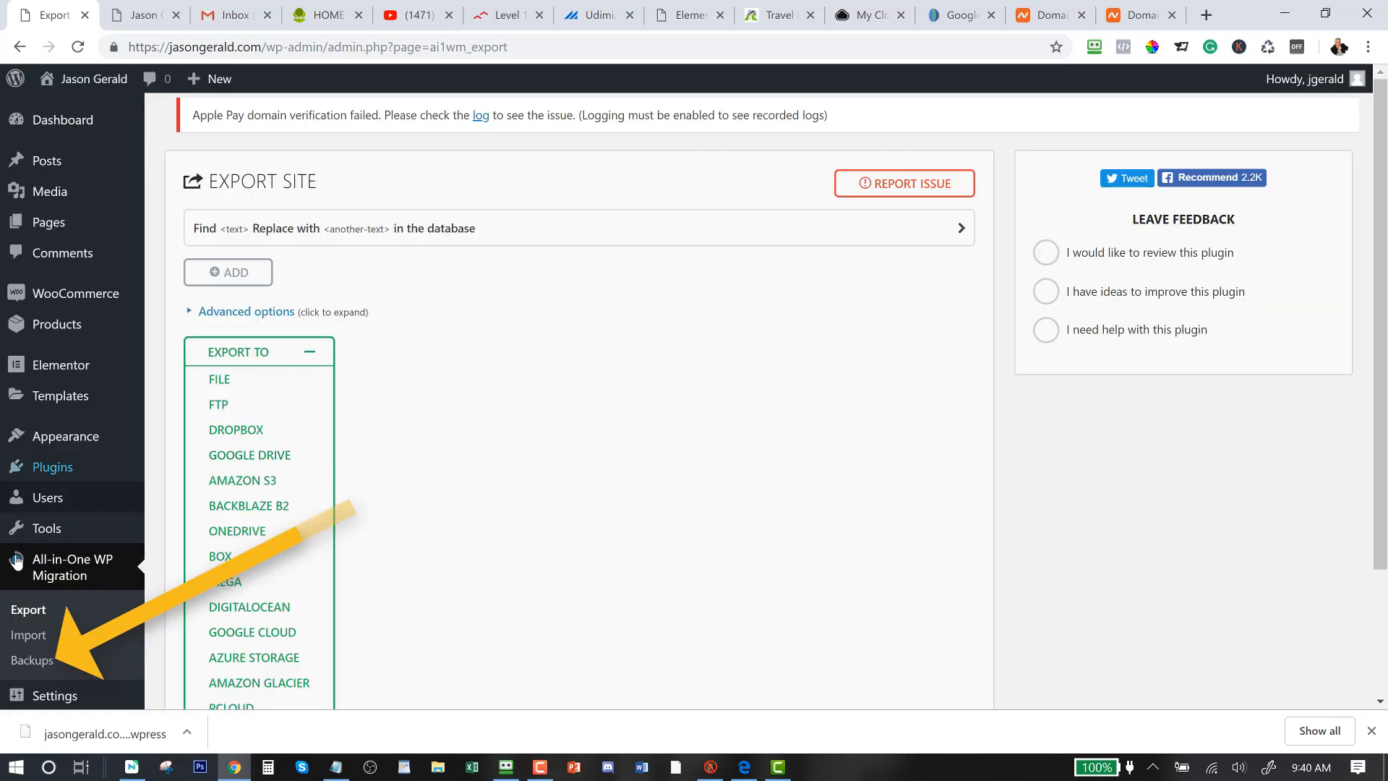
mouse_move(33, 660)
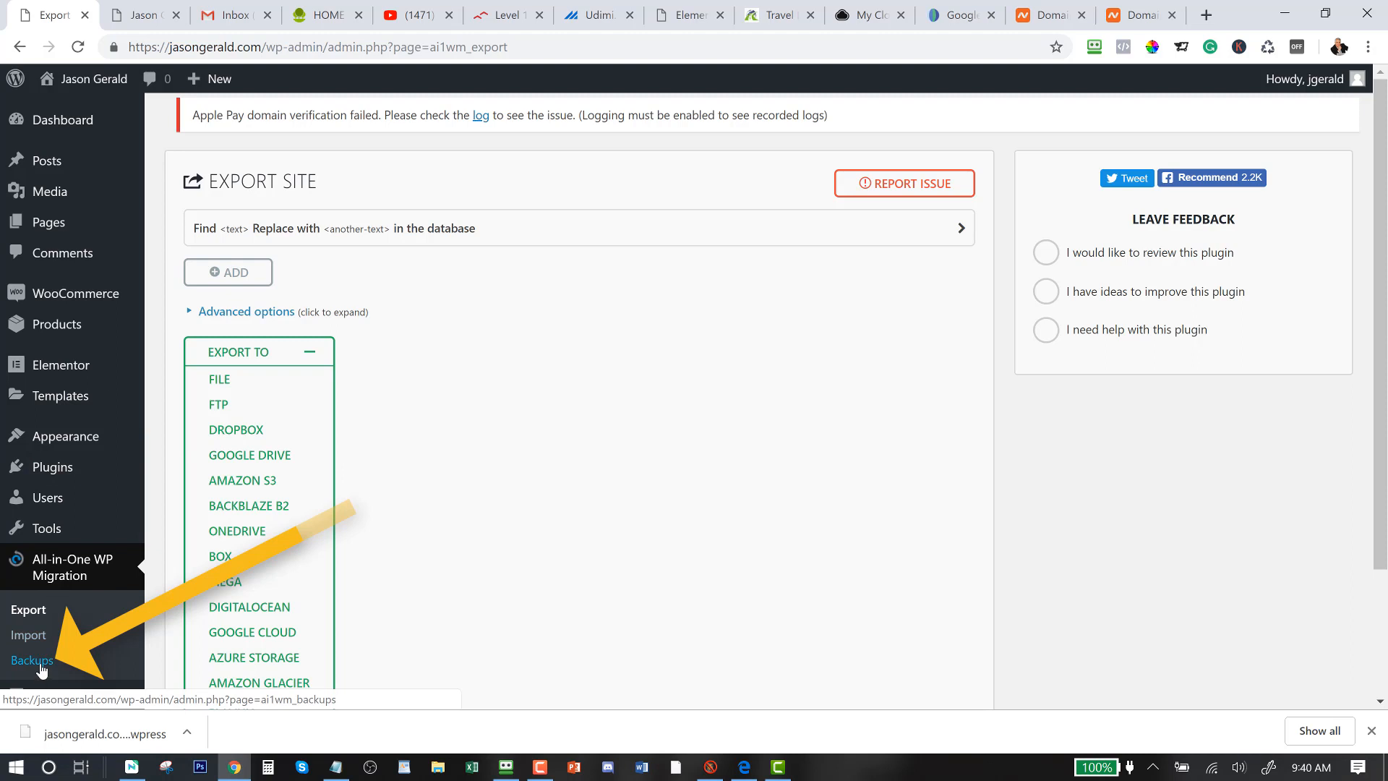
Download the 206.60 MB jasongerald.com backup from the Backups list and save it locally
click(33, 661)
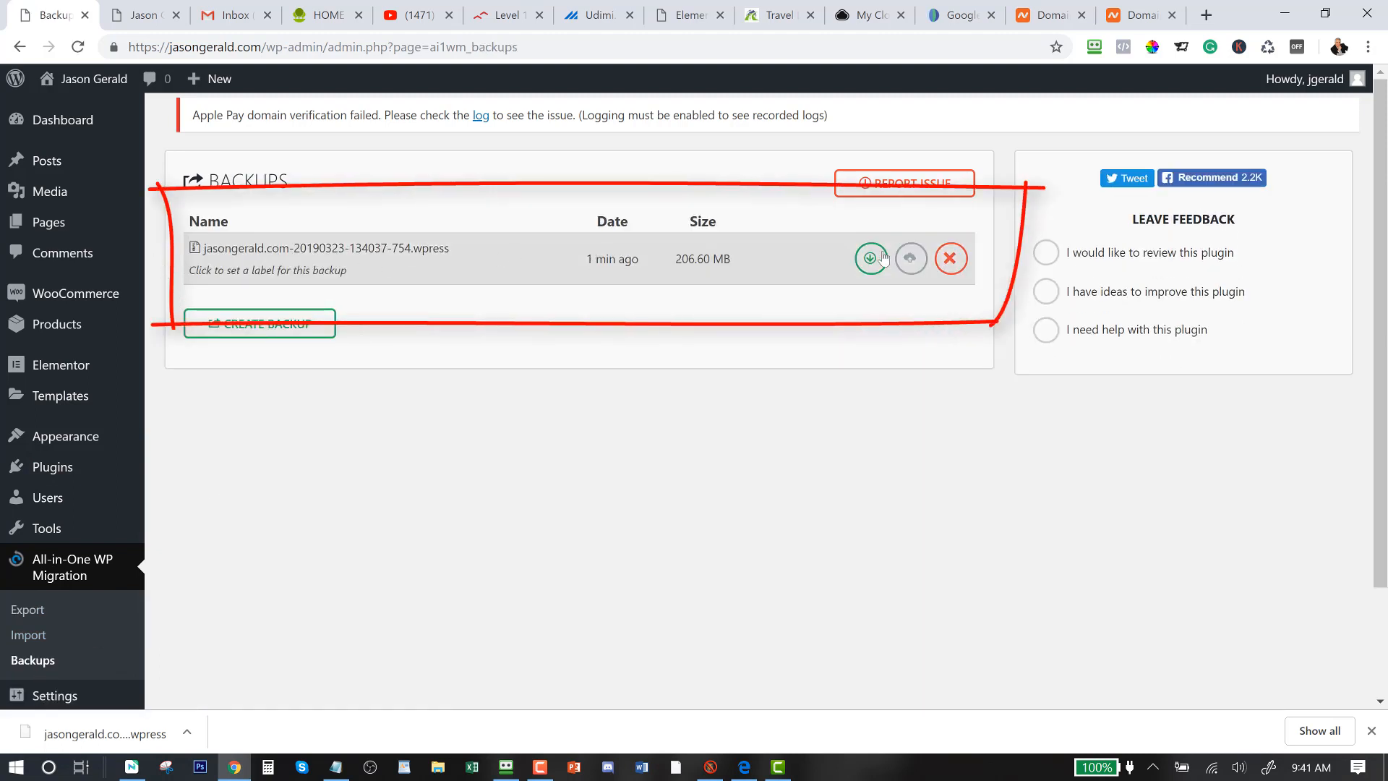
mouse_move(834, 259)
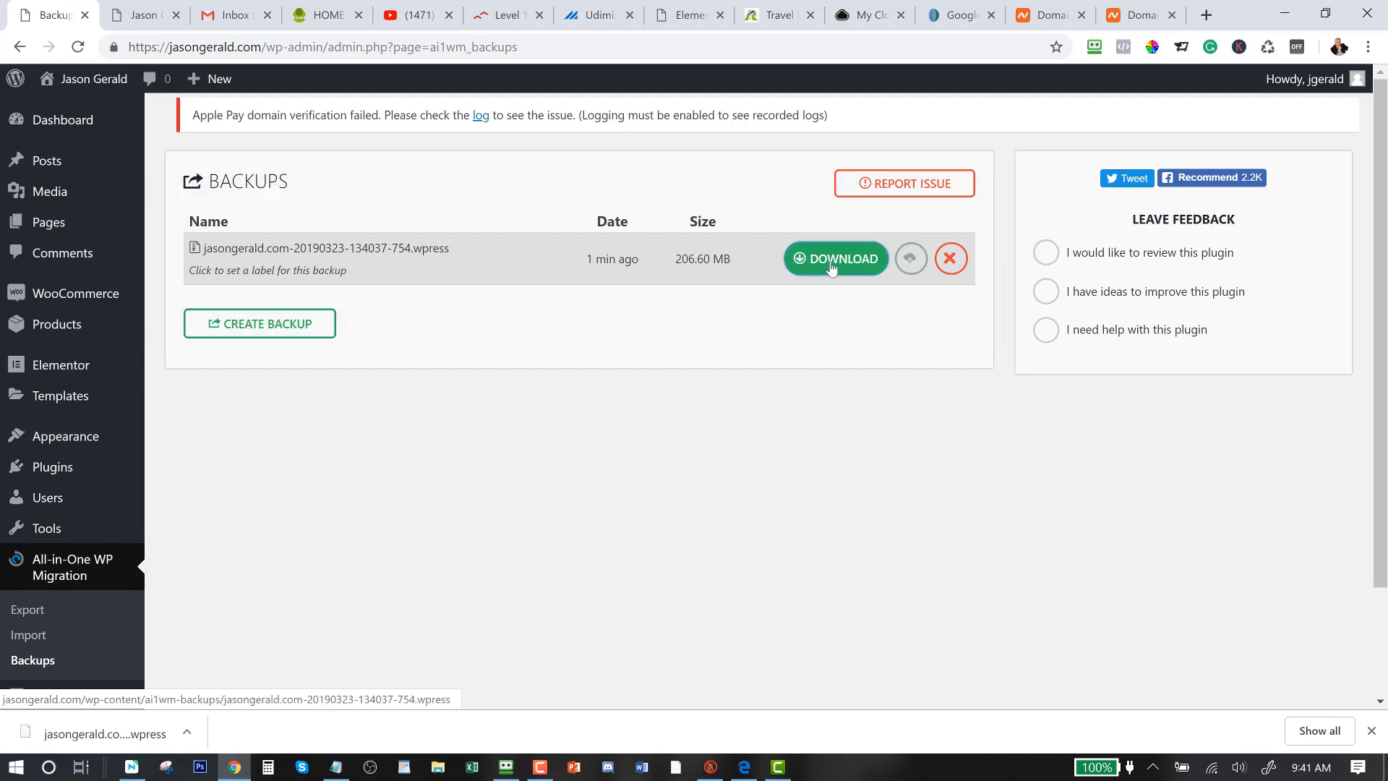
click(834, 259)
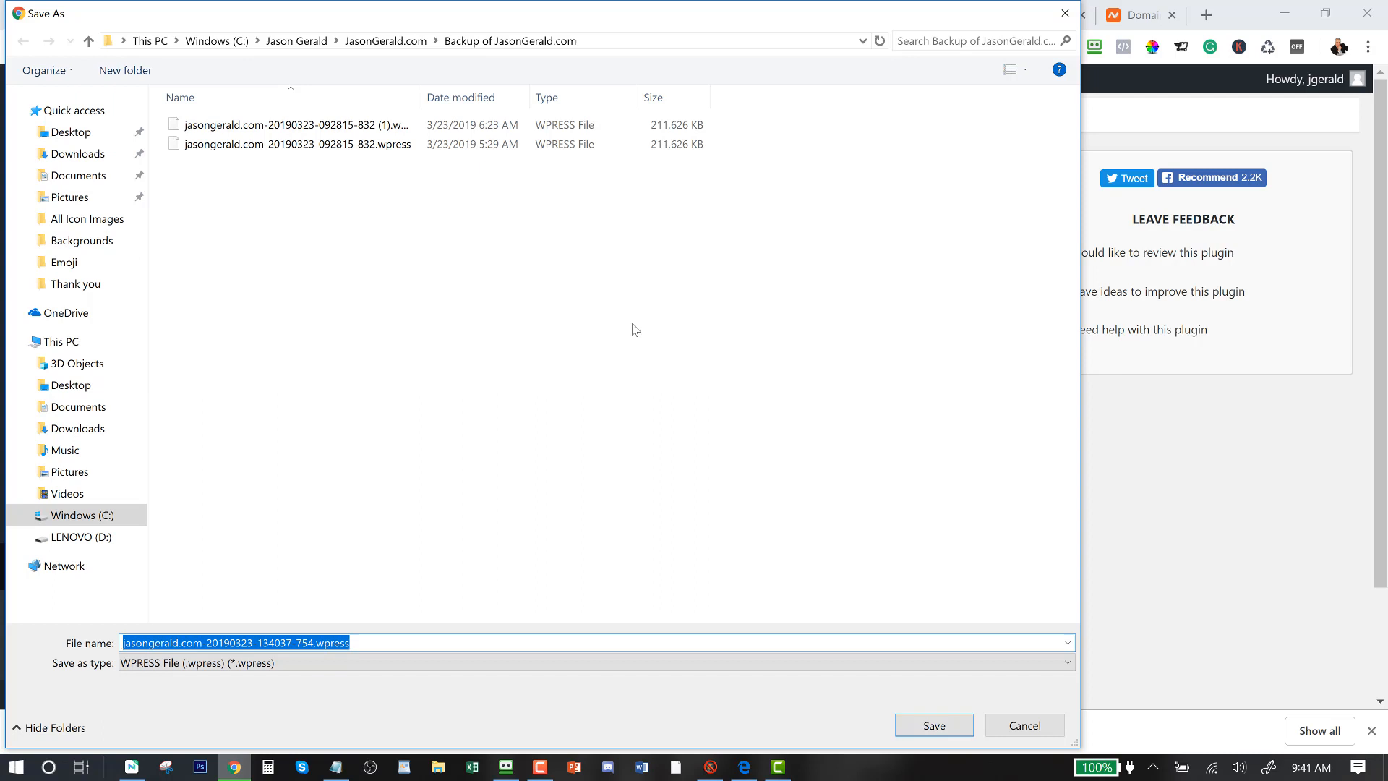
mouse_move(933, 724)
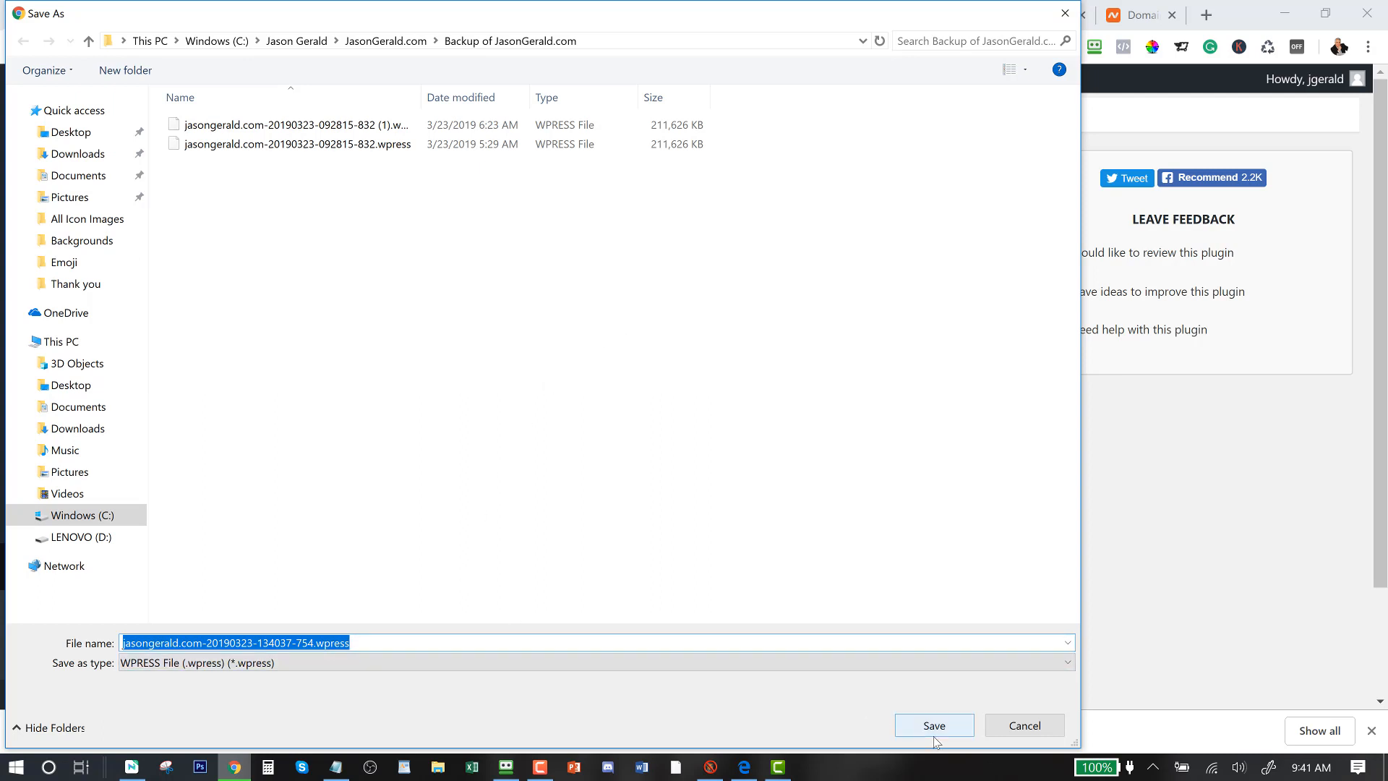
click(933, 725)
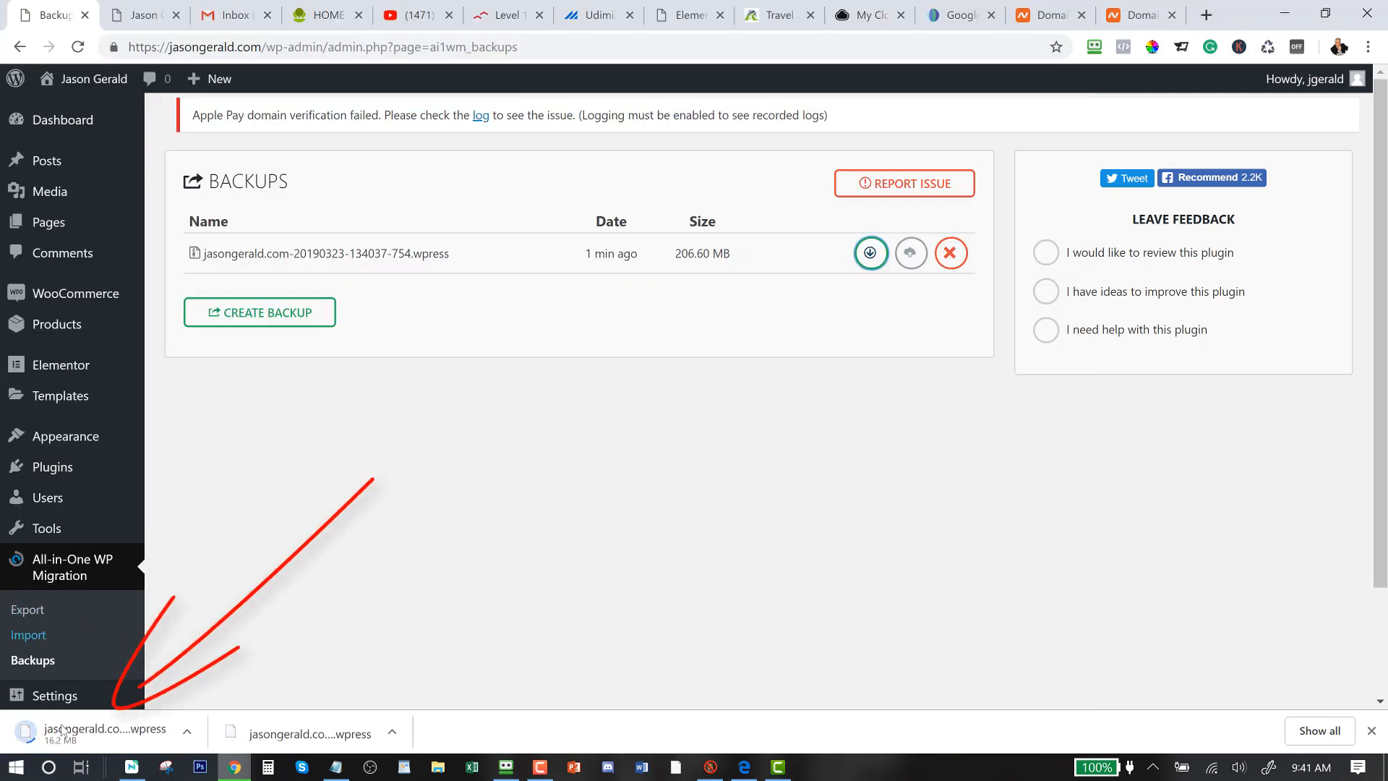
mouse_move(26, 738)
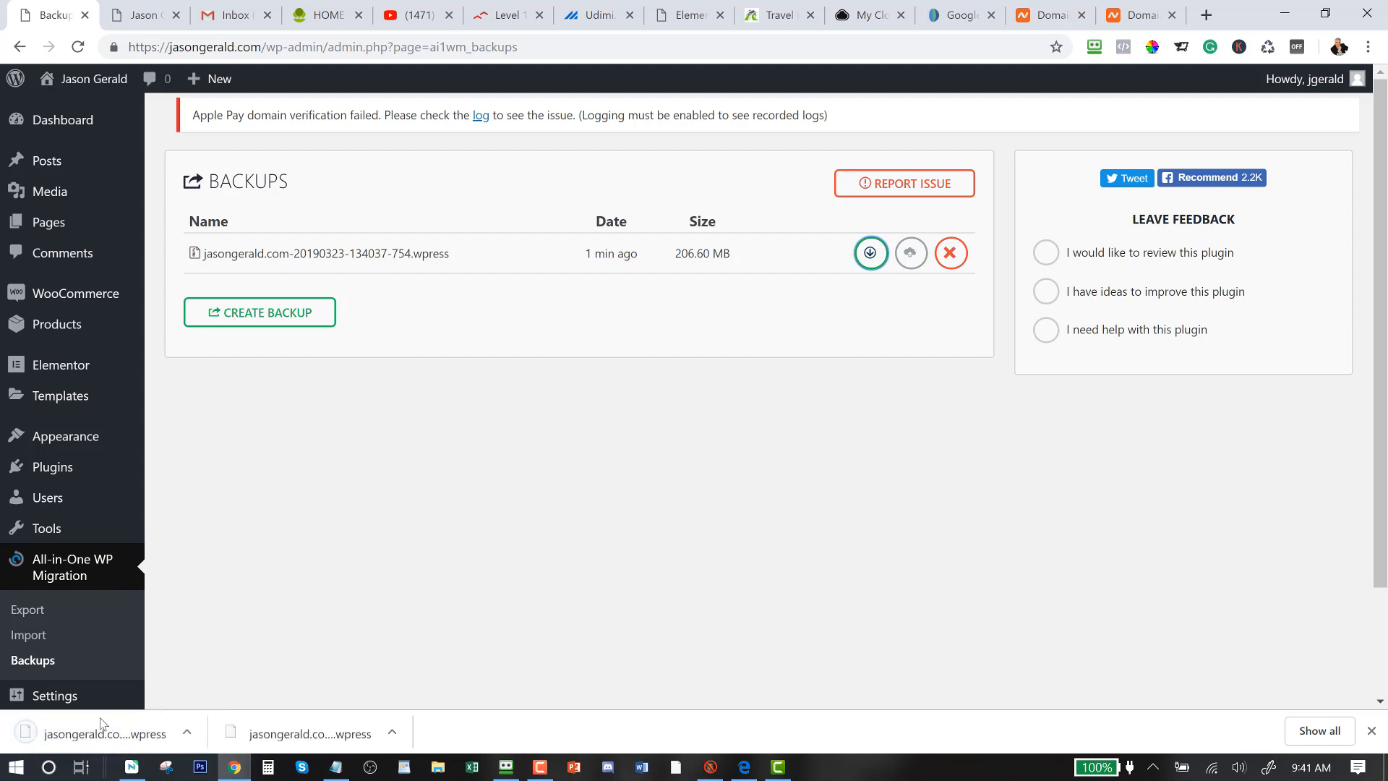
mouse_move(104, 733)
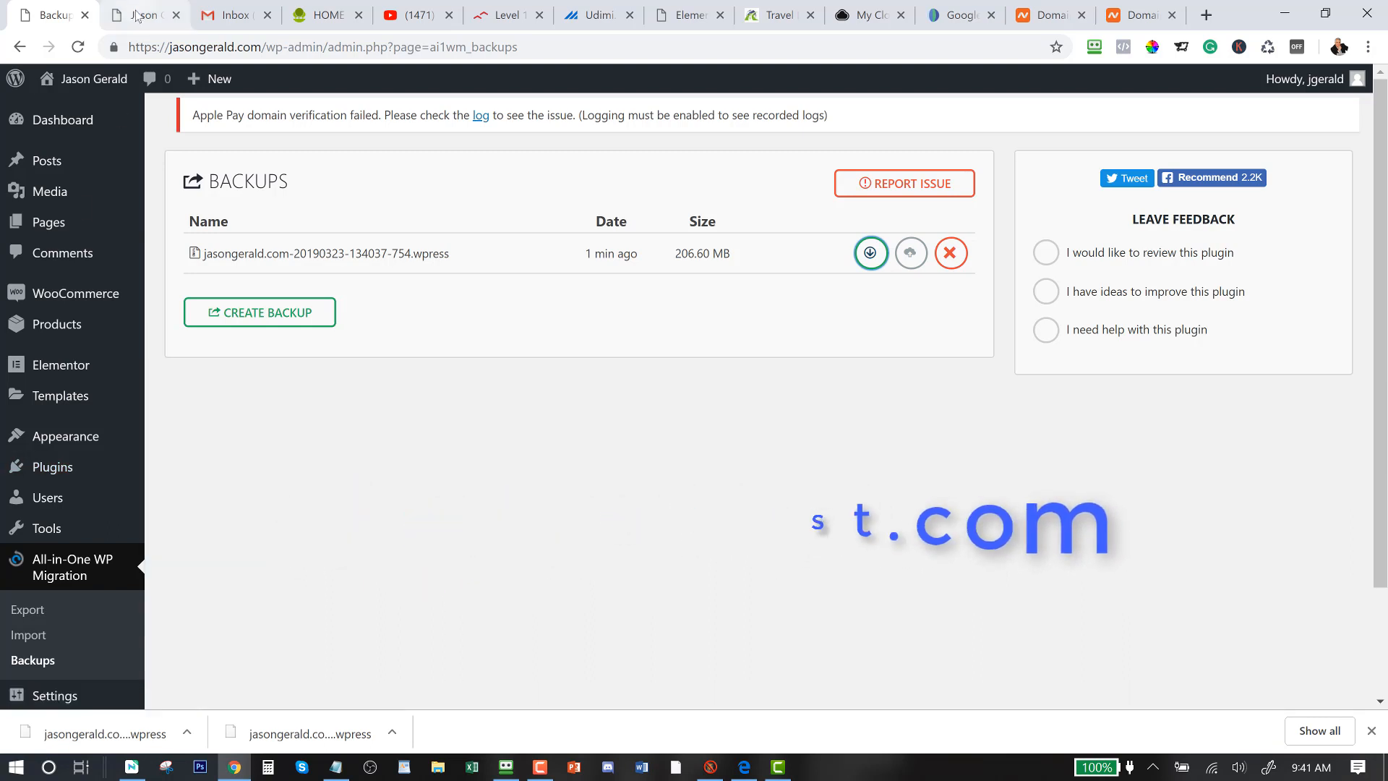
Switch to the jasongerald.club site and enter its admin dashboard
click(142, 14)
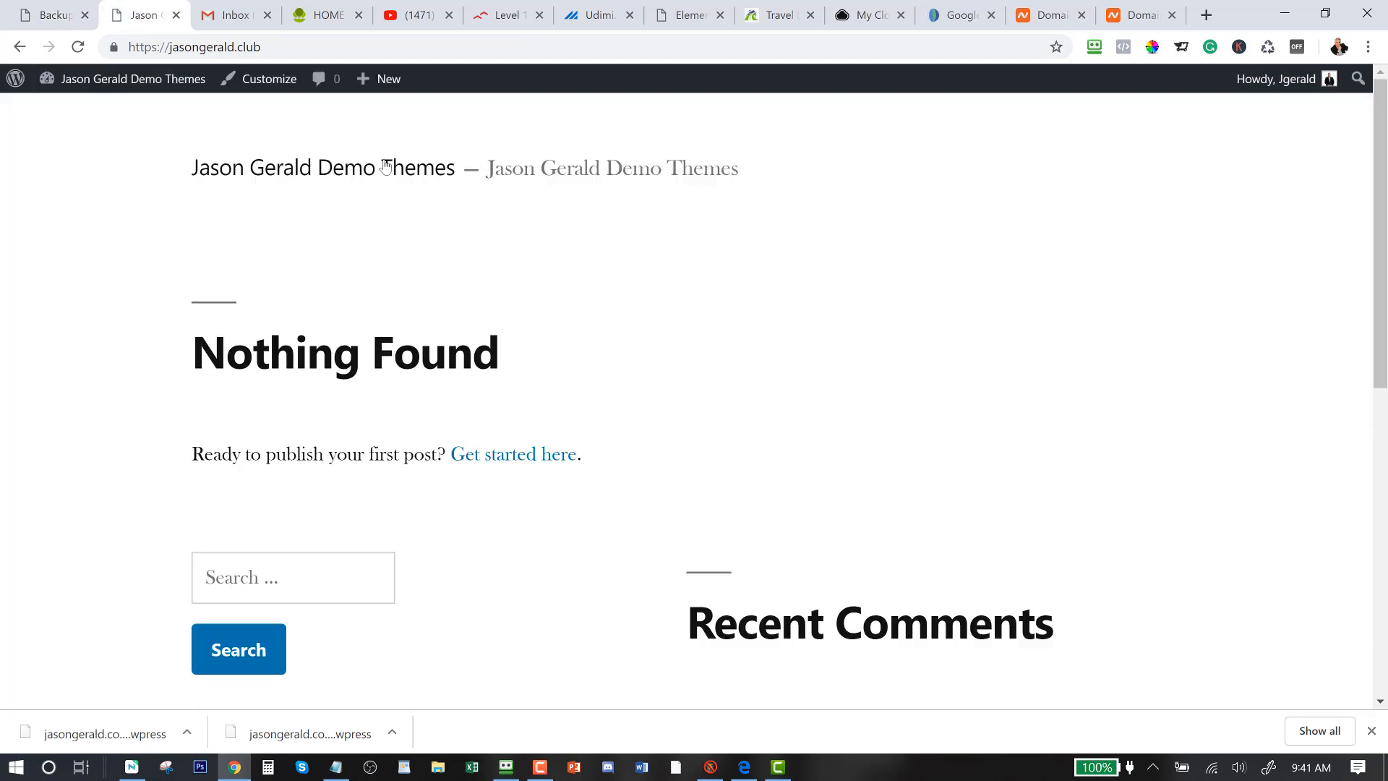
click(133, 78)
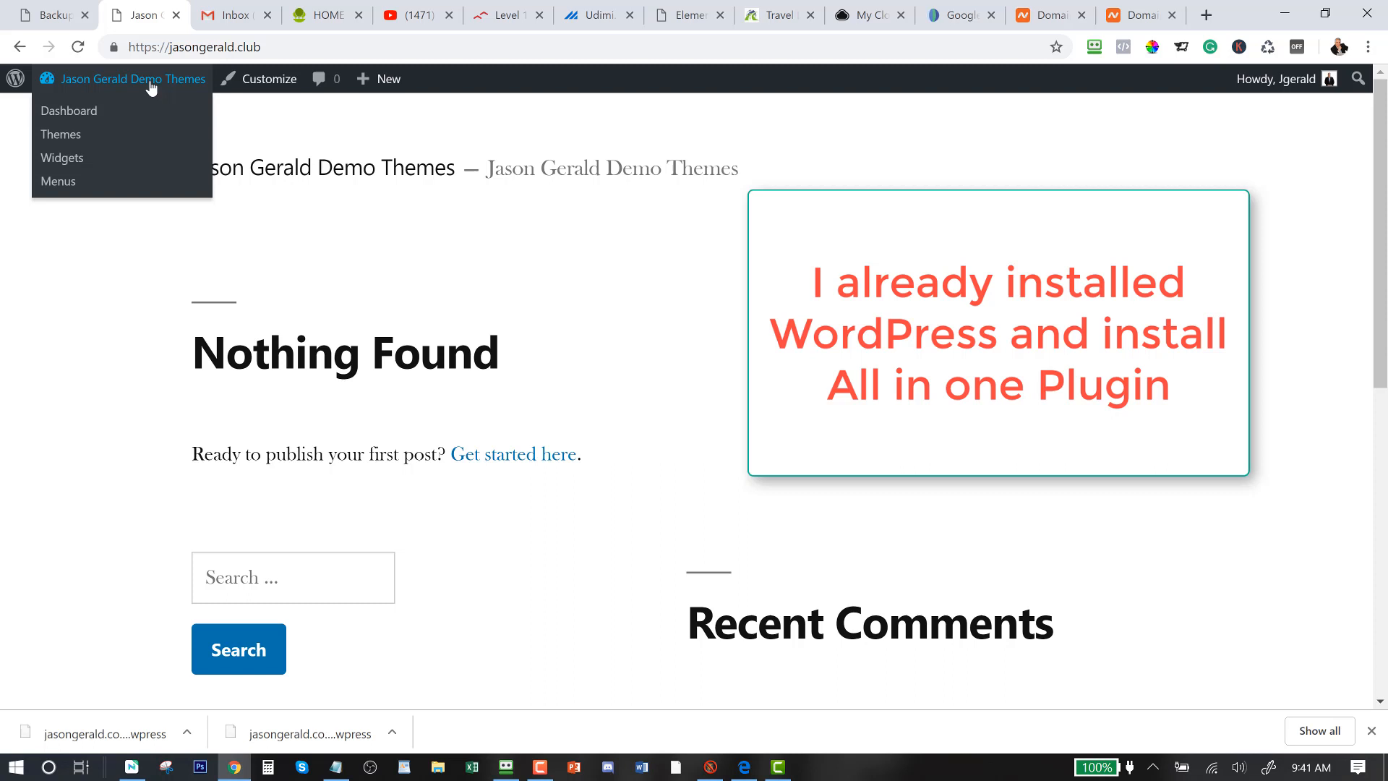
click(68, 111)
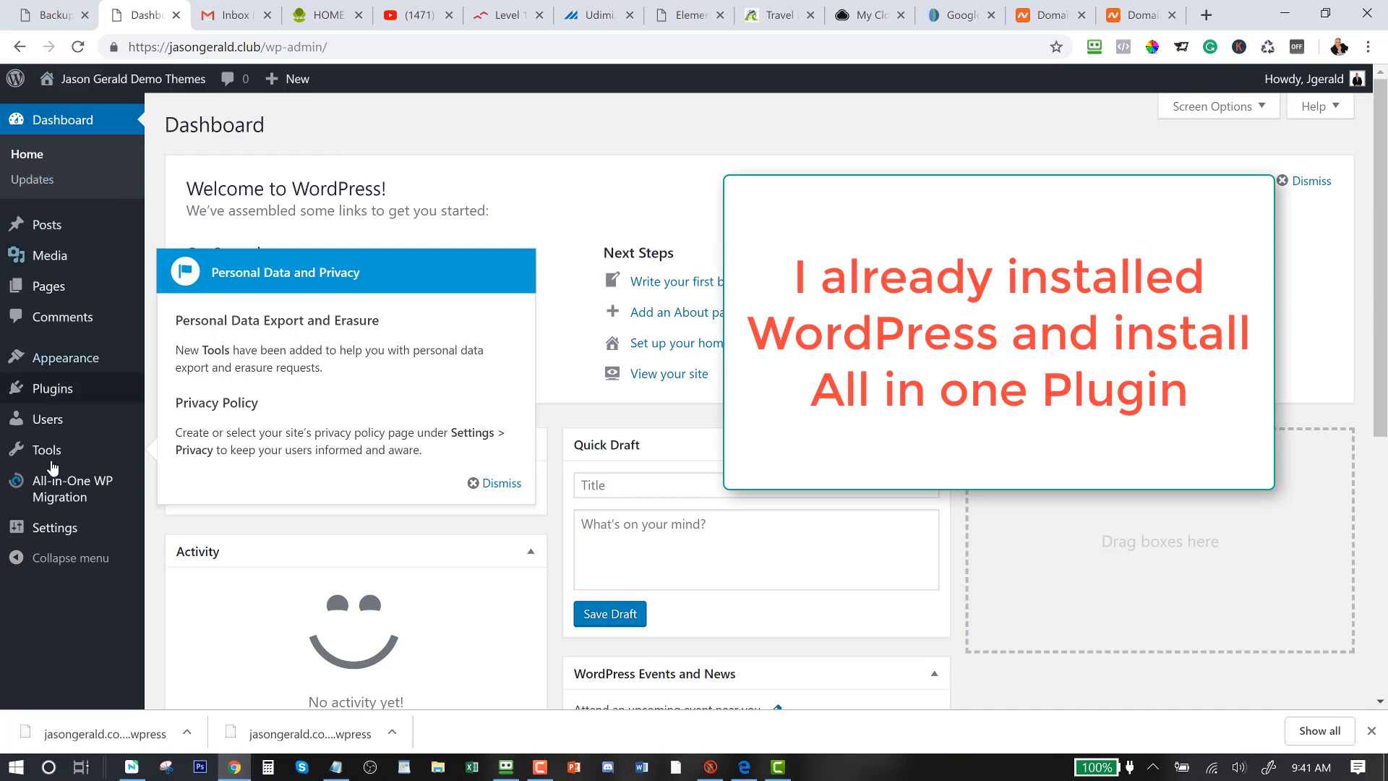
Update the jasongerald.club Unlimited Extension to version 2.26 via the migration plugin's plugins list
click(72, 487)
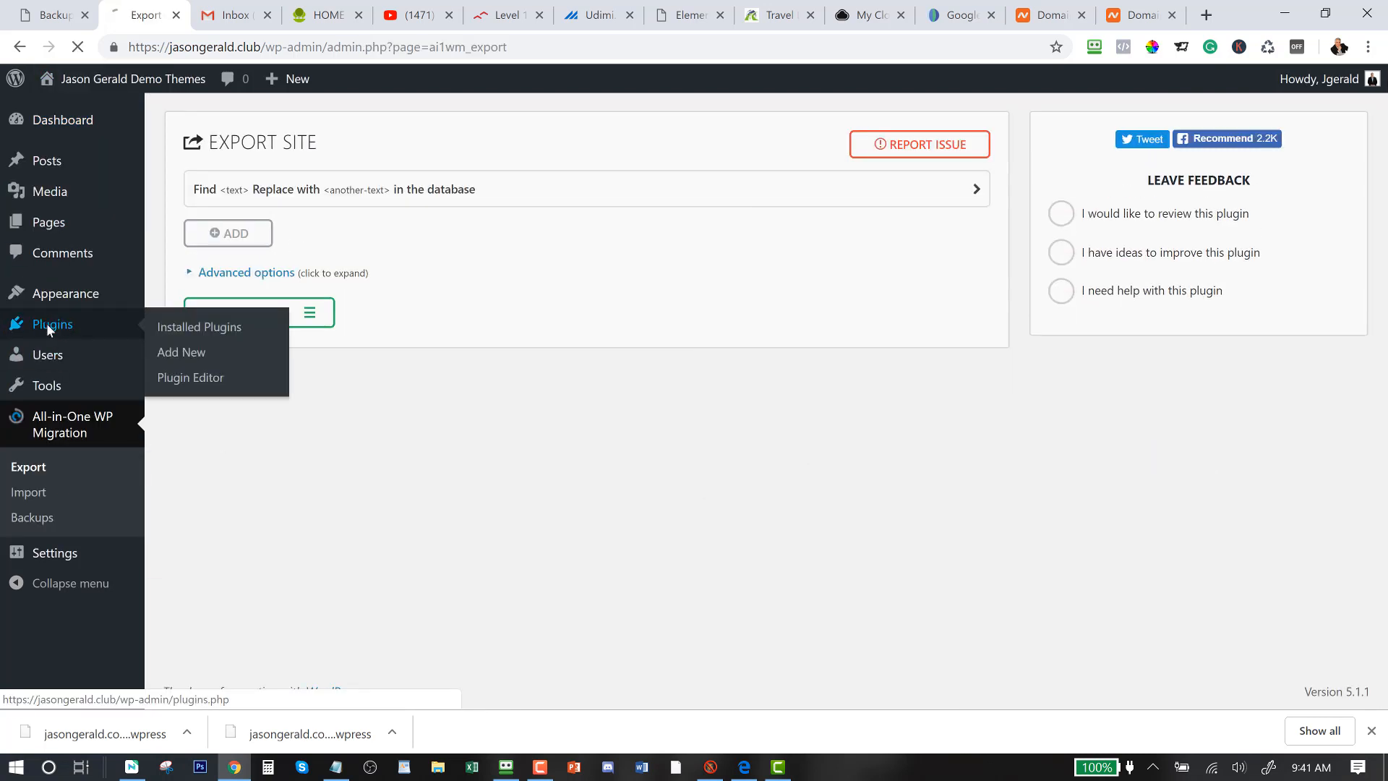
click(198, 327)
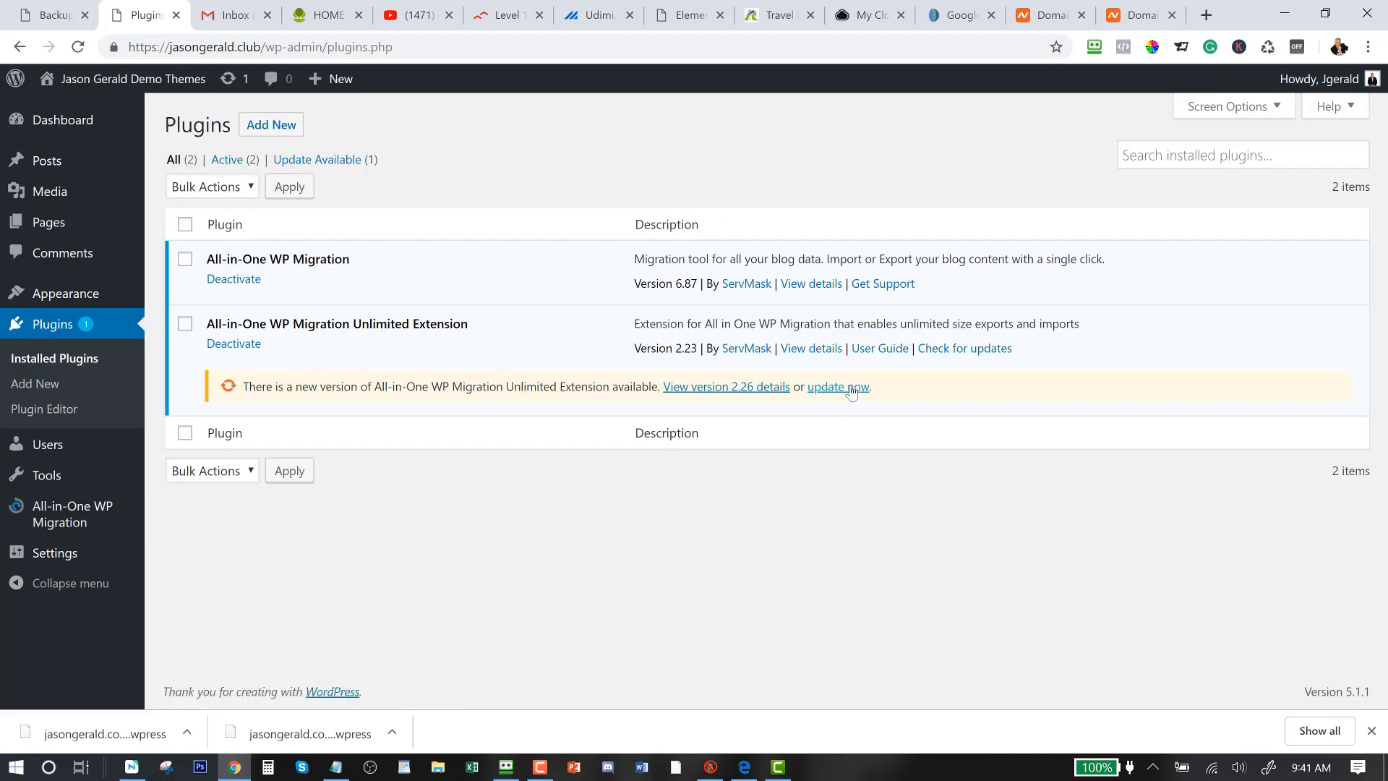
click(835, 388)
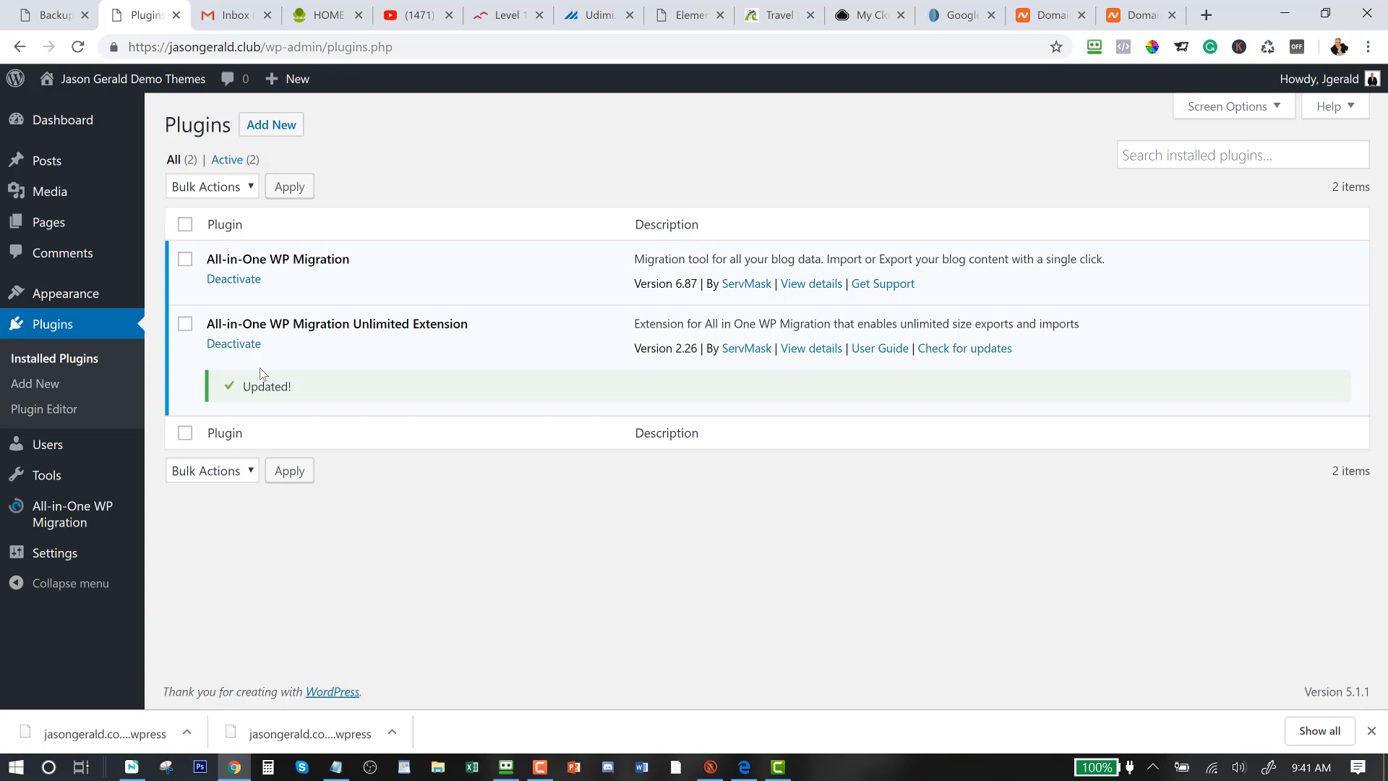
mouse_move(293, 303)
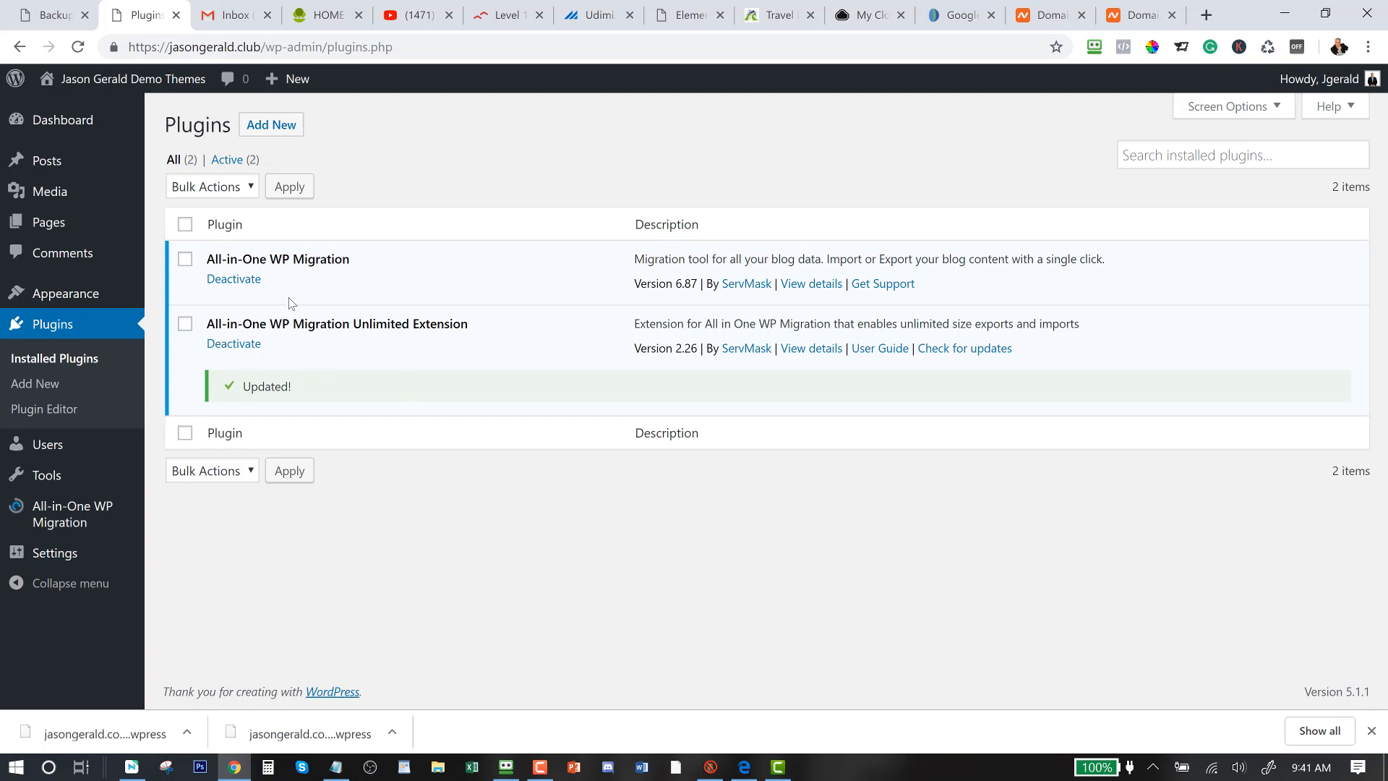
mouse_move(248, 326)
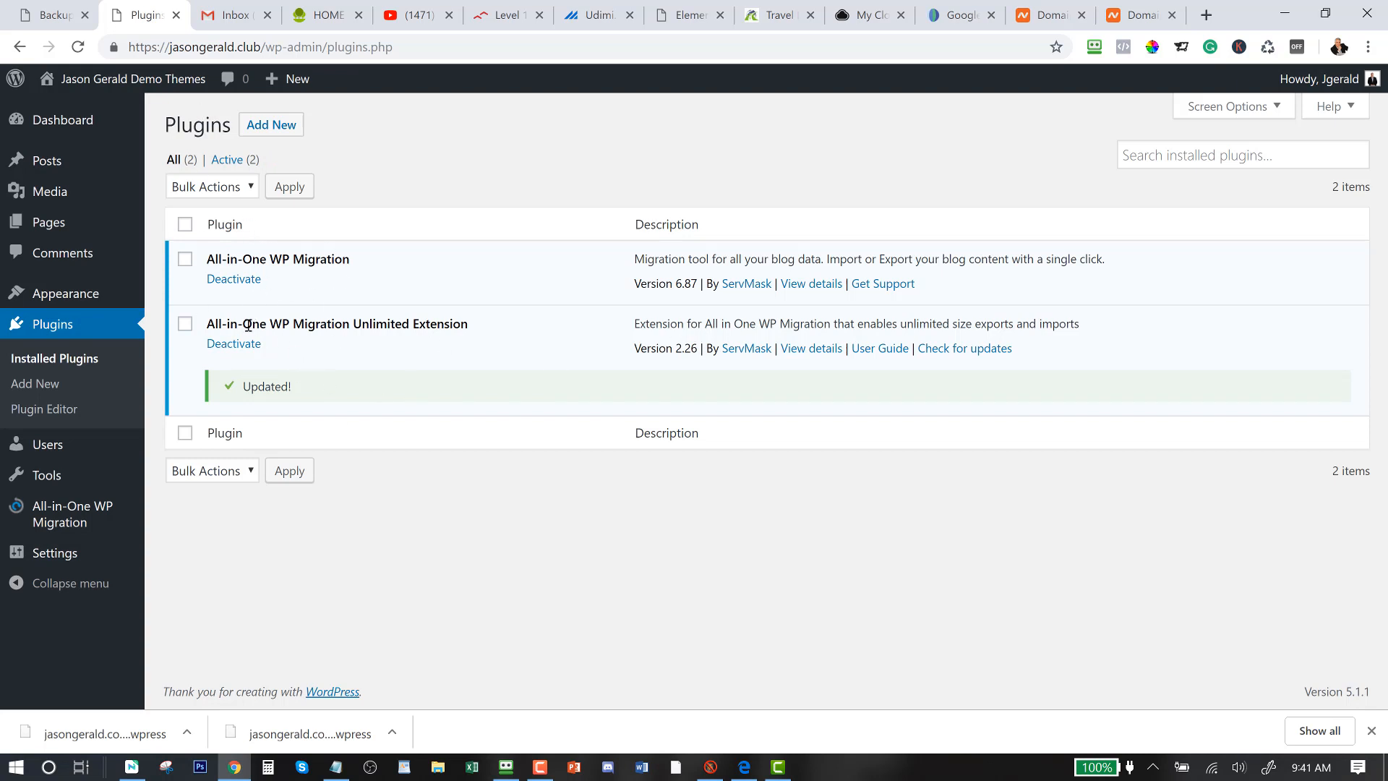
mouse_move(79, 474)
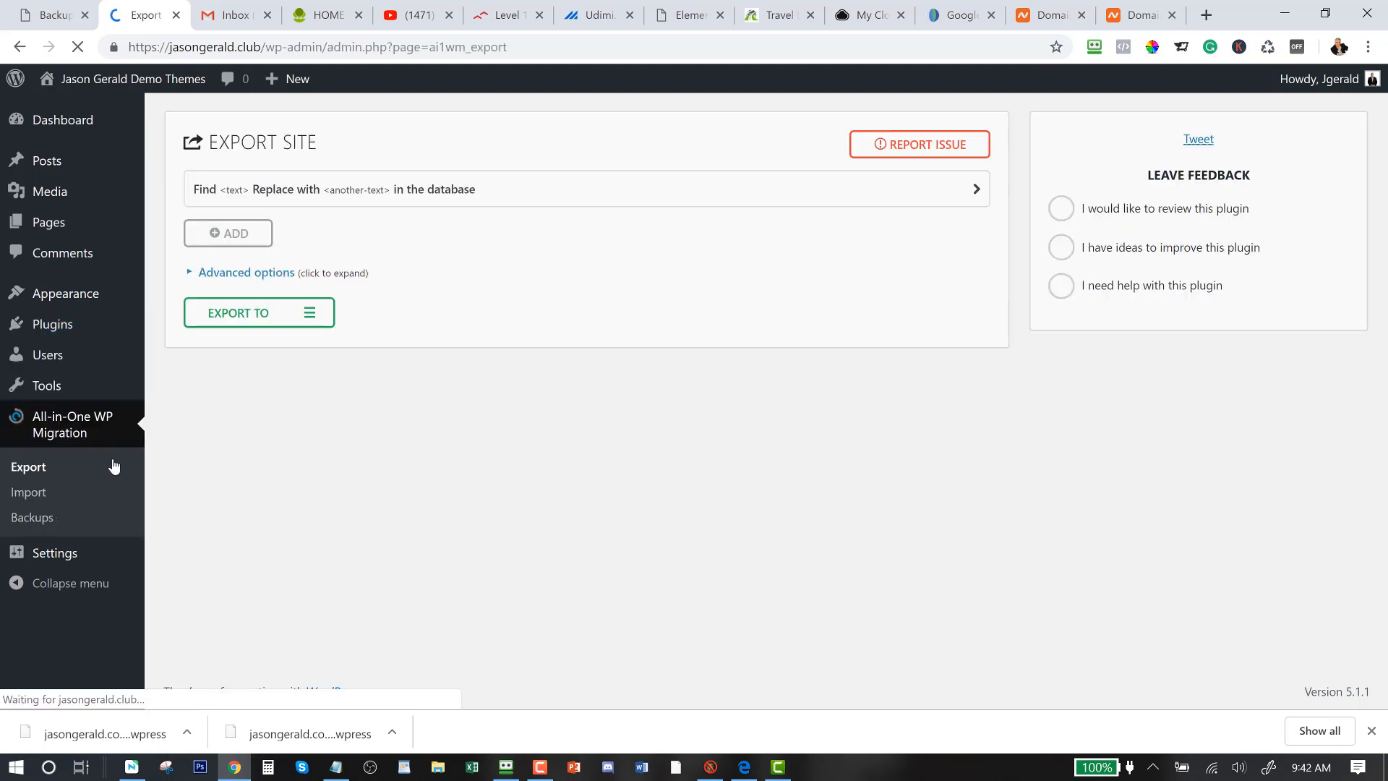
Import from file on jasongerald.club, choosing the newest jasongerald.com .wpress backup
click(28, 492)
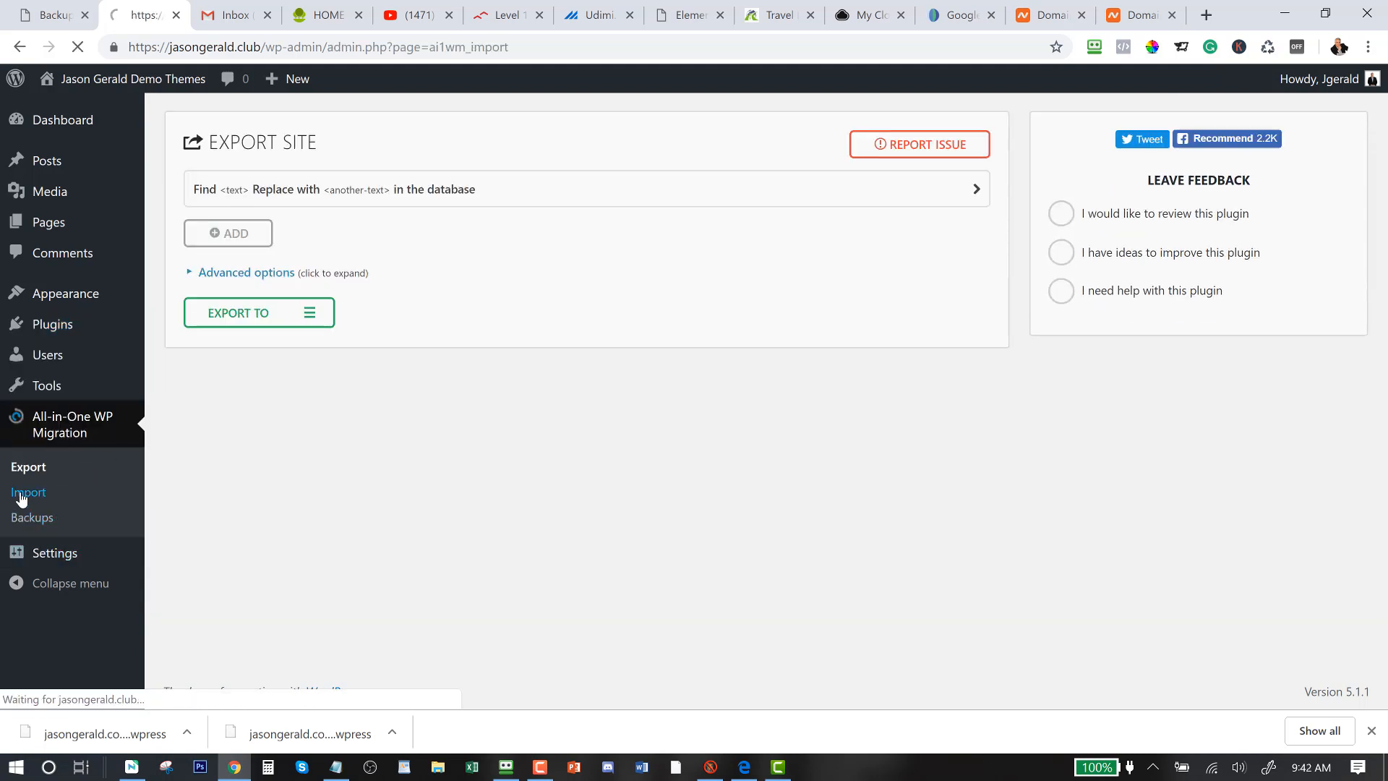
click(29, 491)
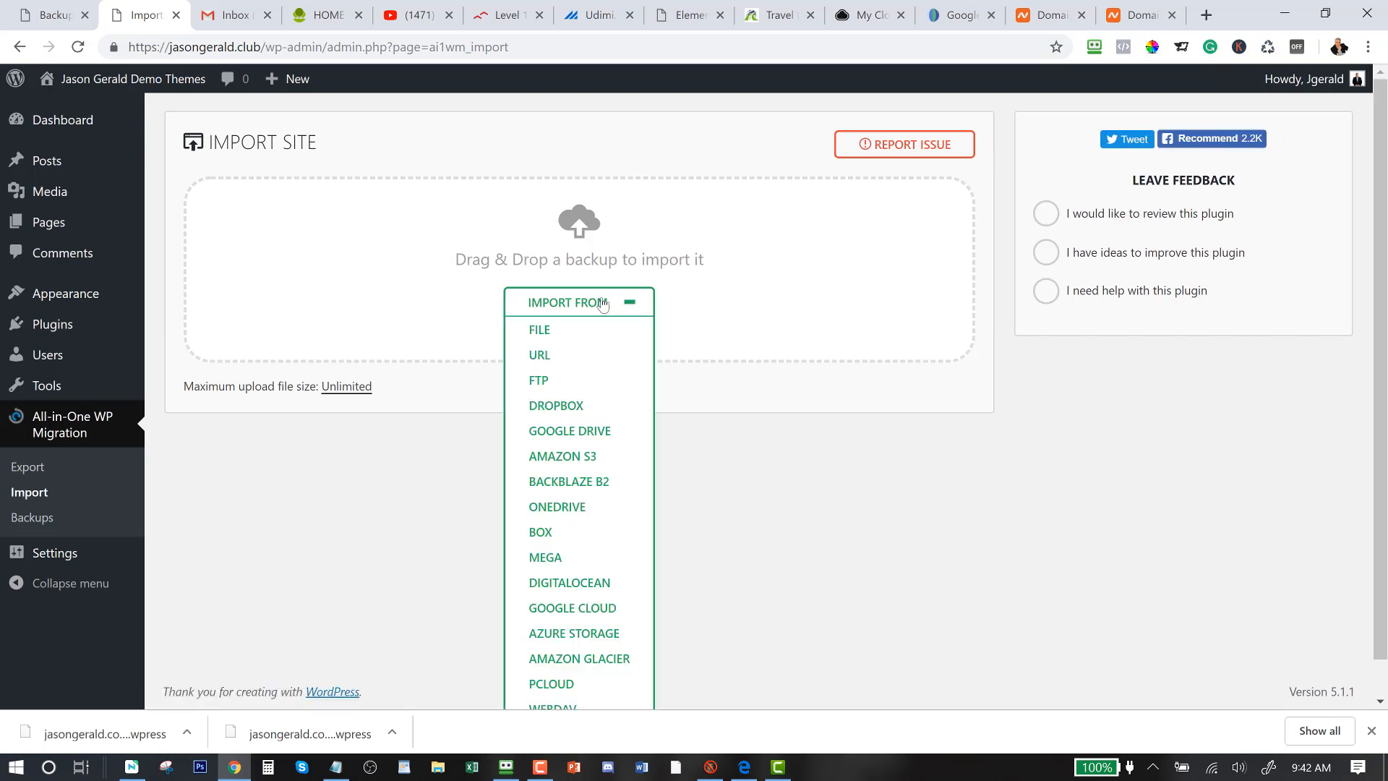
click(538, 330)
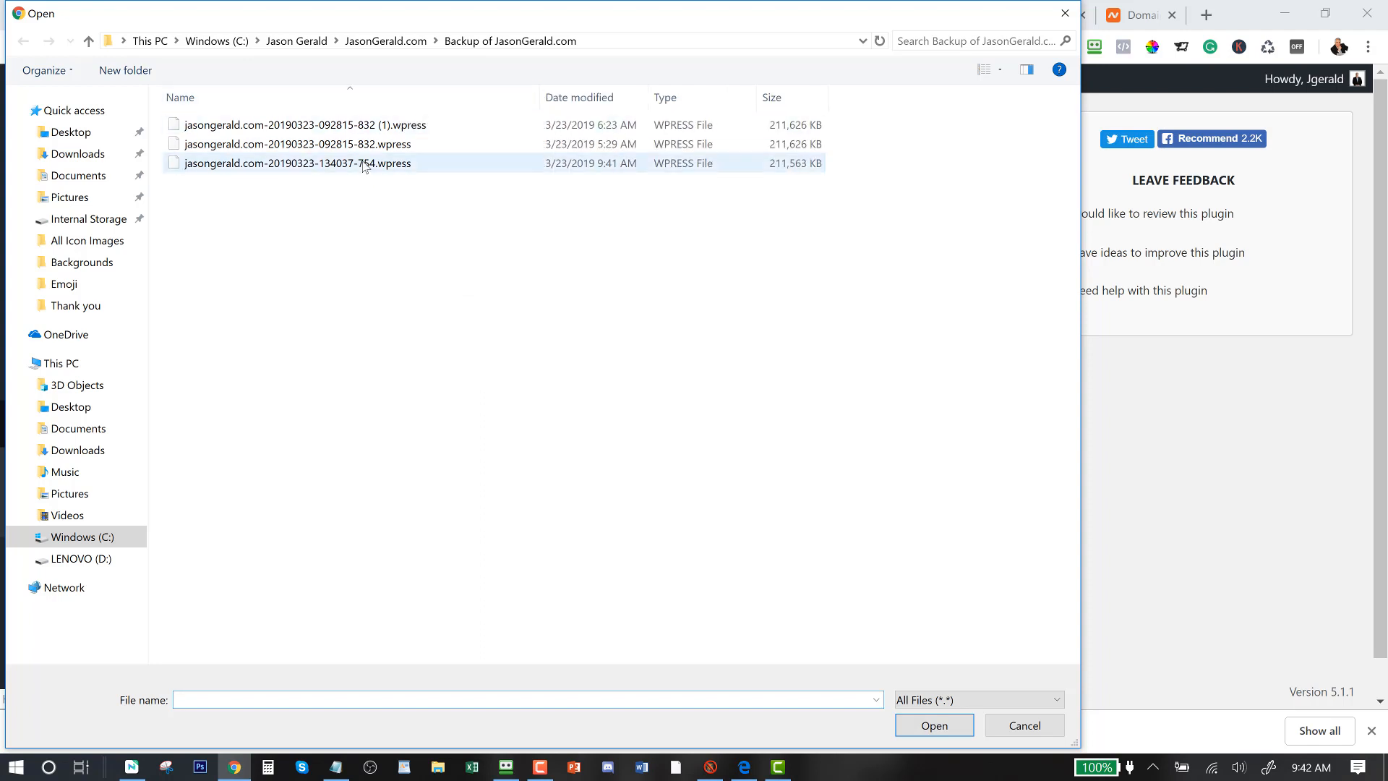
click(295, 143)
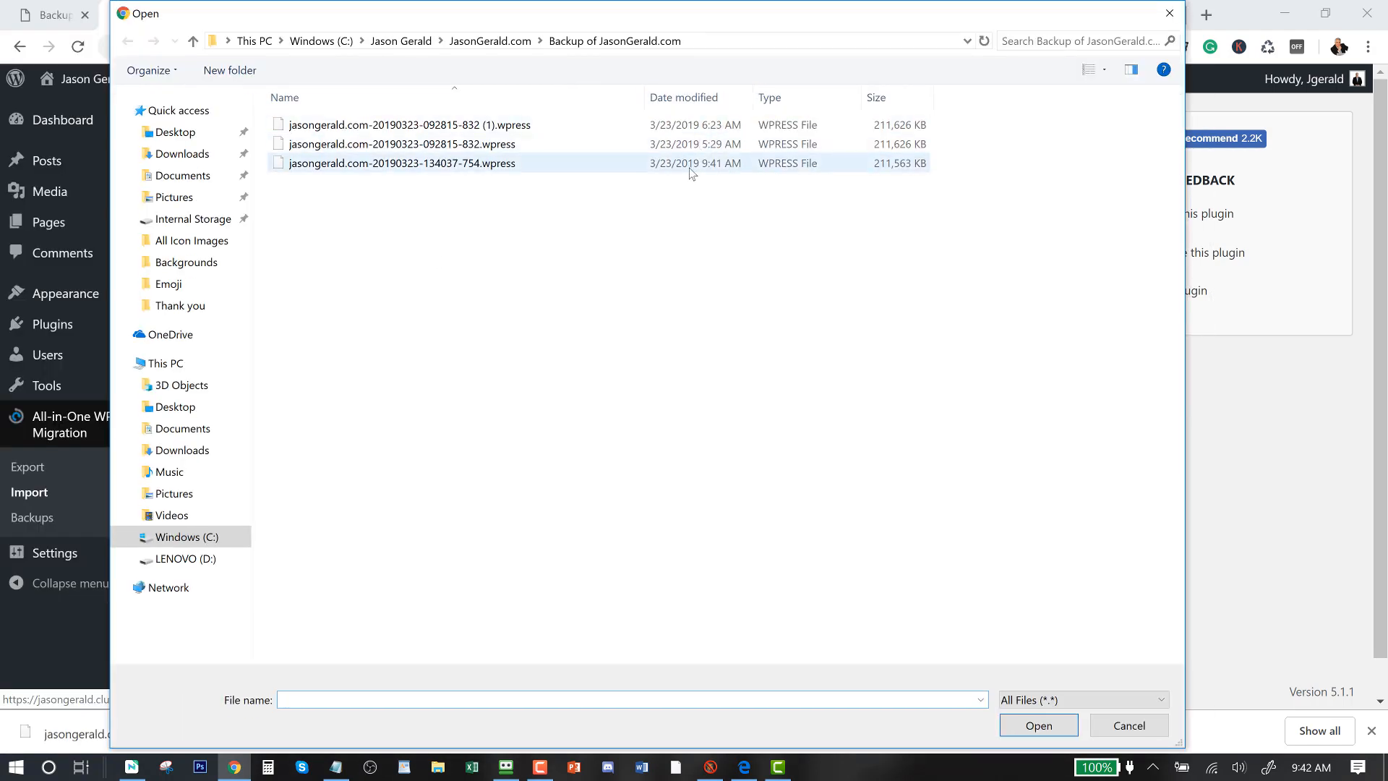
click(400, 163)
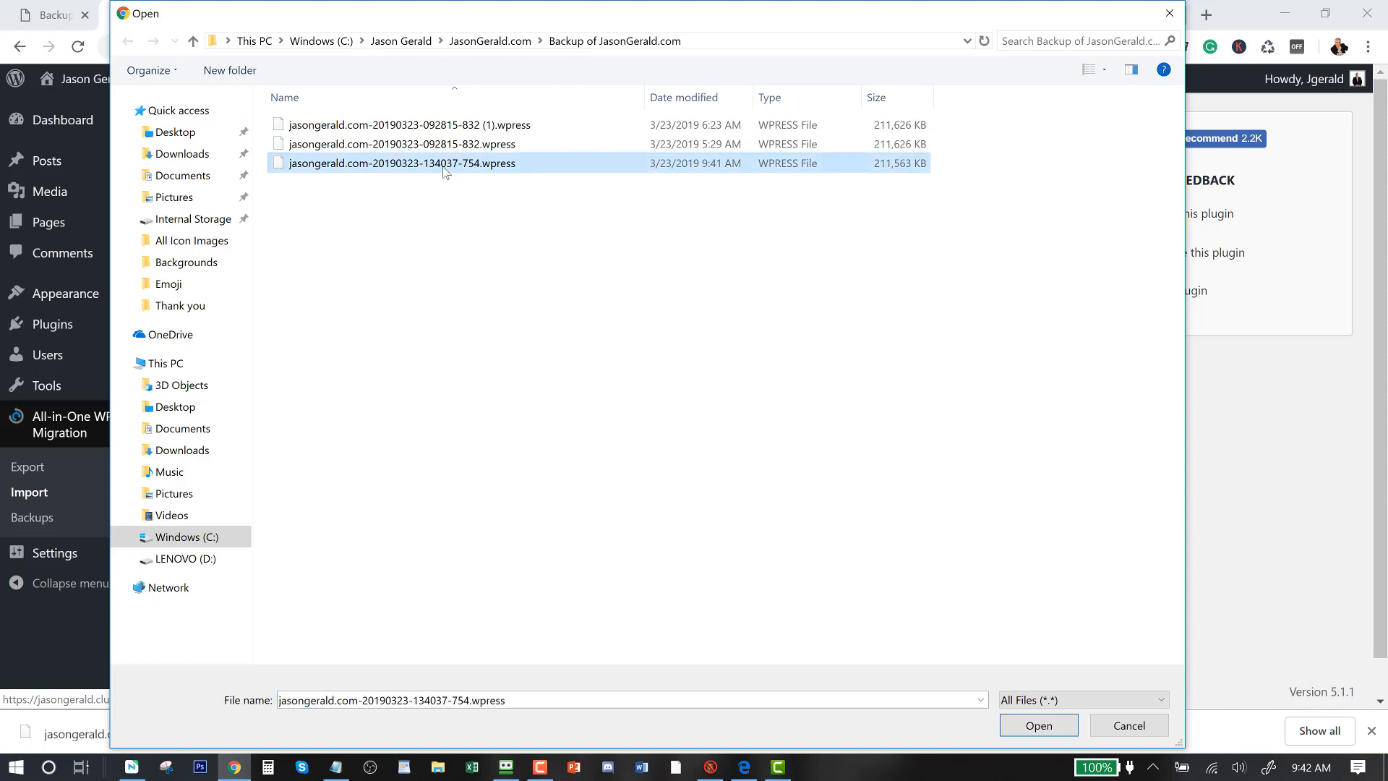
click(1039, 725)
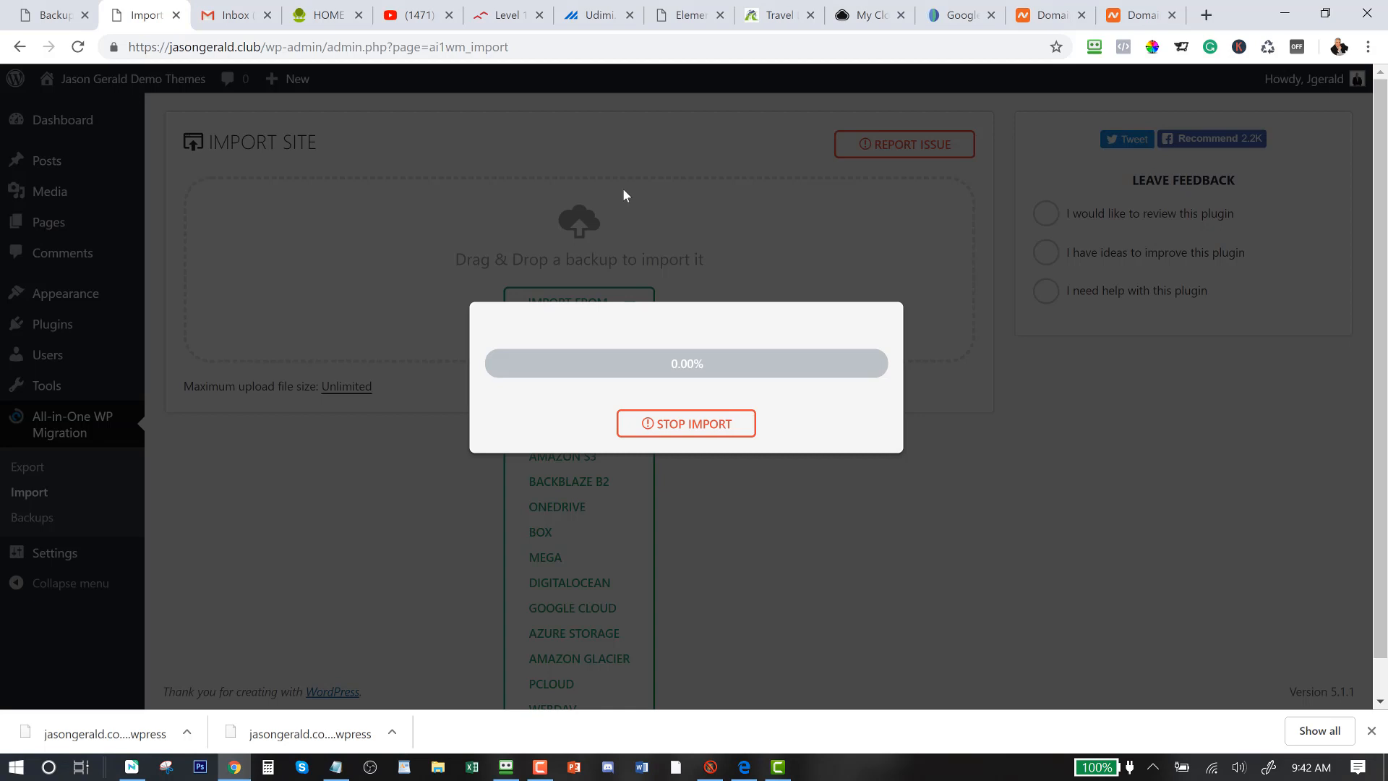
mouse_move(663, 380)
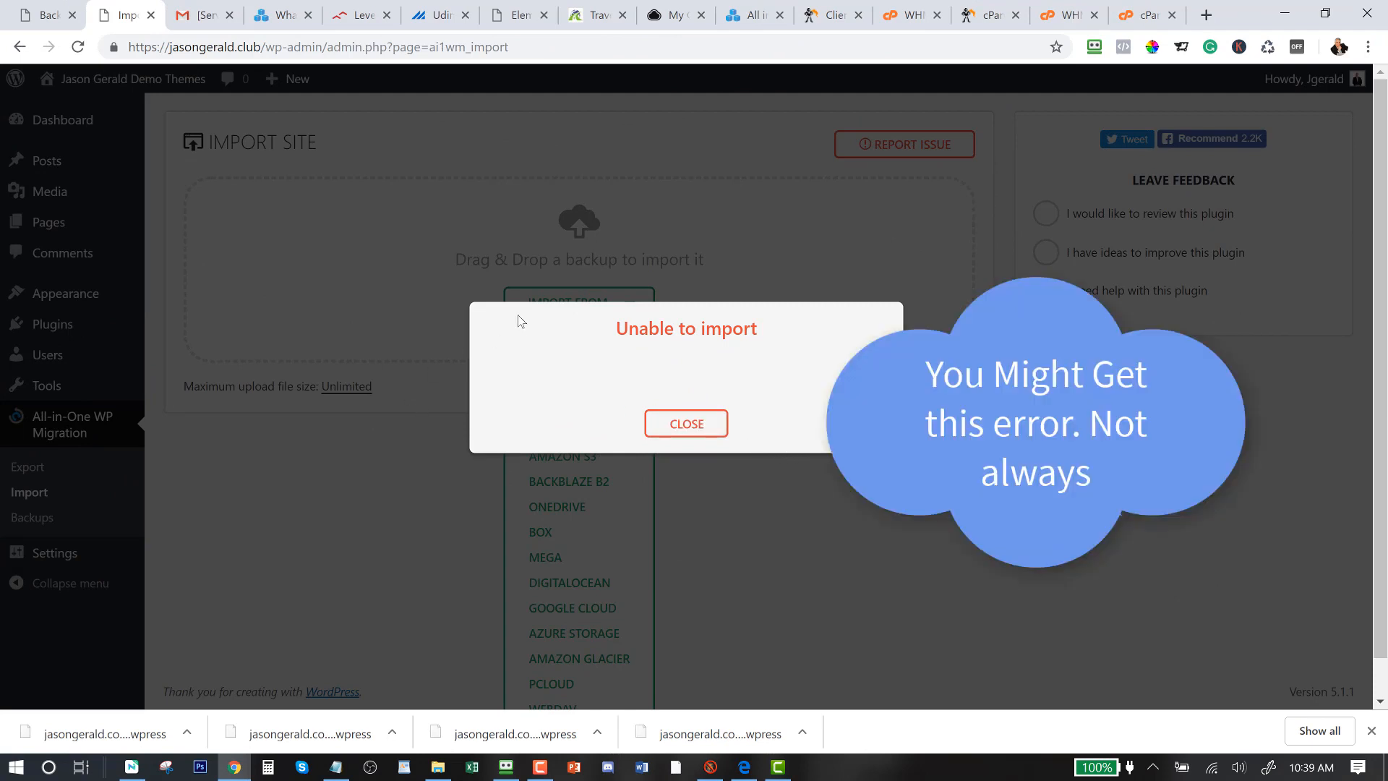
mouse_move(309, 158)
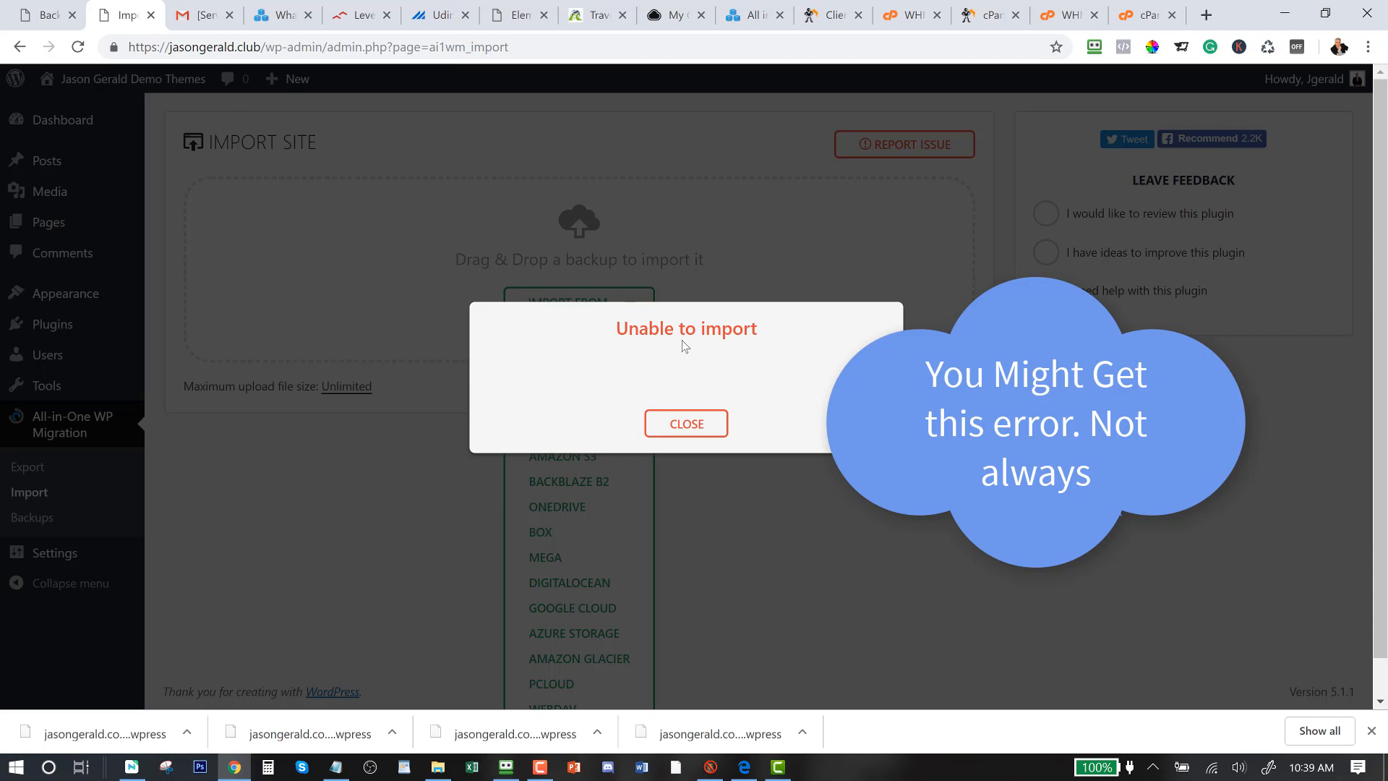
mouse_move(723, 354)
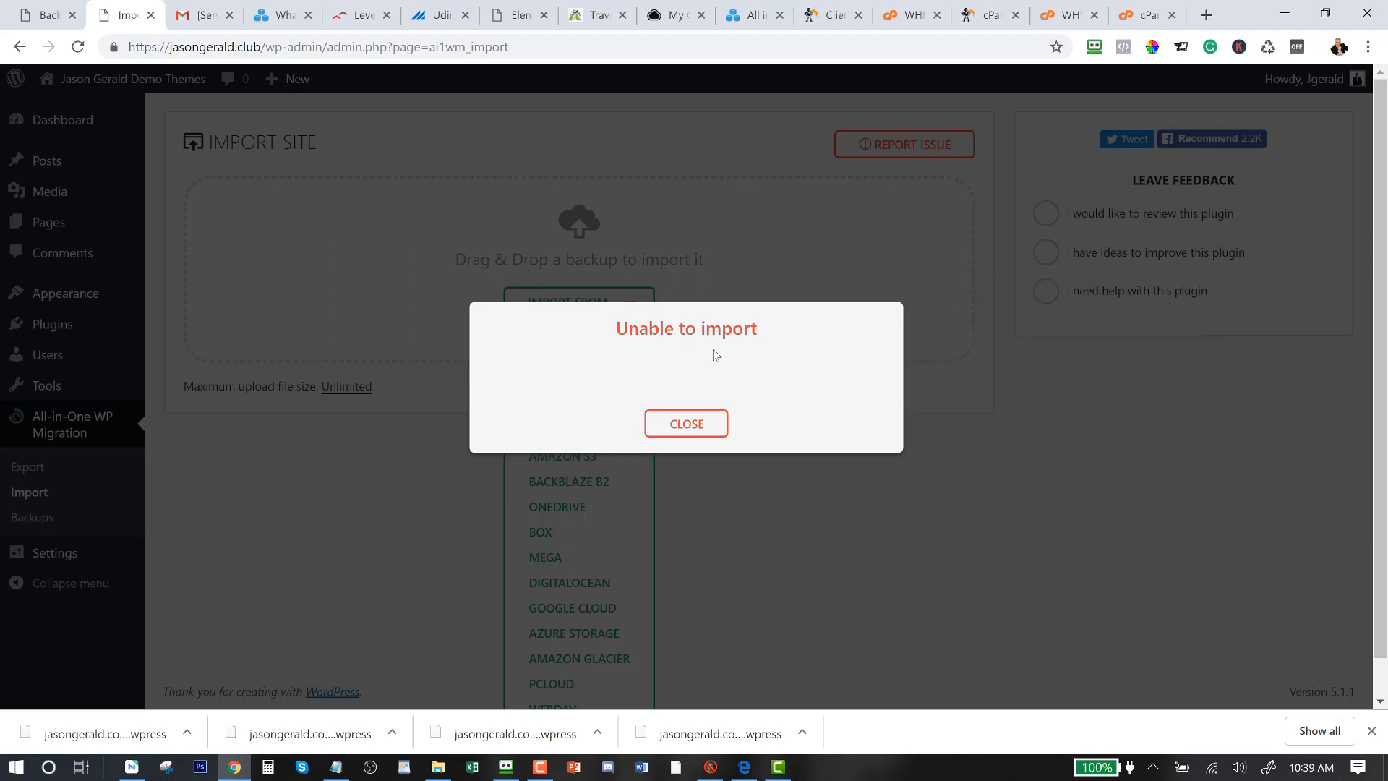
Dismiss the 'Unable to import' error message
click(1134, 14)
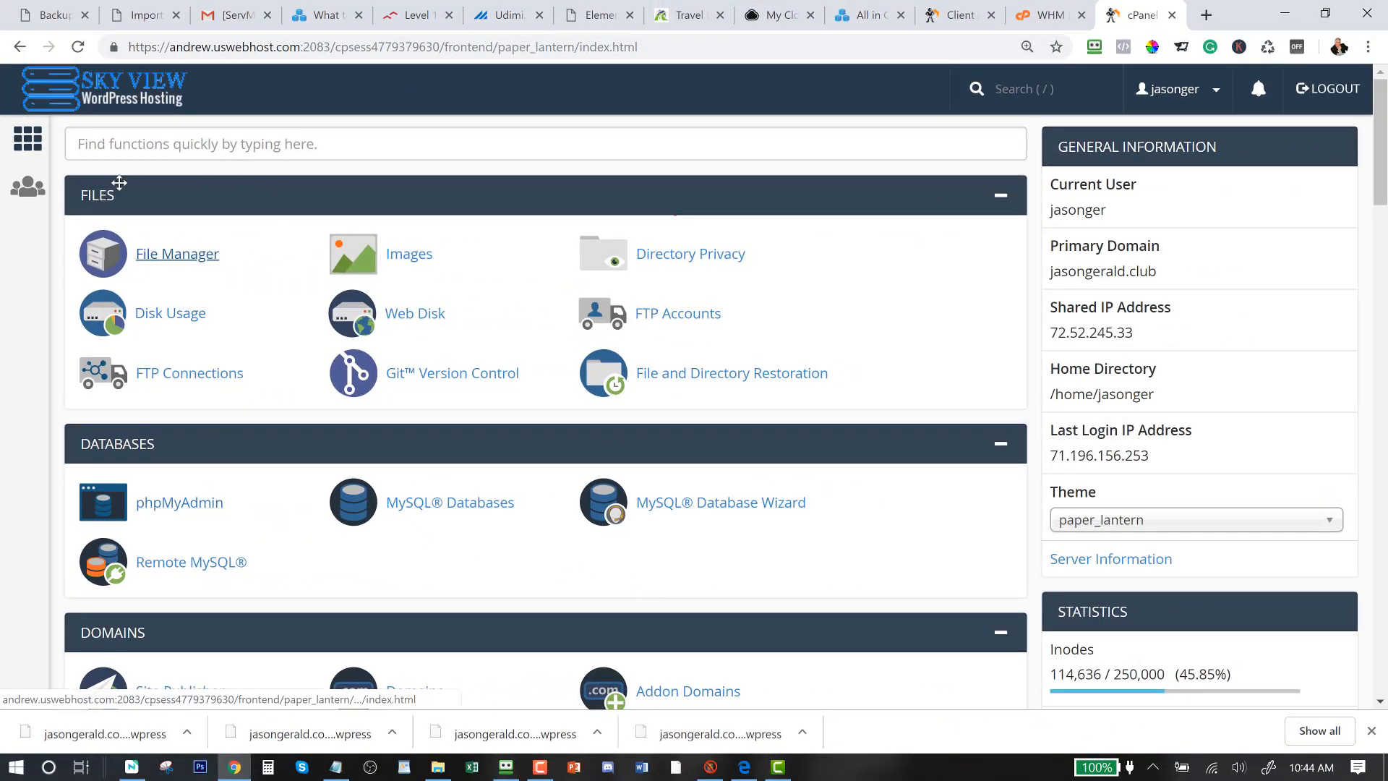
mouse_move(106, 84)
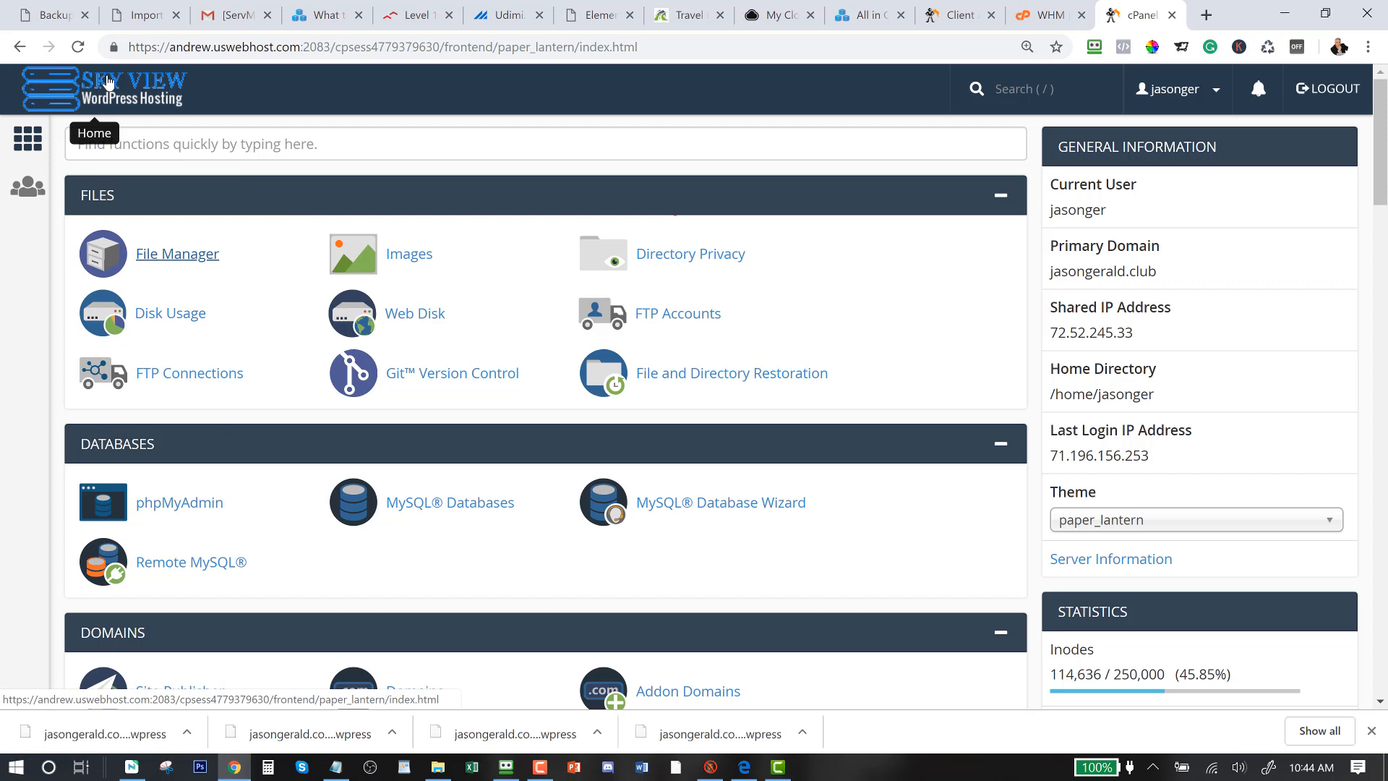
mouse_move(5, 304)
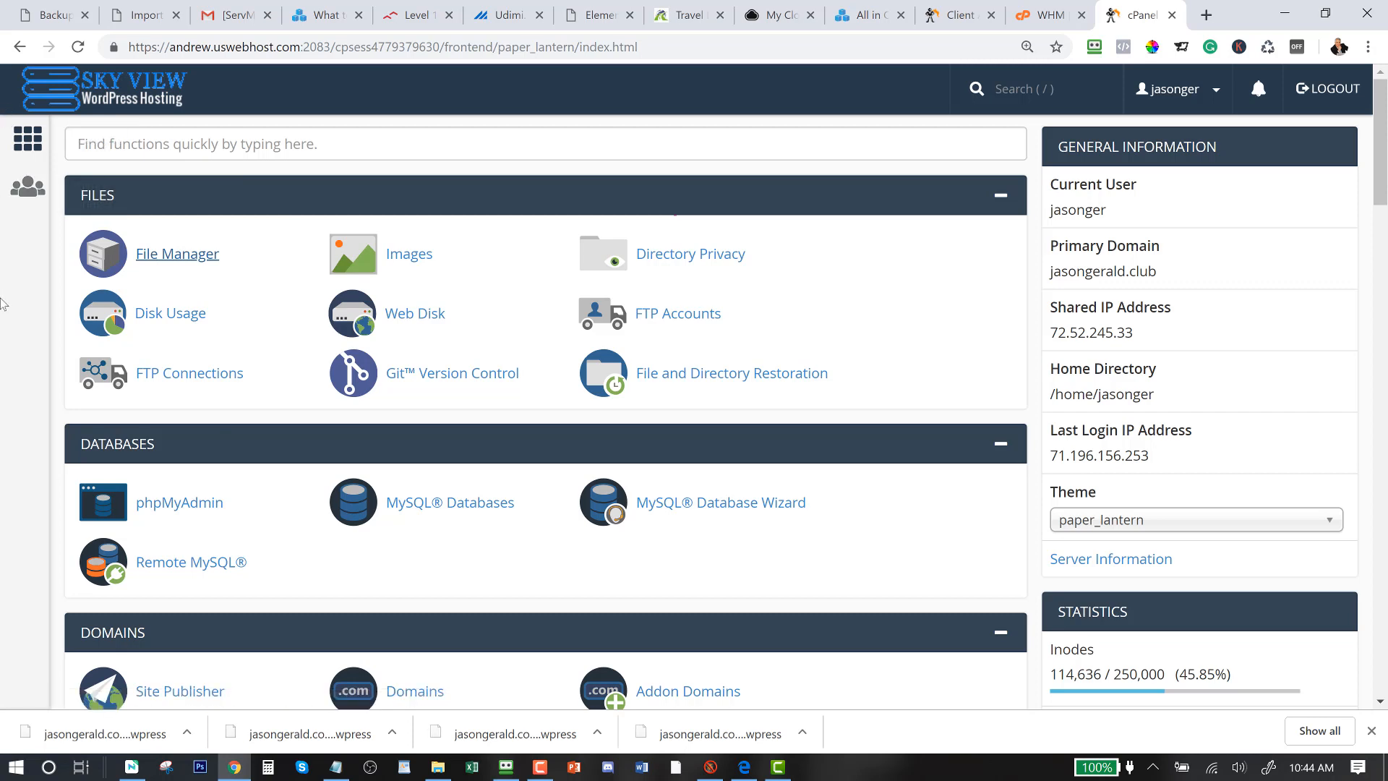
mouse_move(187, 273)
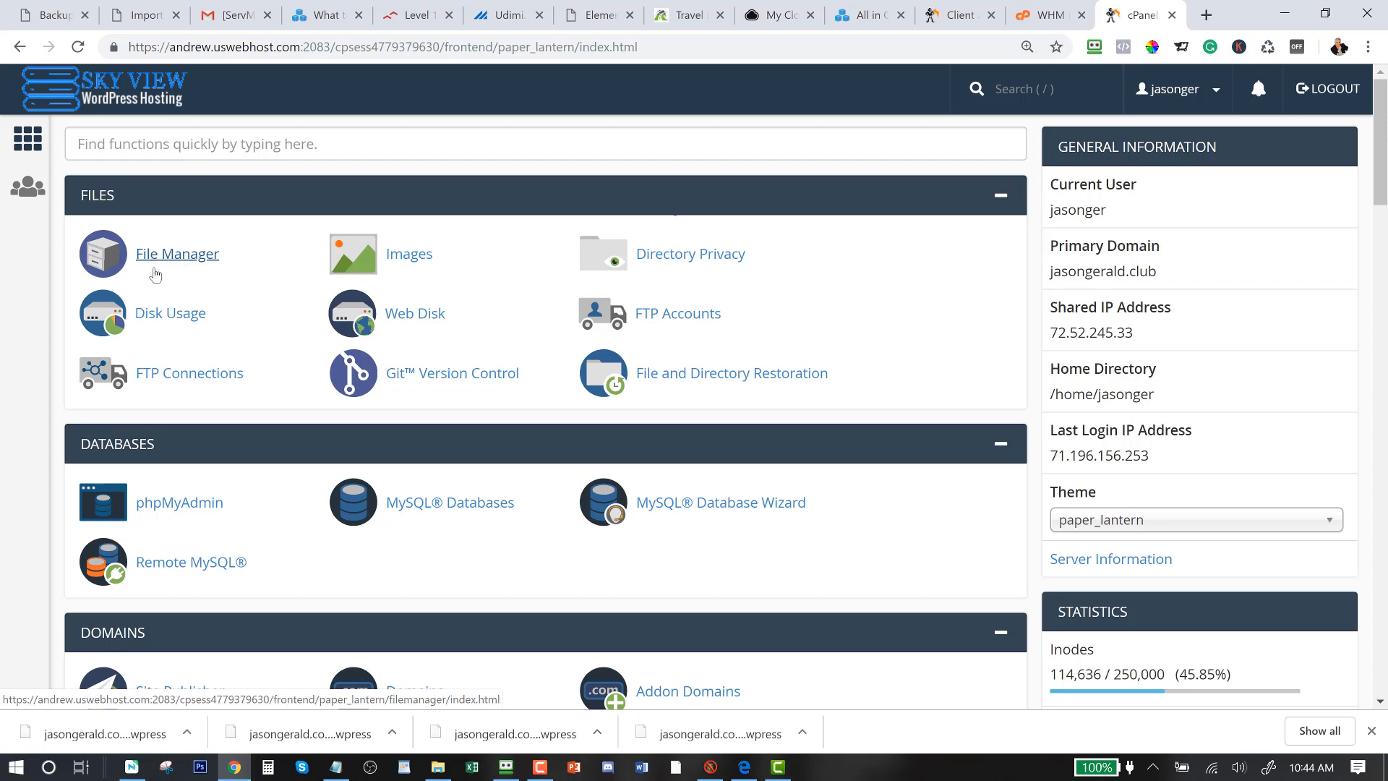
mouse_move(182, 264)
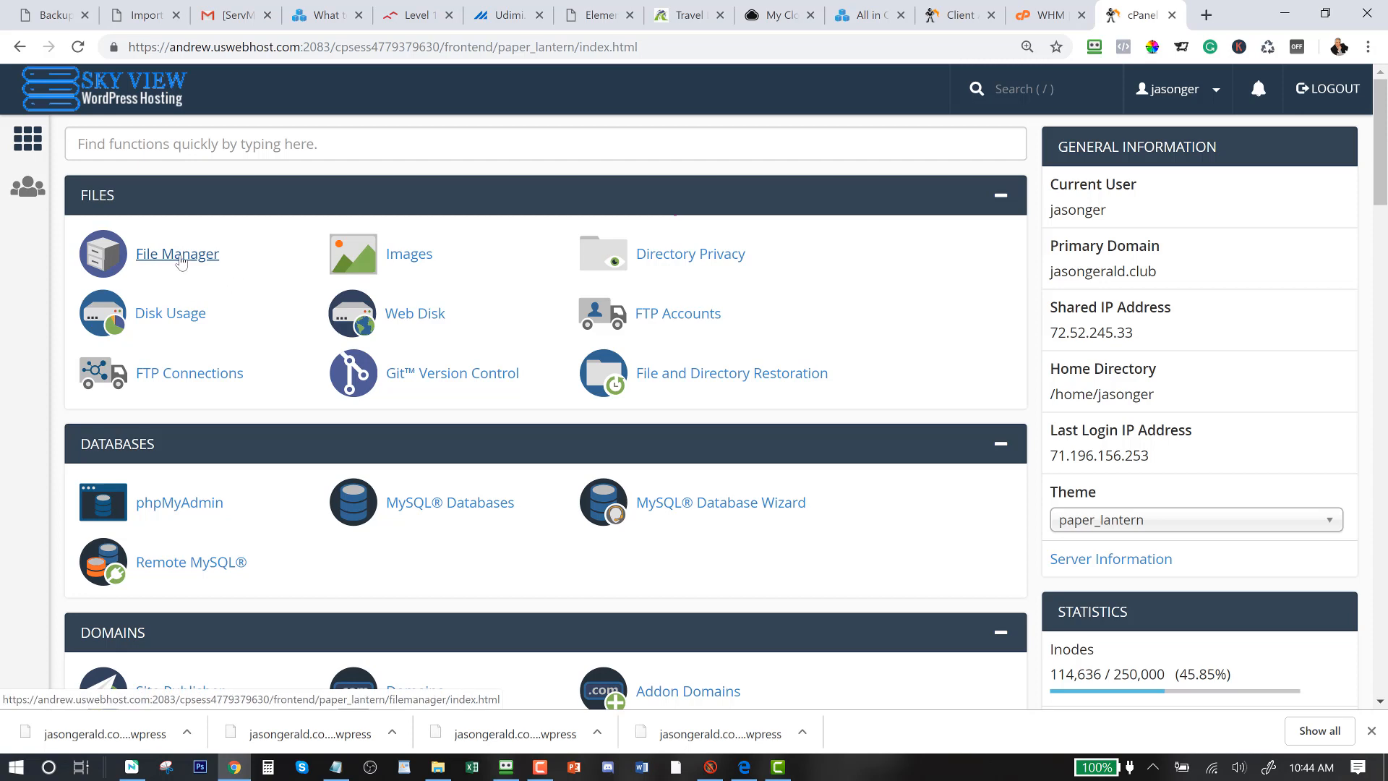
Navigate cPanel File Manager into public_html/wp-content/ai1wm-backups
click(177, 255)
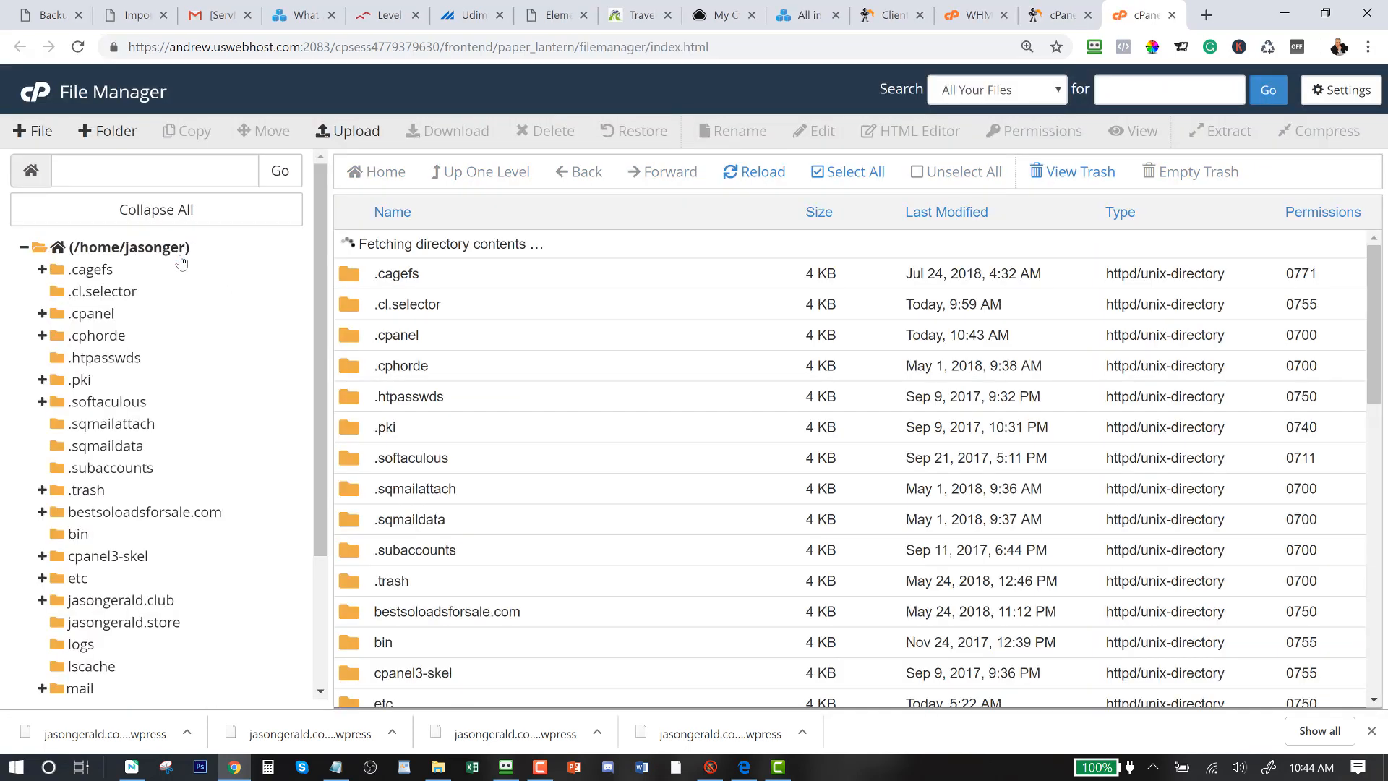
scroll(down, 3)
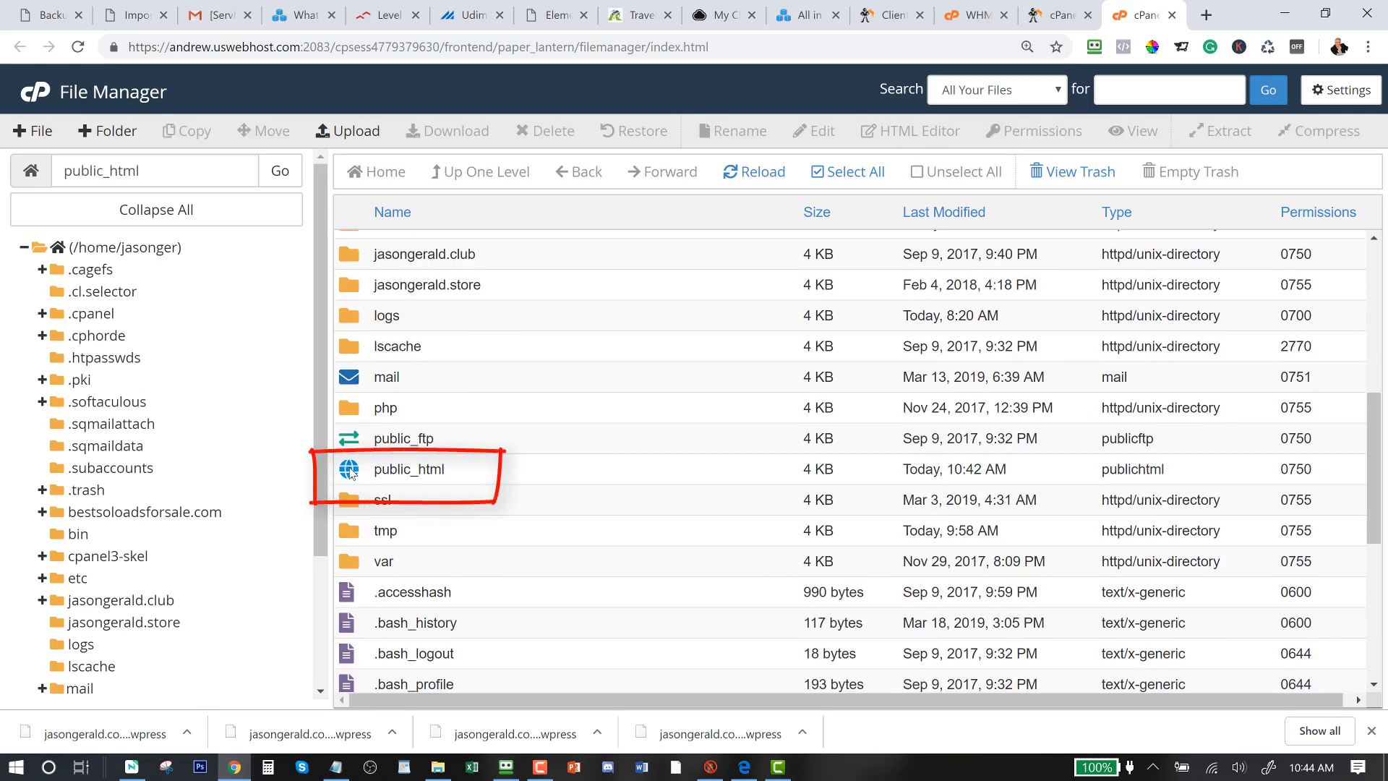
double_click(409, 468)
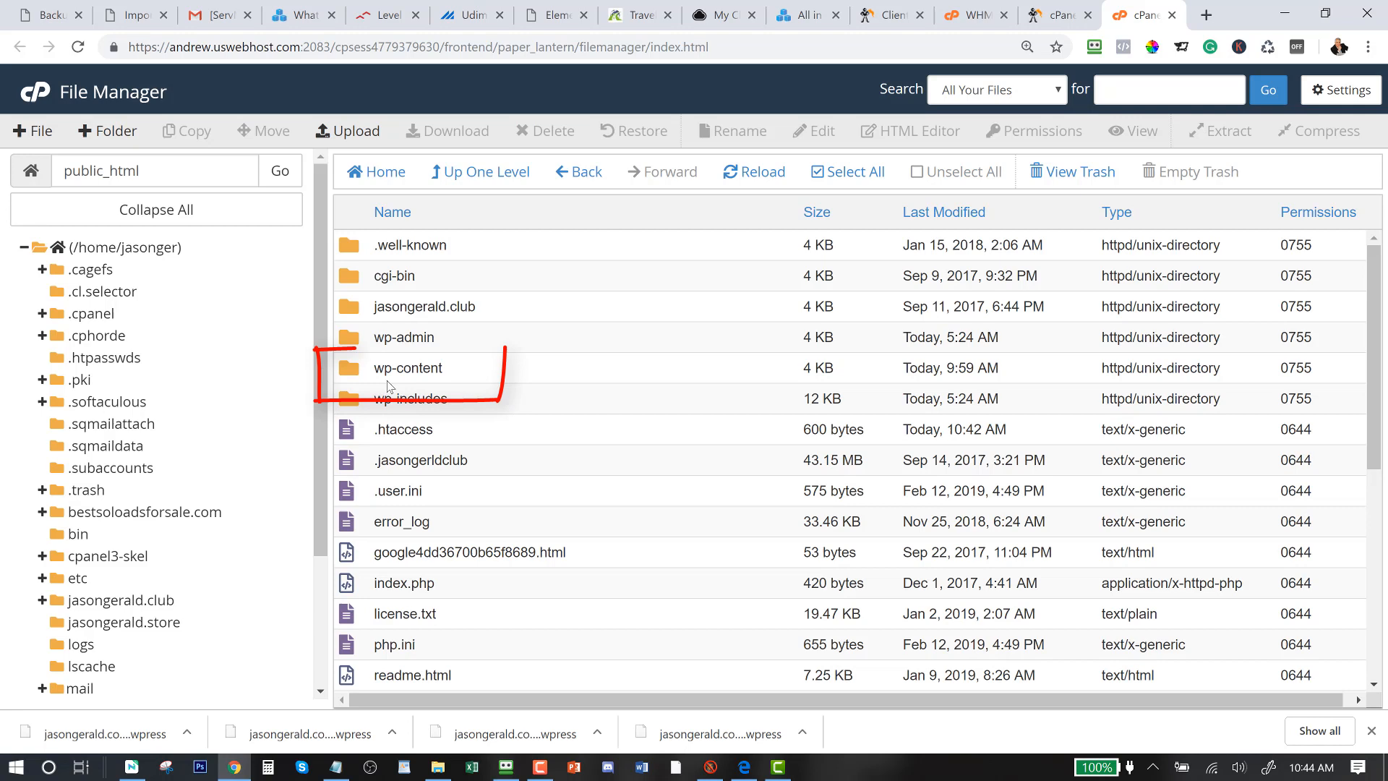
double_click(408, 368)
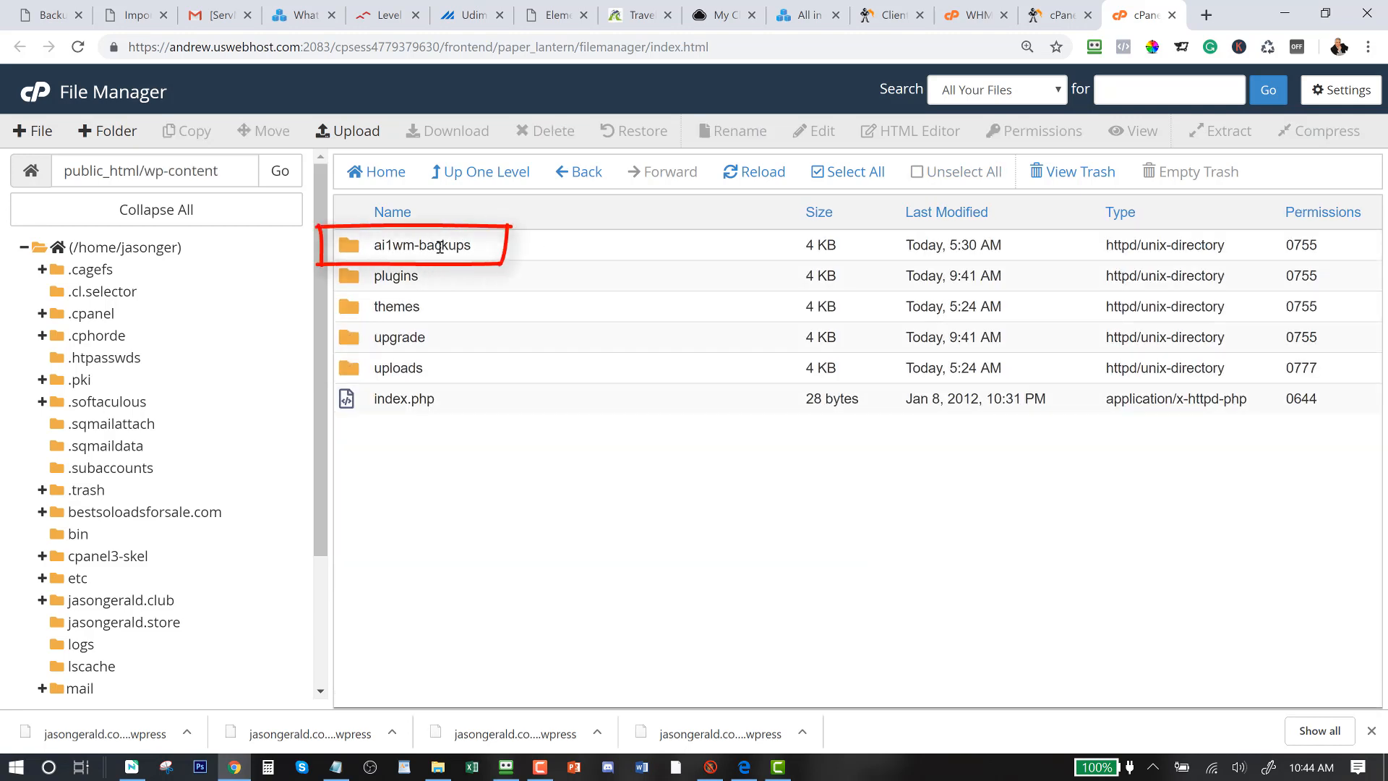
double_click(424, 246)
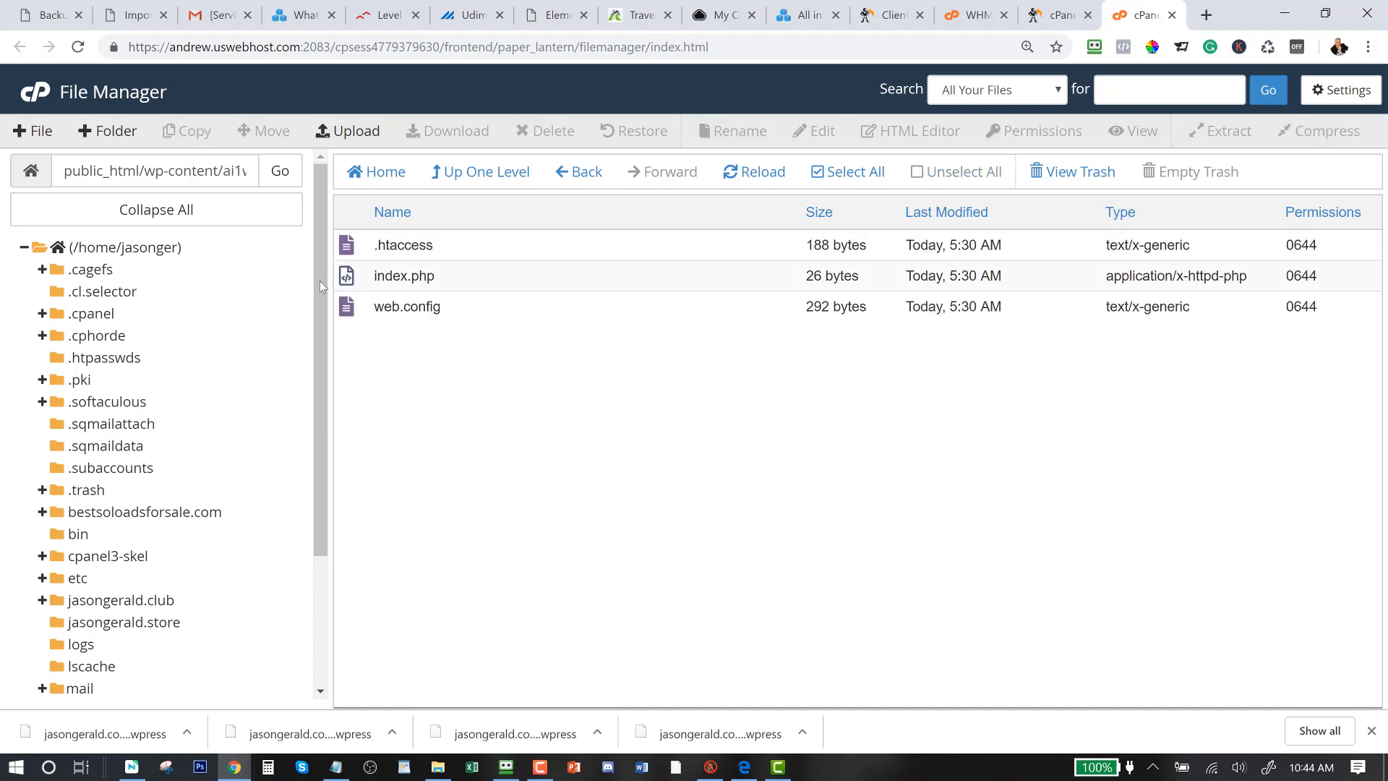
mouse_move(106, 130)
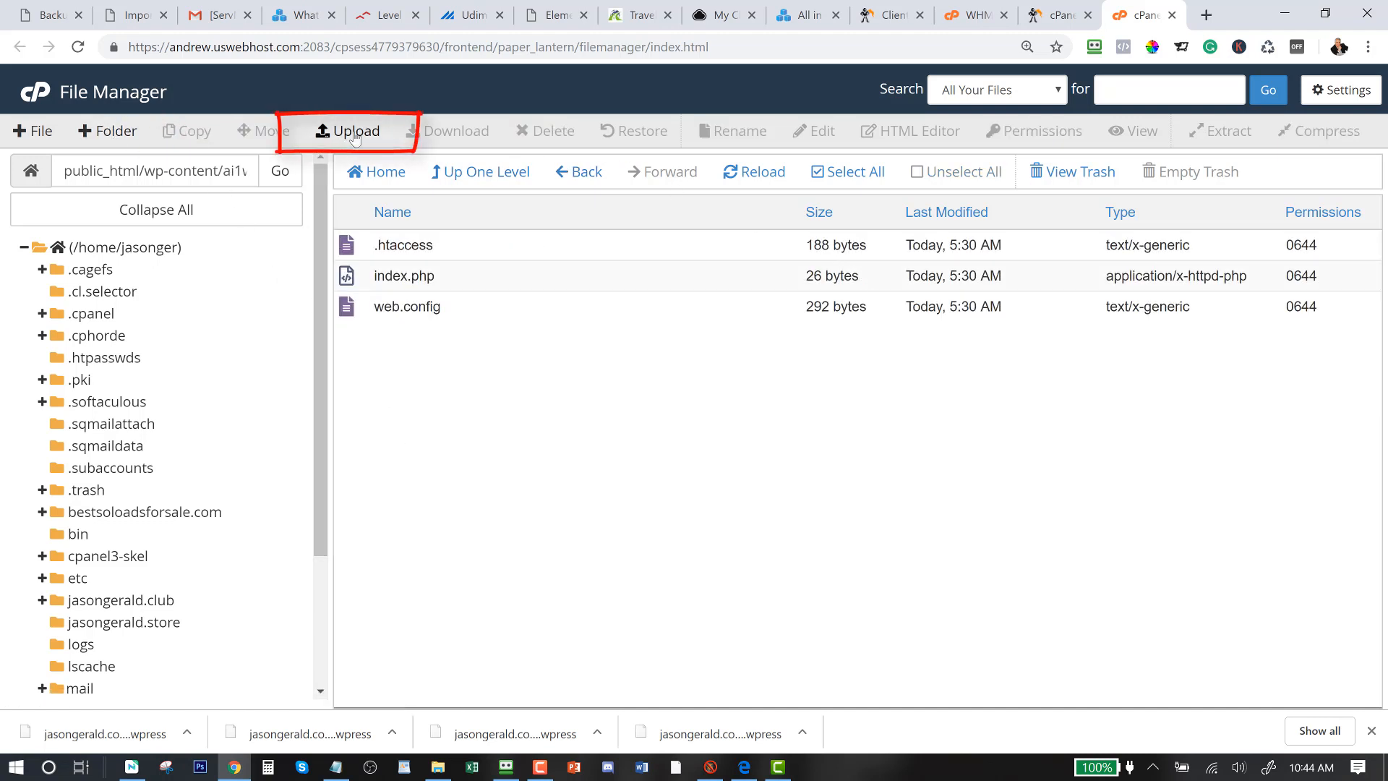
click(353, 132)
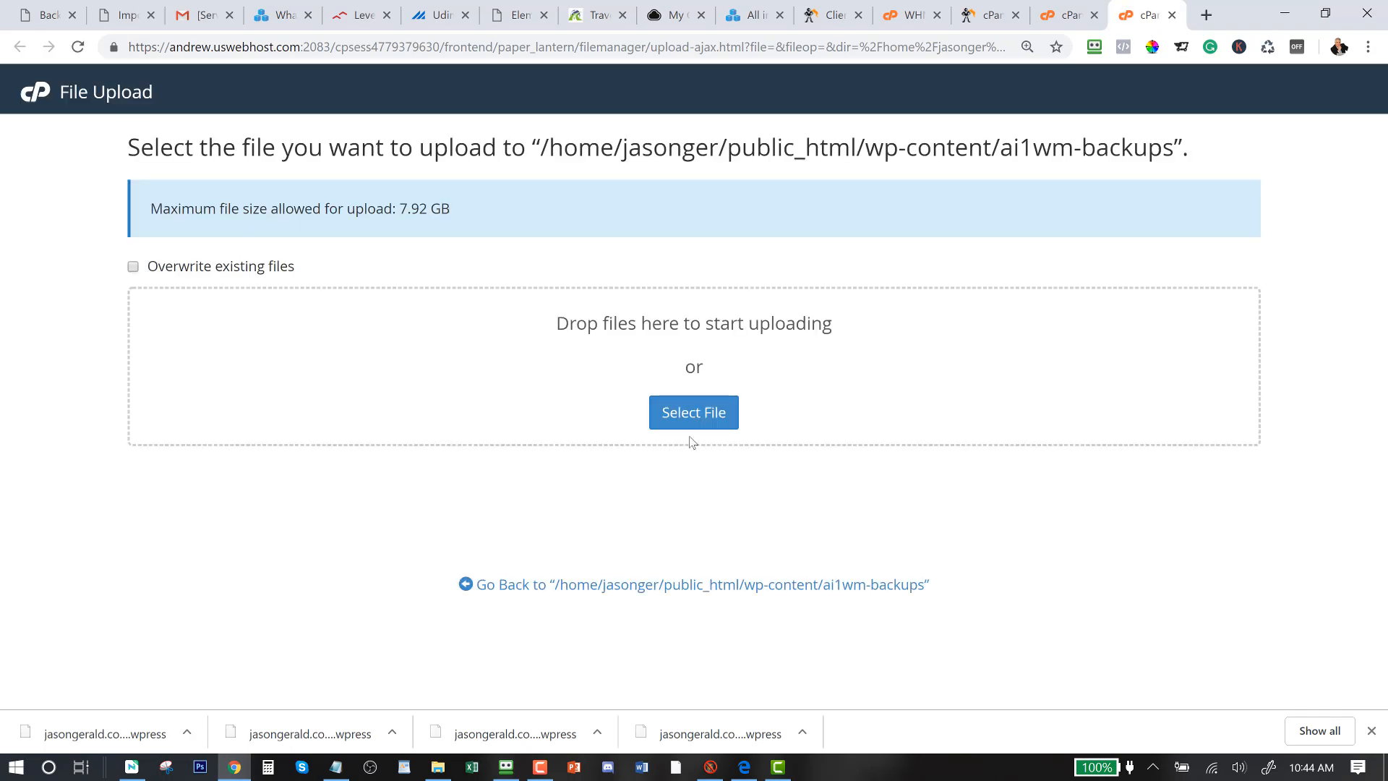
click(693, 412)
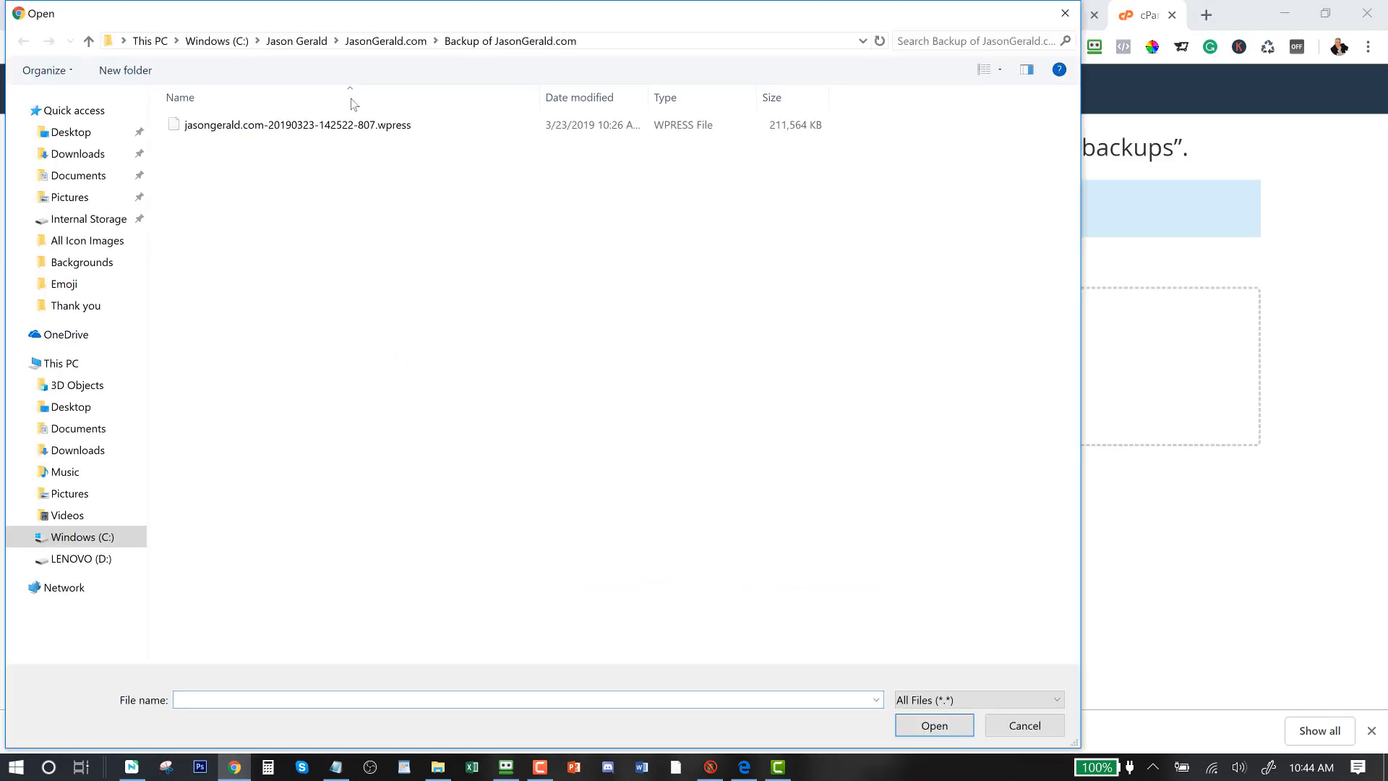
click(297, 124)
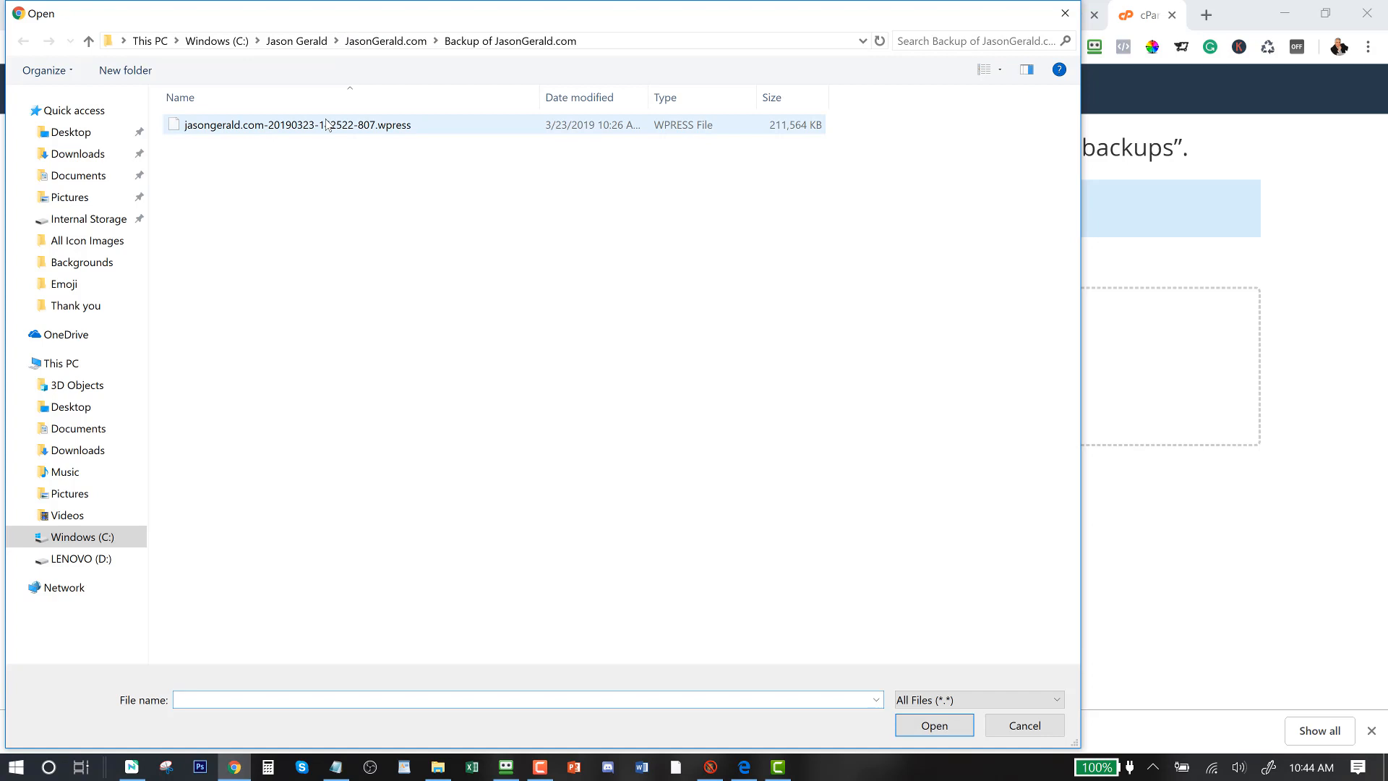
click(297, 124)
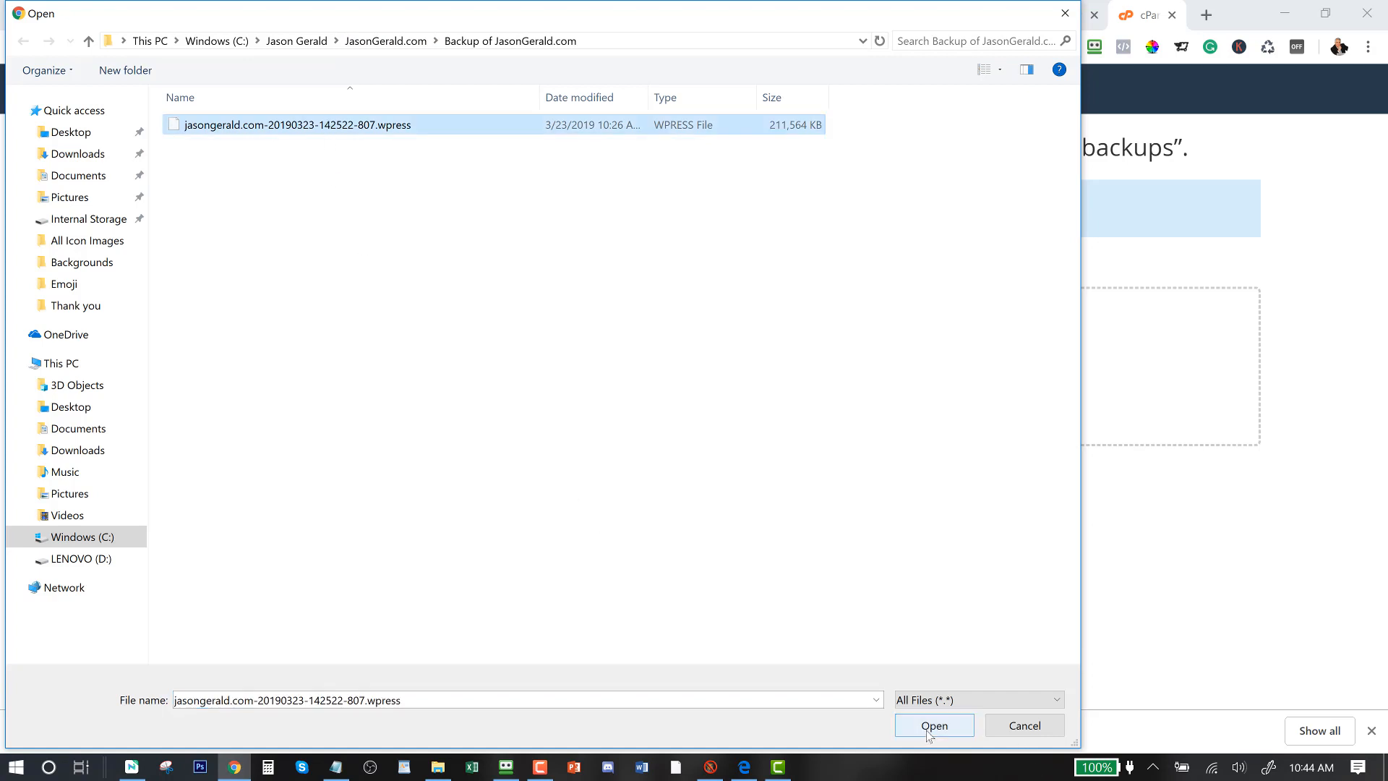
click(933, 725)
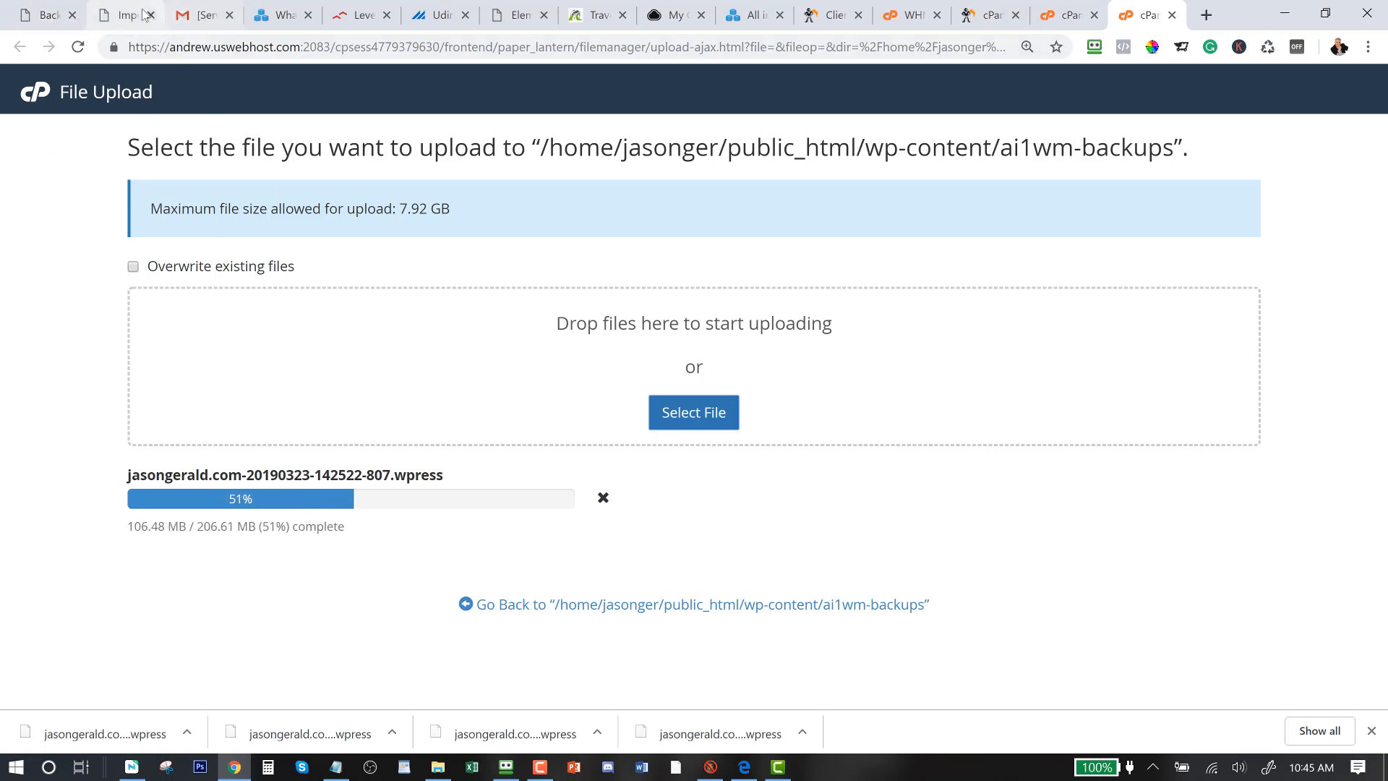
mouse_move(125, 14)
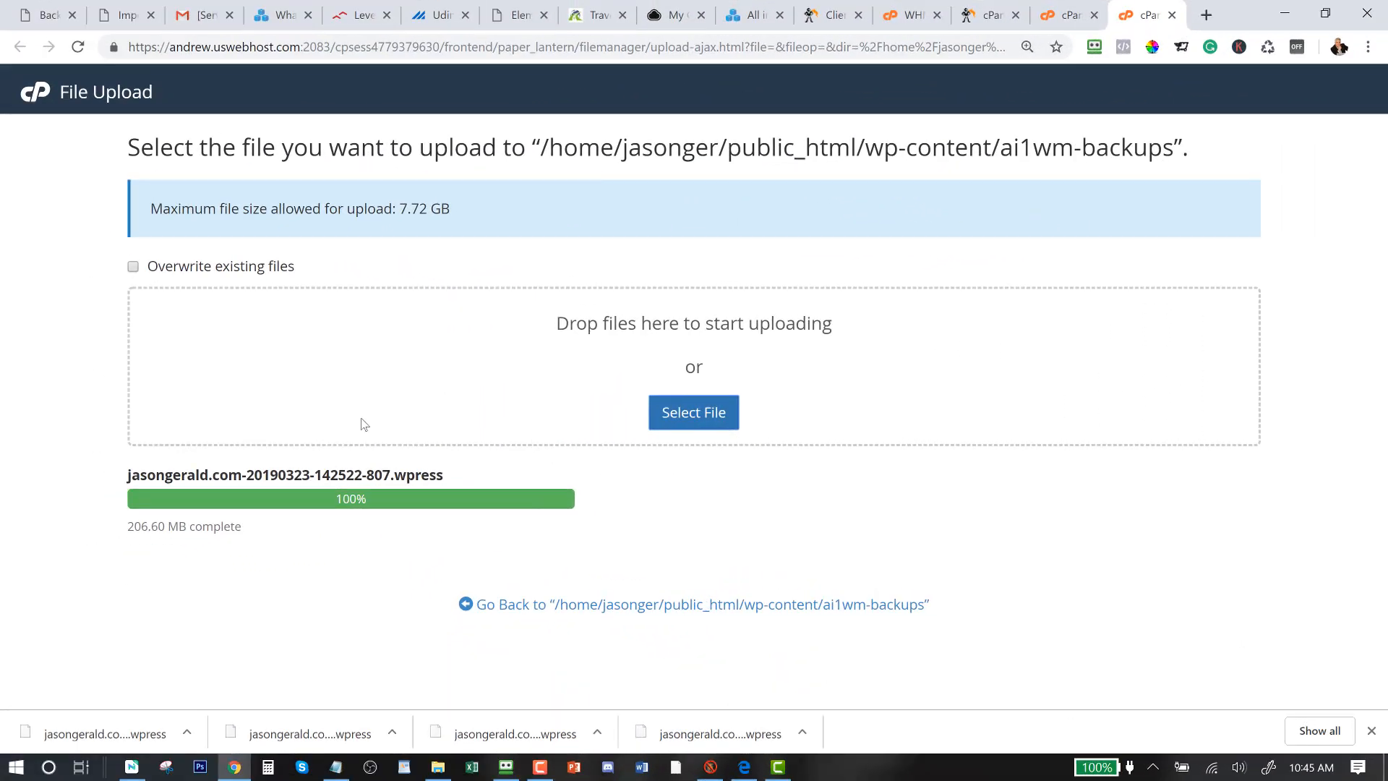
mouse_move(750, 428)
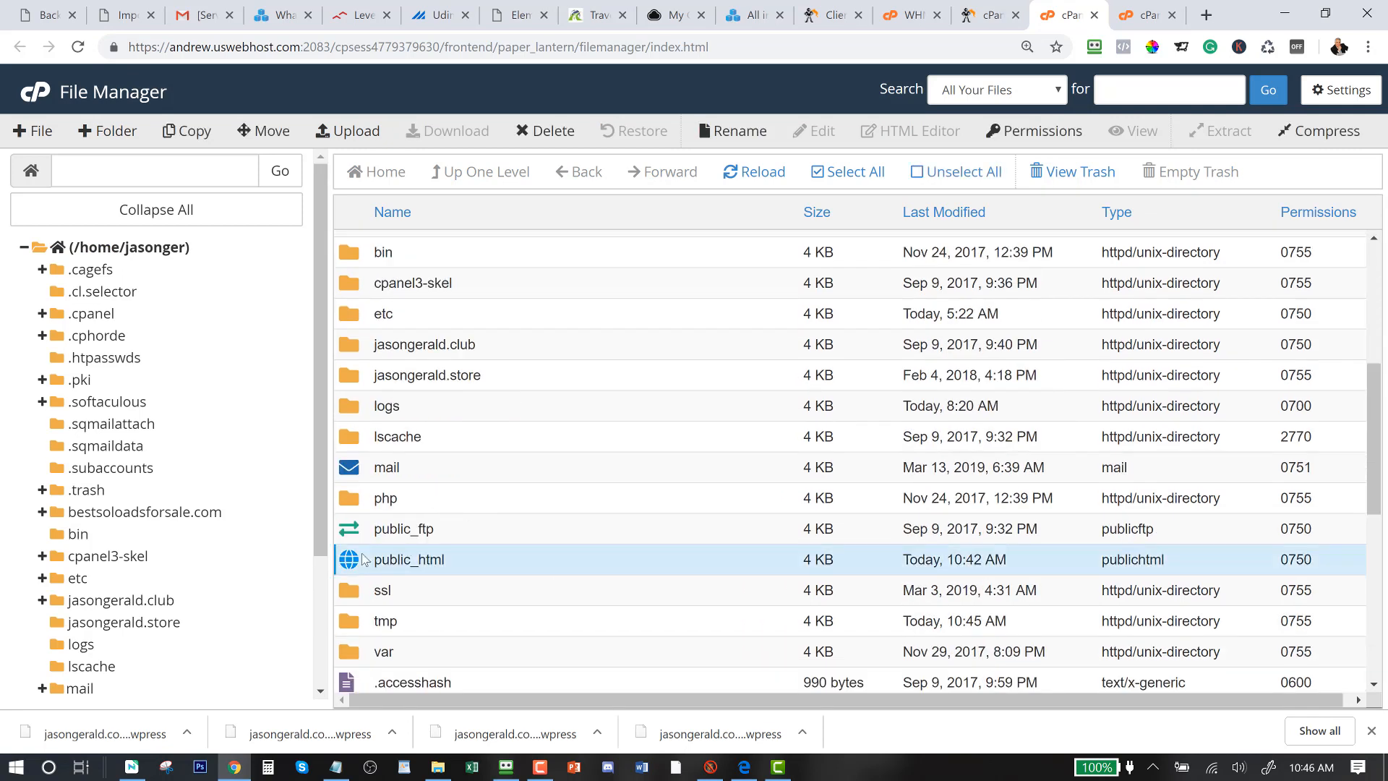
Check the .wpress backup inside public_html/wp-content/ai1wm-backups, then return to the WordPress import page
double_click(408, 558)
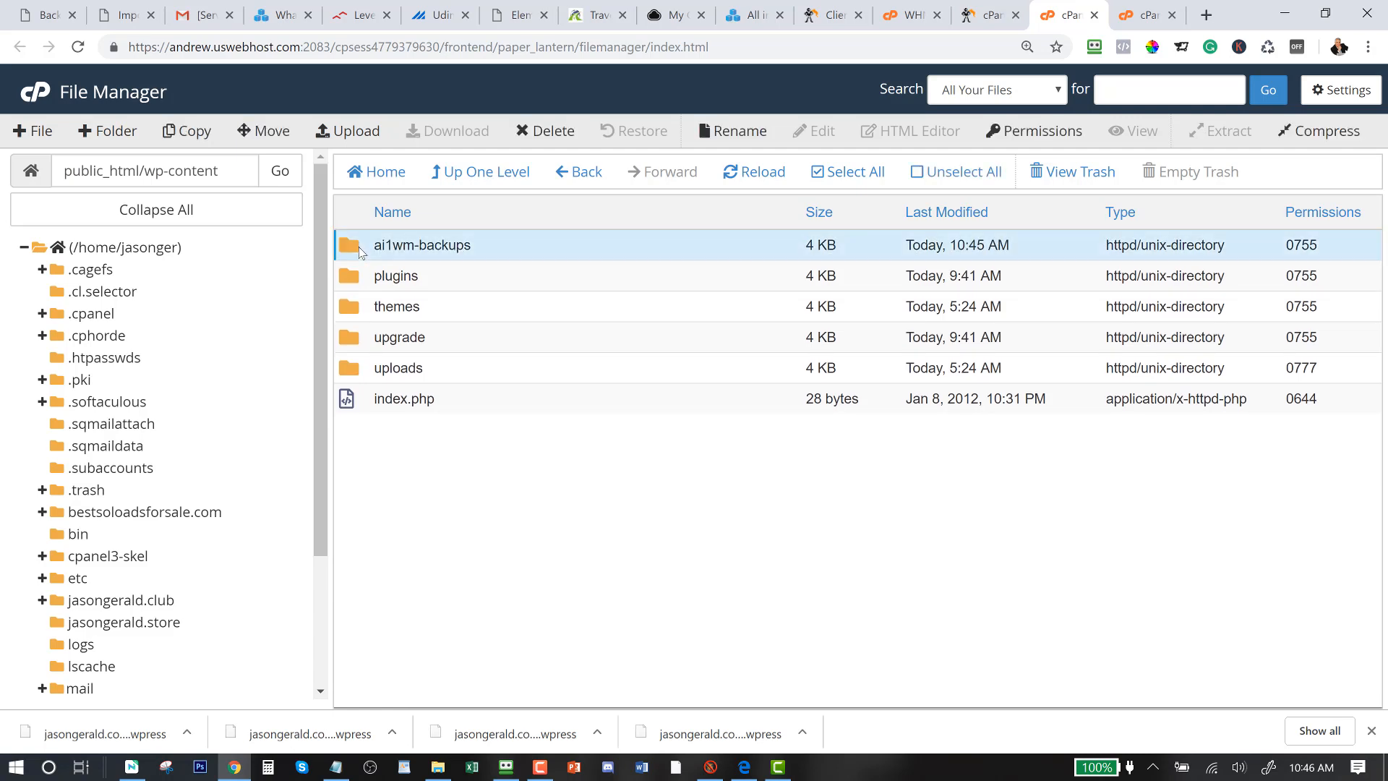
double_click(421, 246)
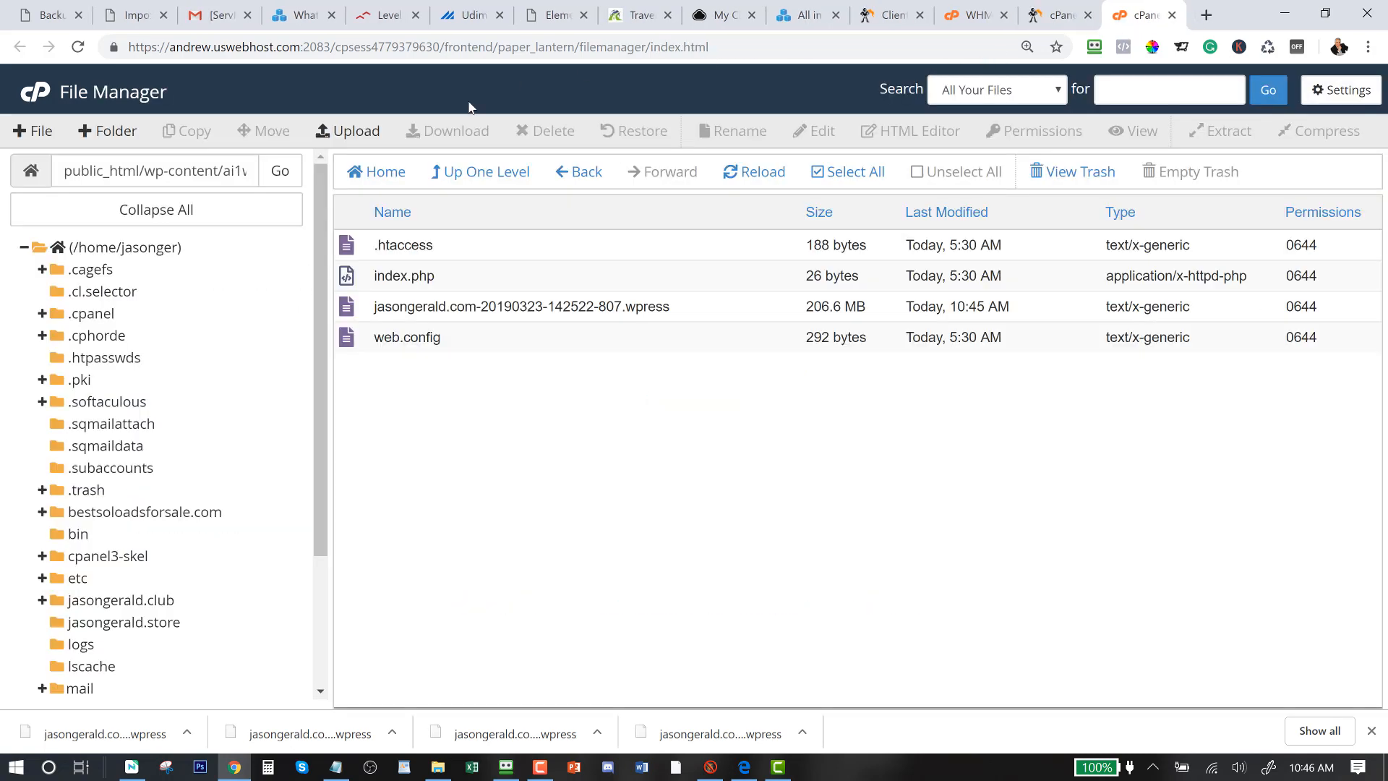
click(133, 15)
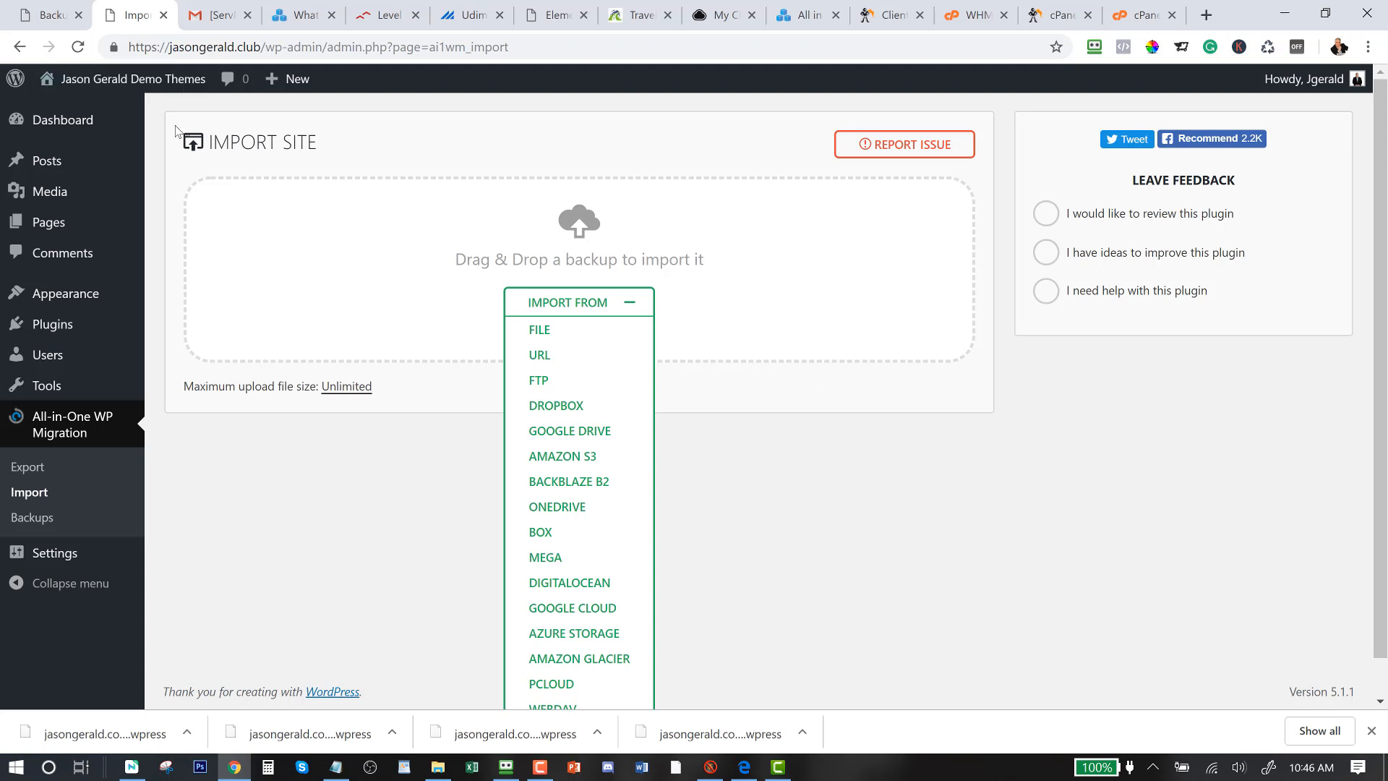
mouse_move(201, 108)
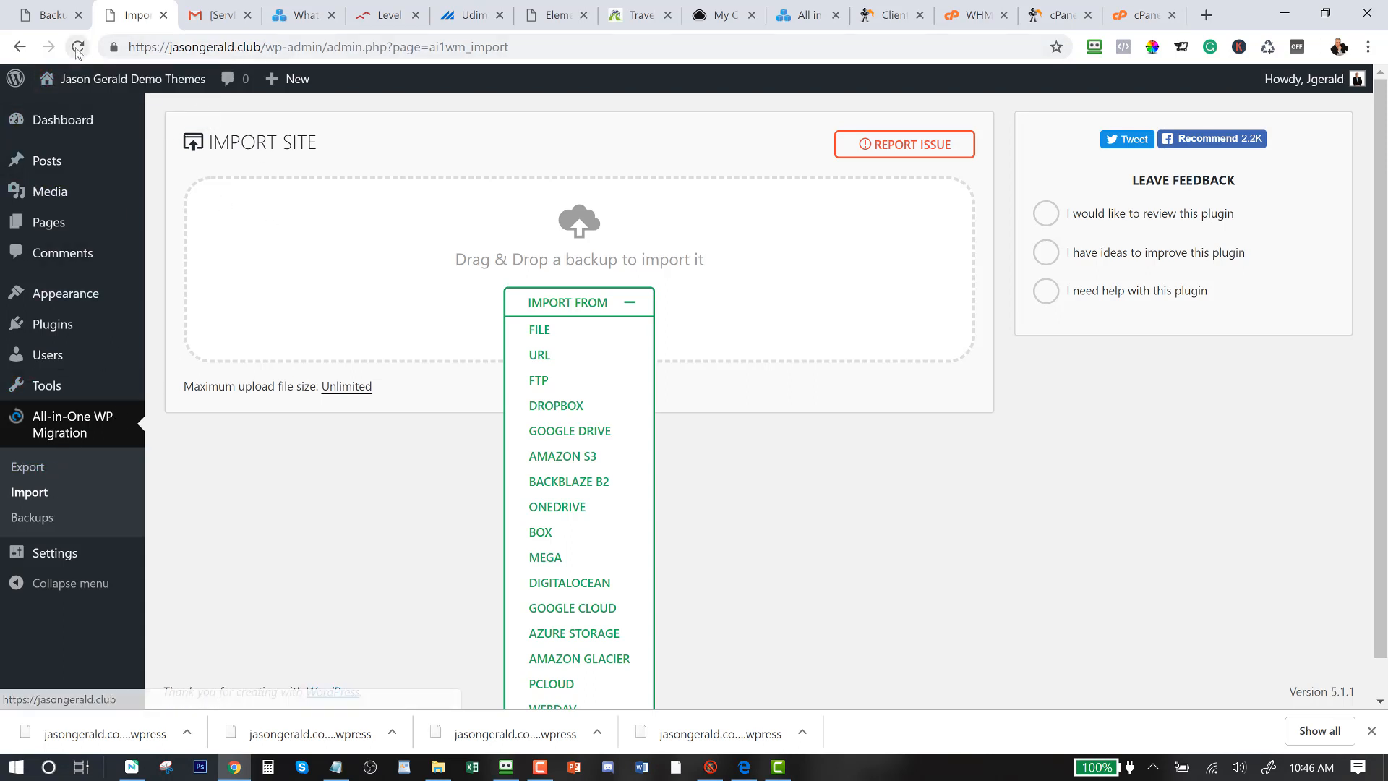
Reload the import page and list the Backups, showing the uploaded 206.60 MB .wpress file
click(77, 46)
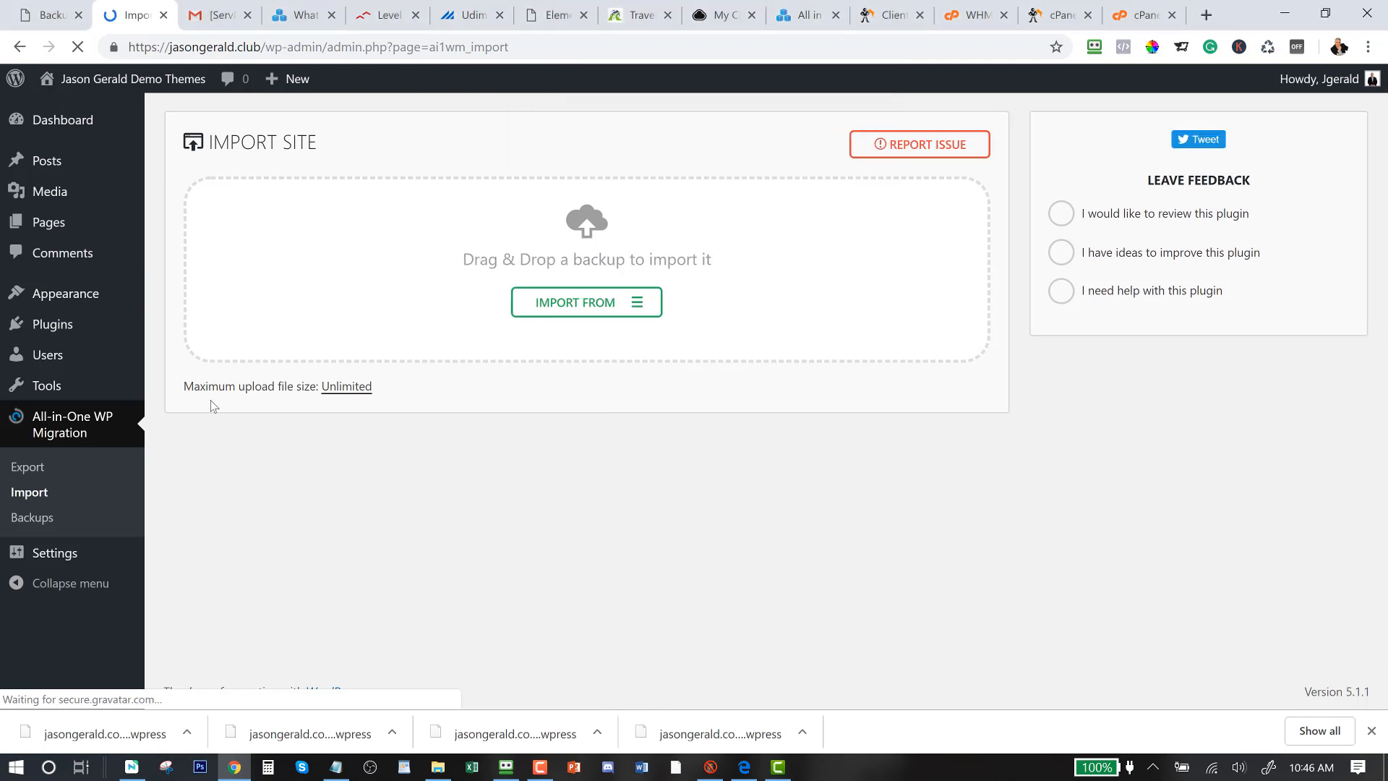
click(32, 517)
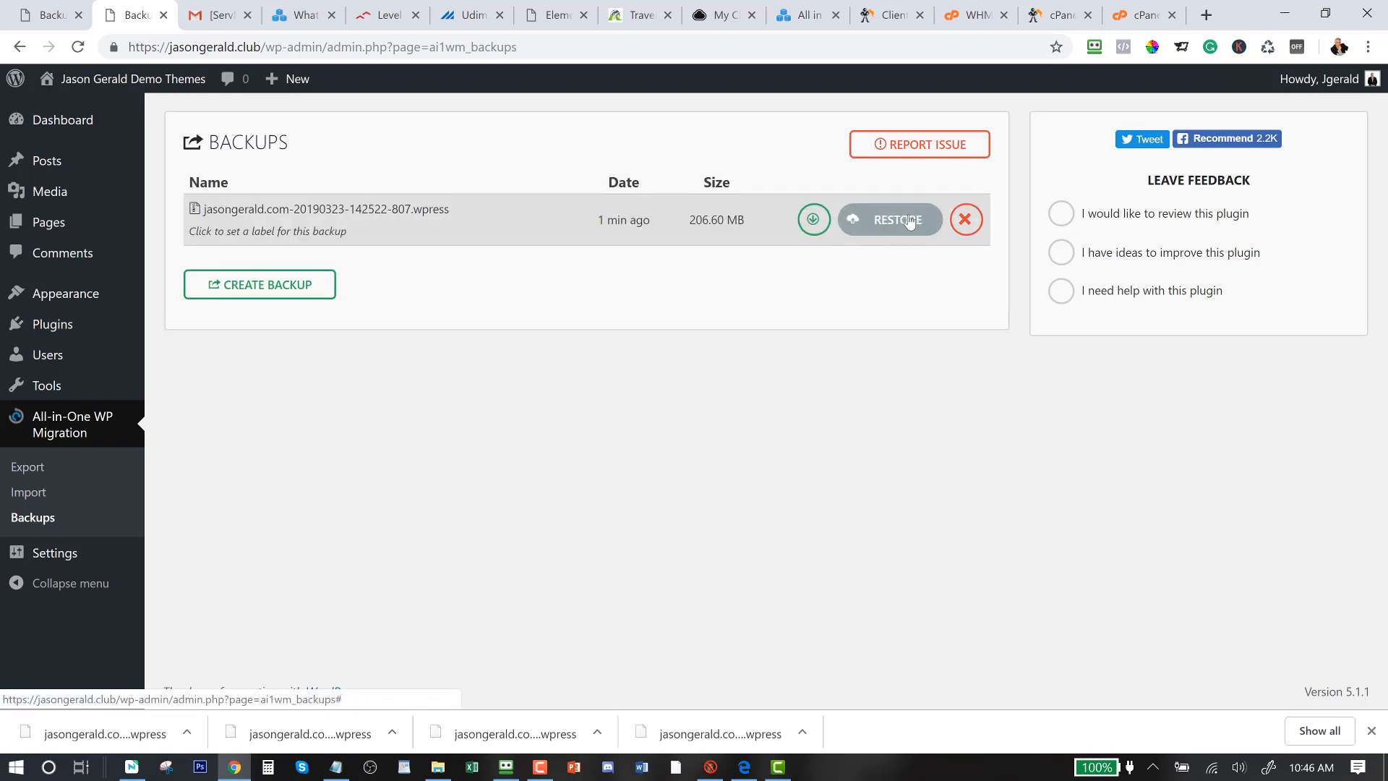
Restore the jasongerald.com backup and accept overwriting jasongerald.club
click(889, 220)
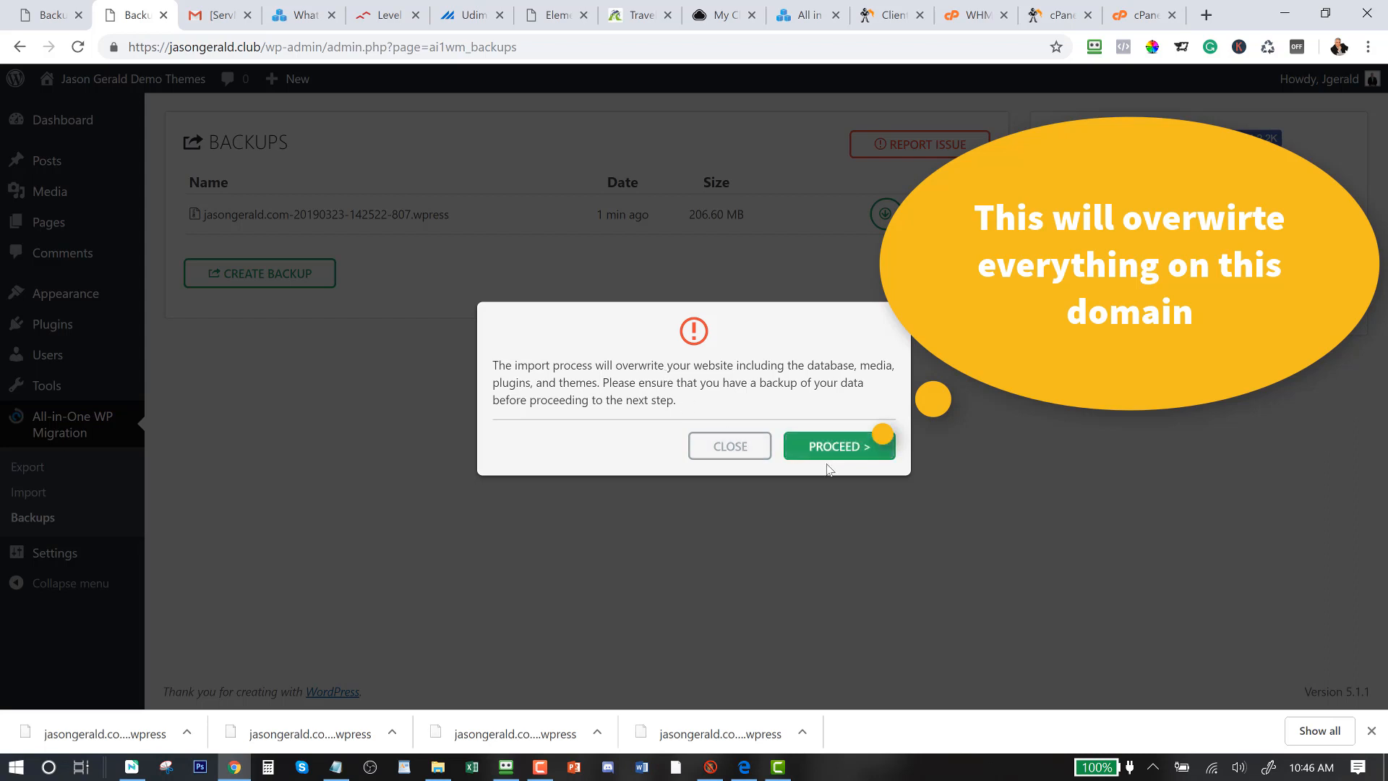
mouse_move(51, 302)
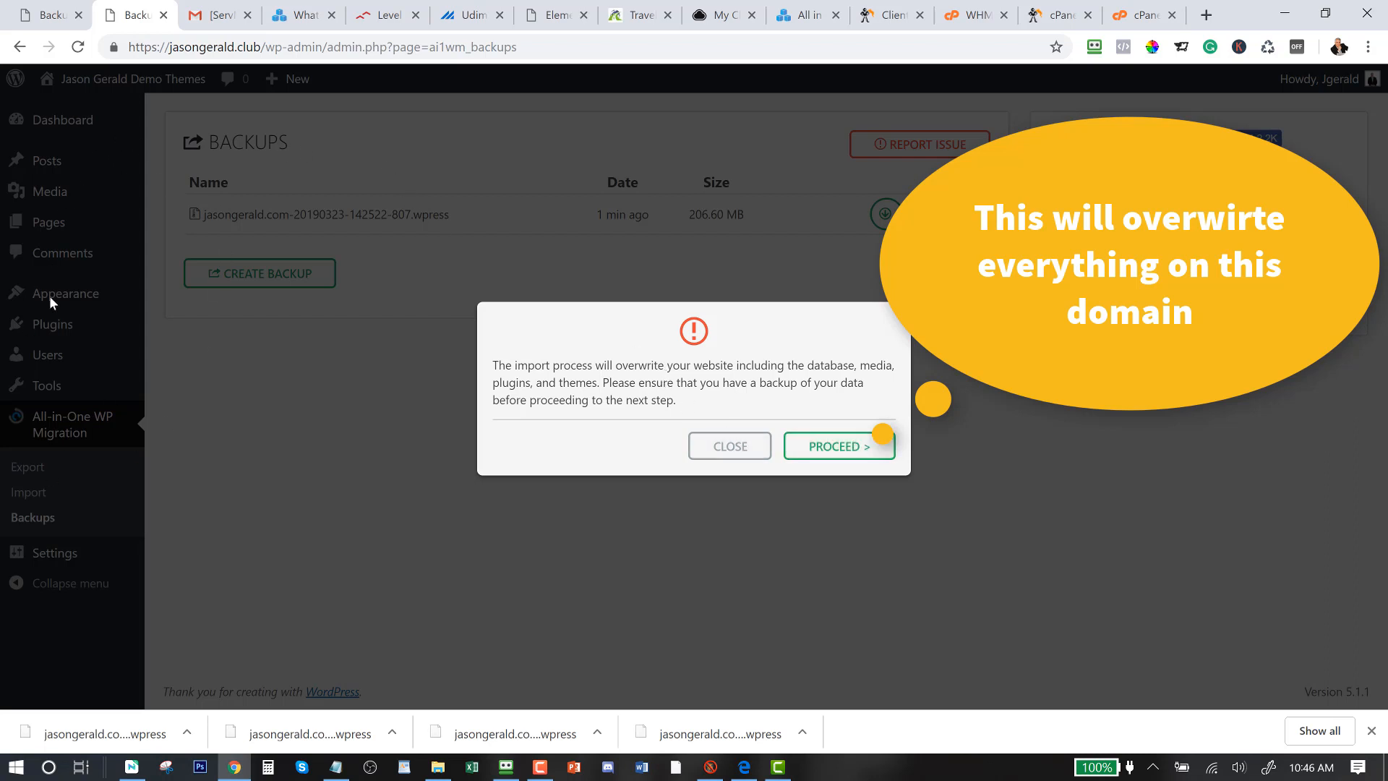
mouse_move(838, 447)
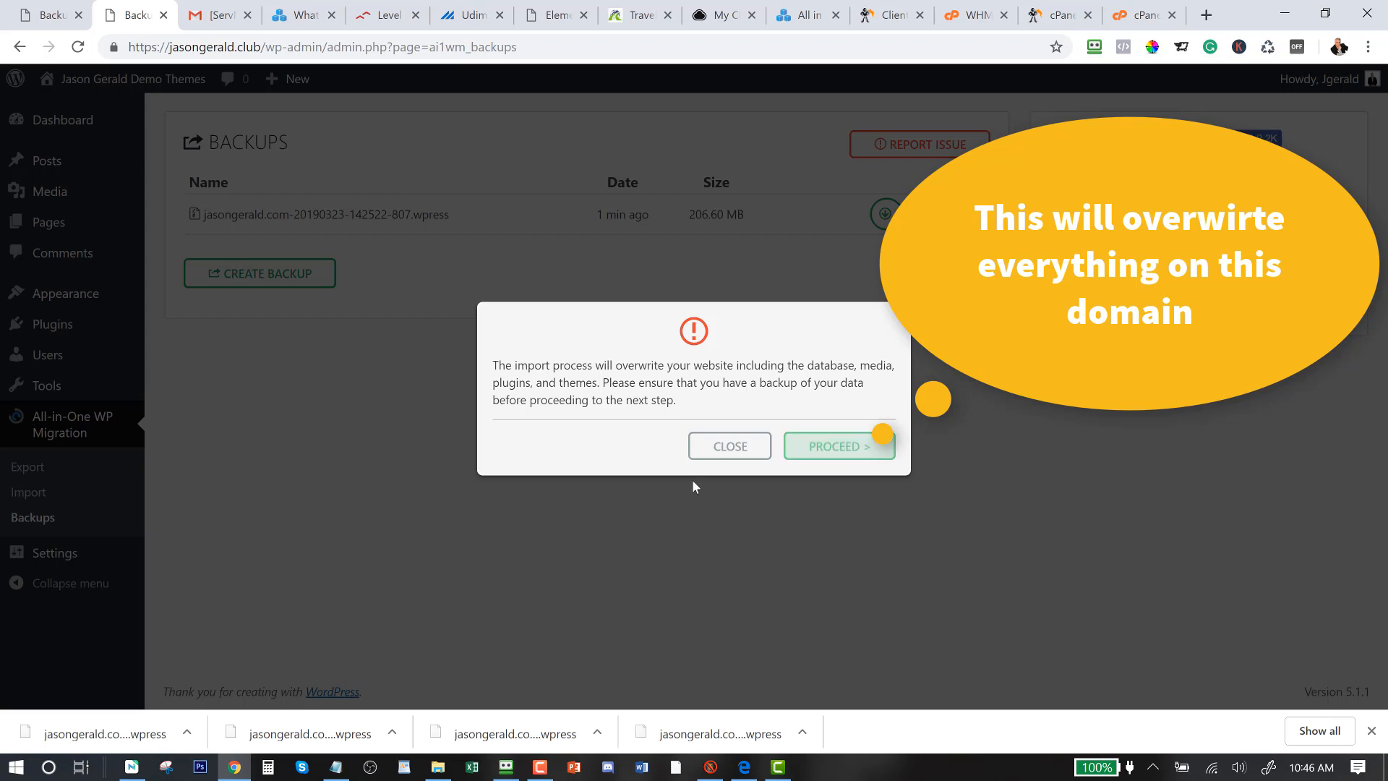
click(837, 445)
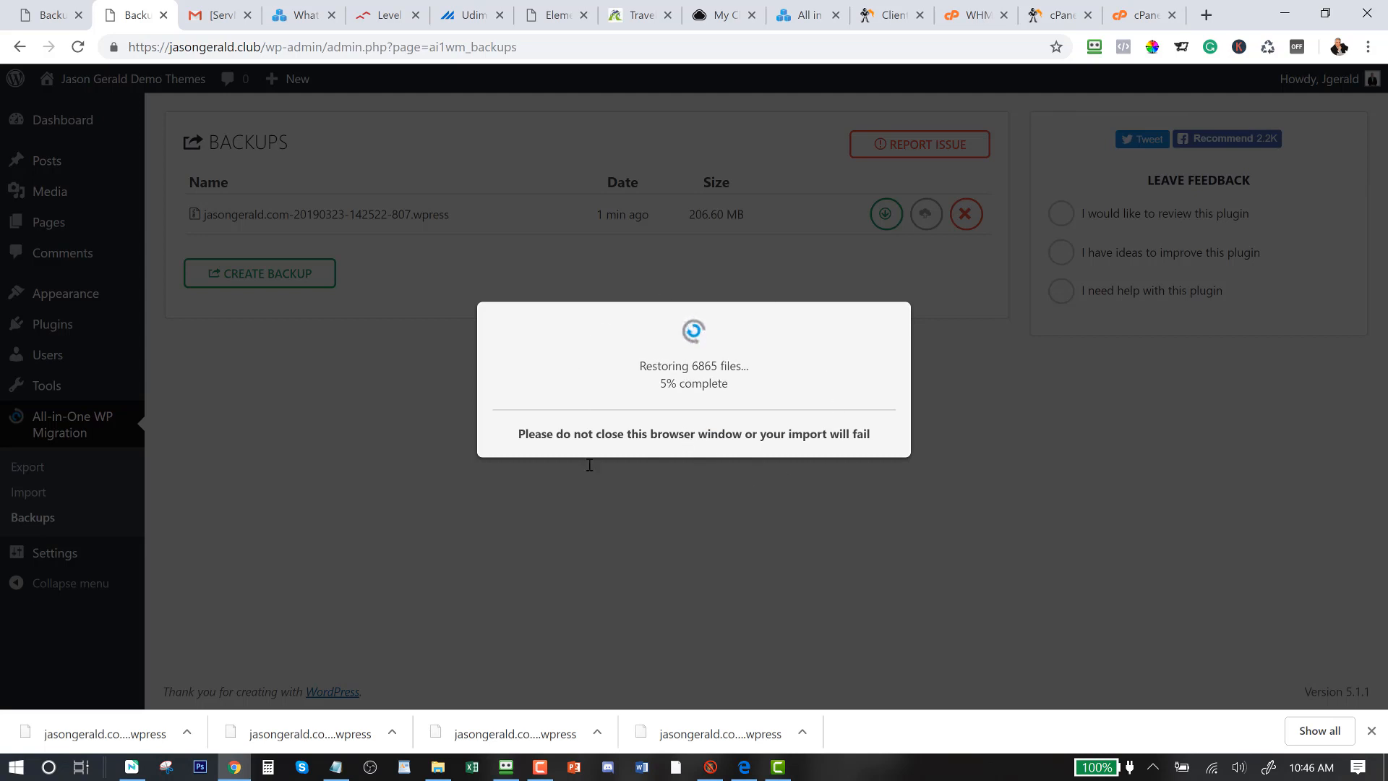
mouse_move(605, 484)
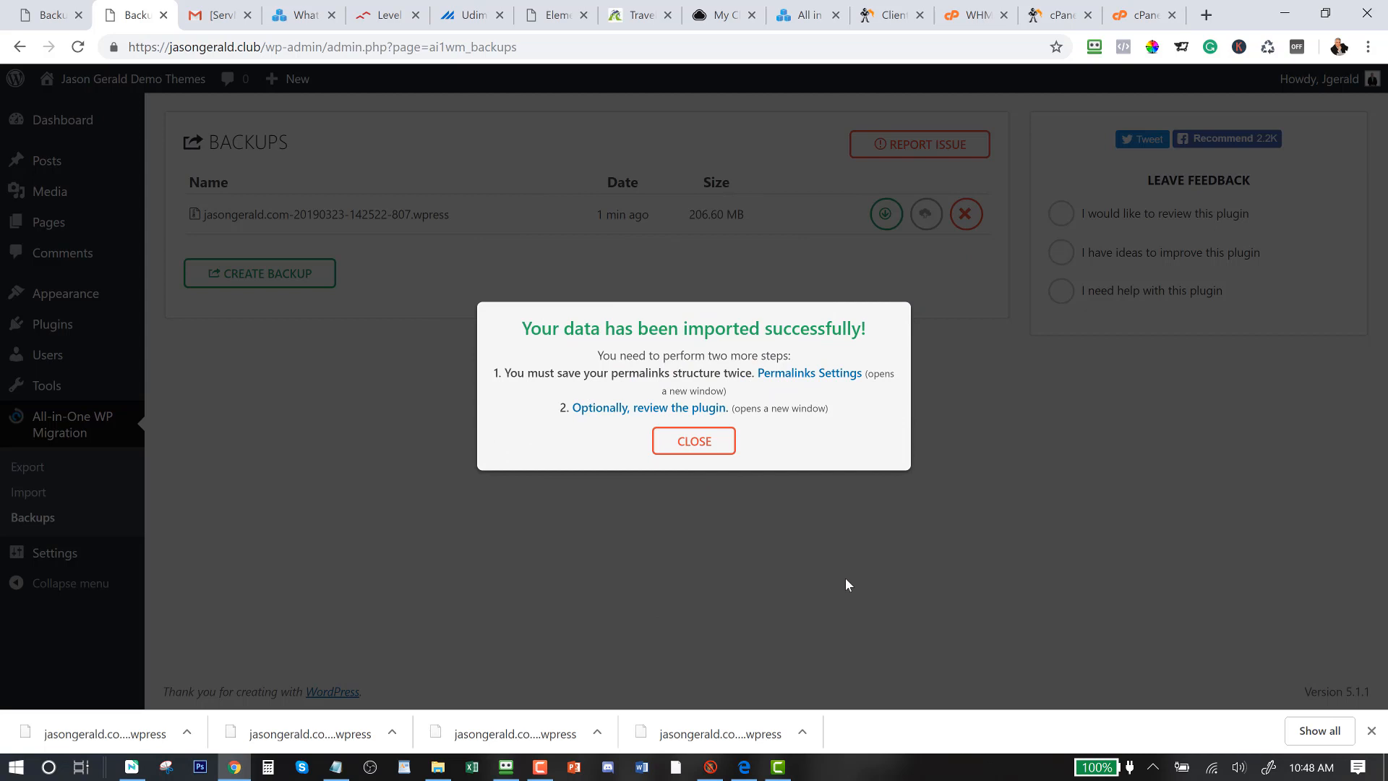
mouse_move(823, 586)
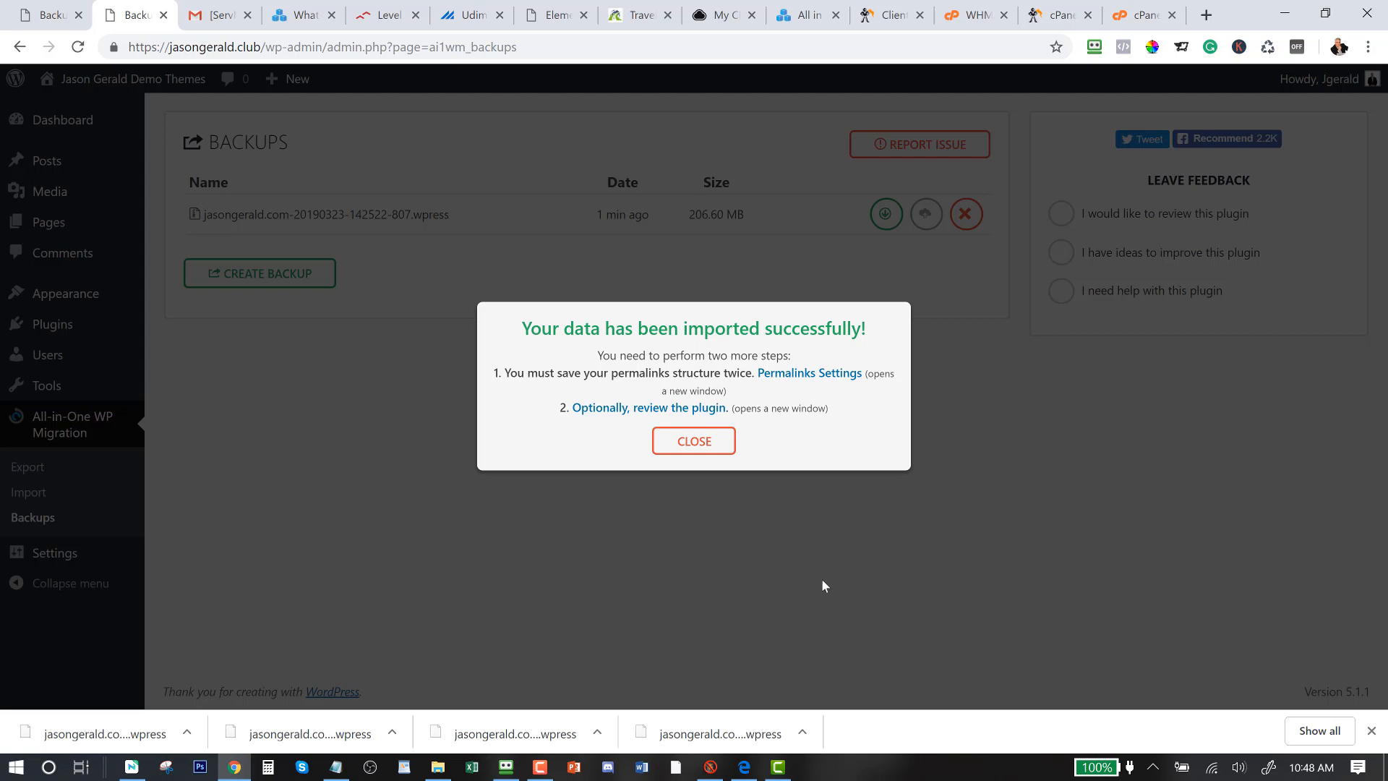
mouse_move(673, 353)
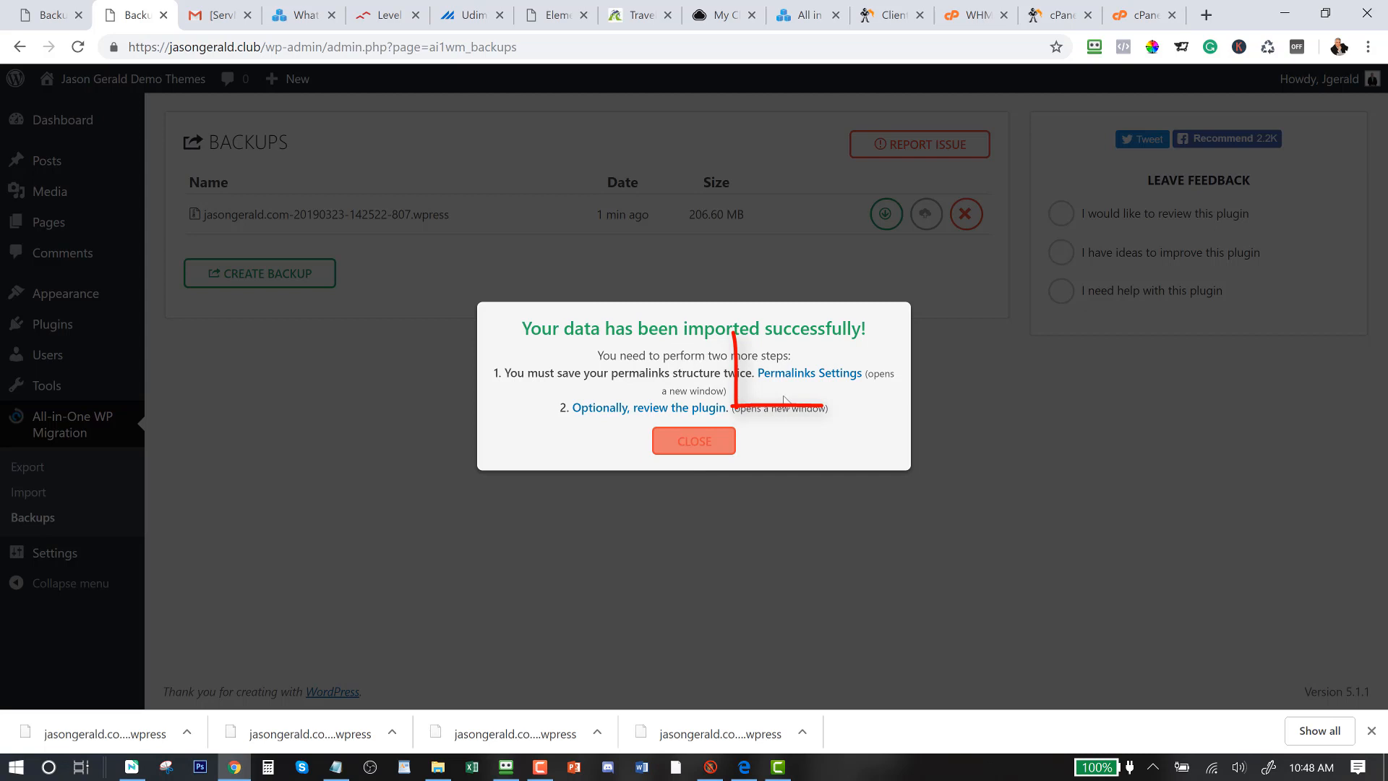
Log in to jasongerald.club with the original site's username and password to reach Permalink Settings
click(807, 374)
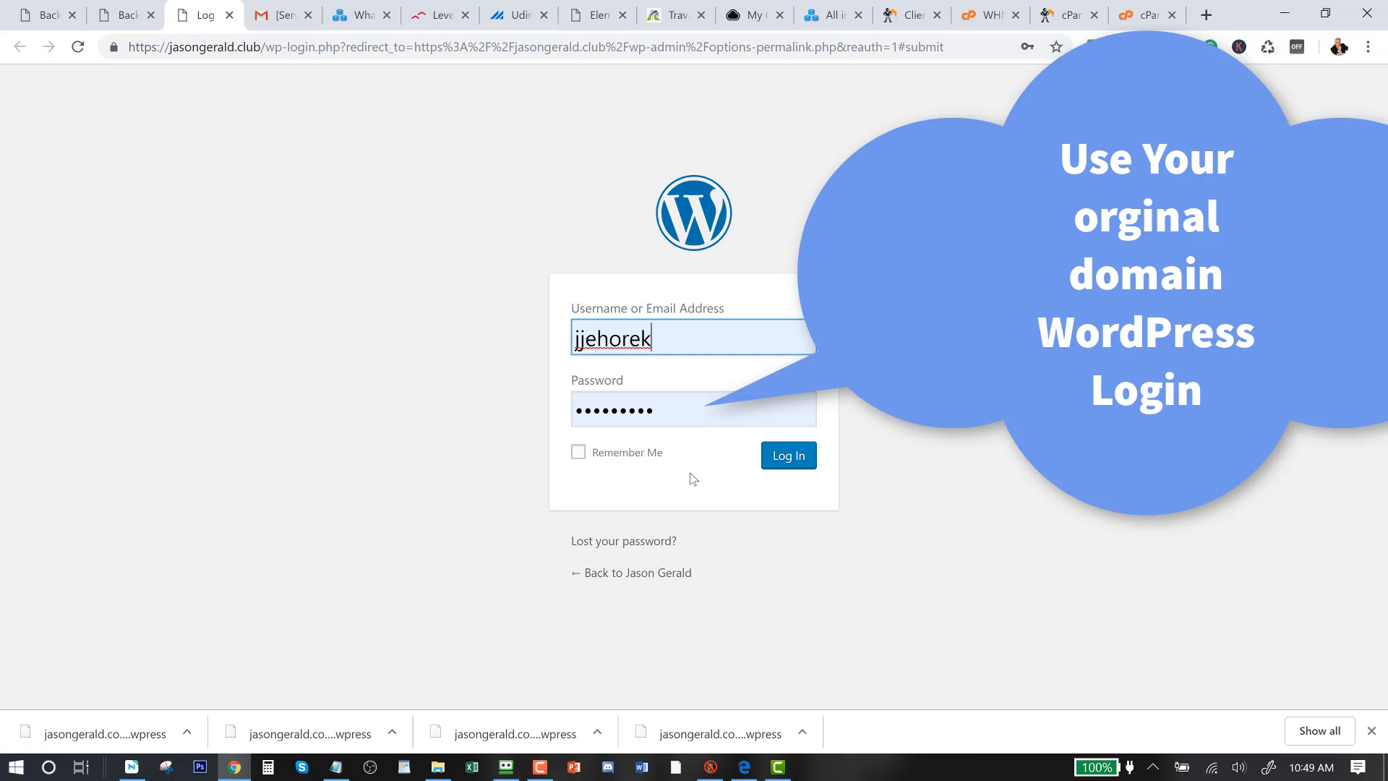
mouse_move(677, 349)
text(j)
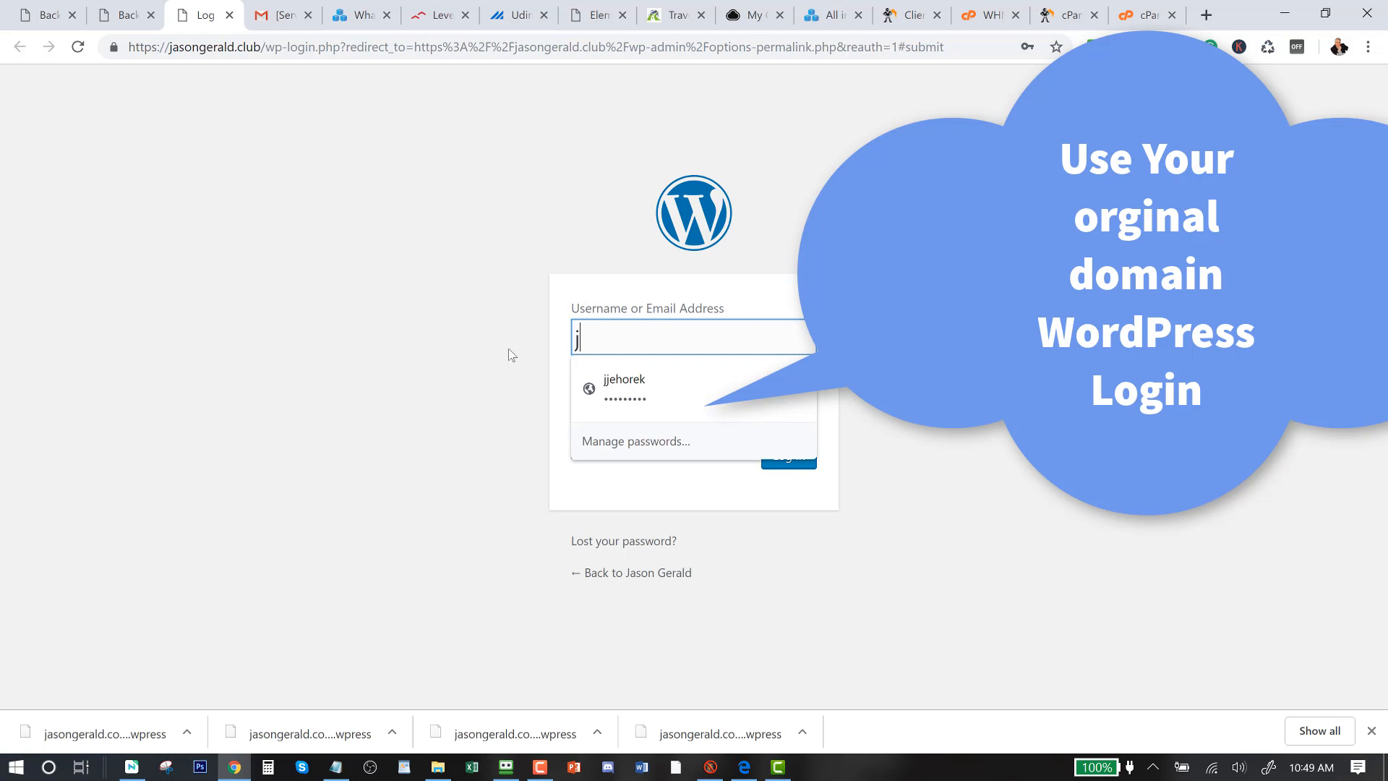
text(geo)
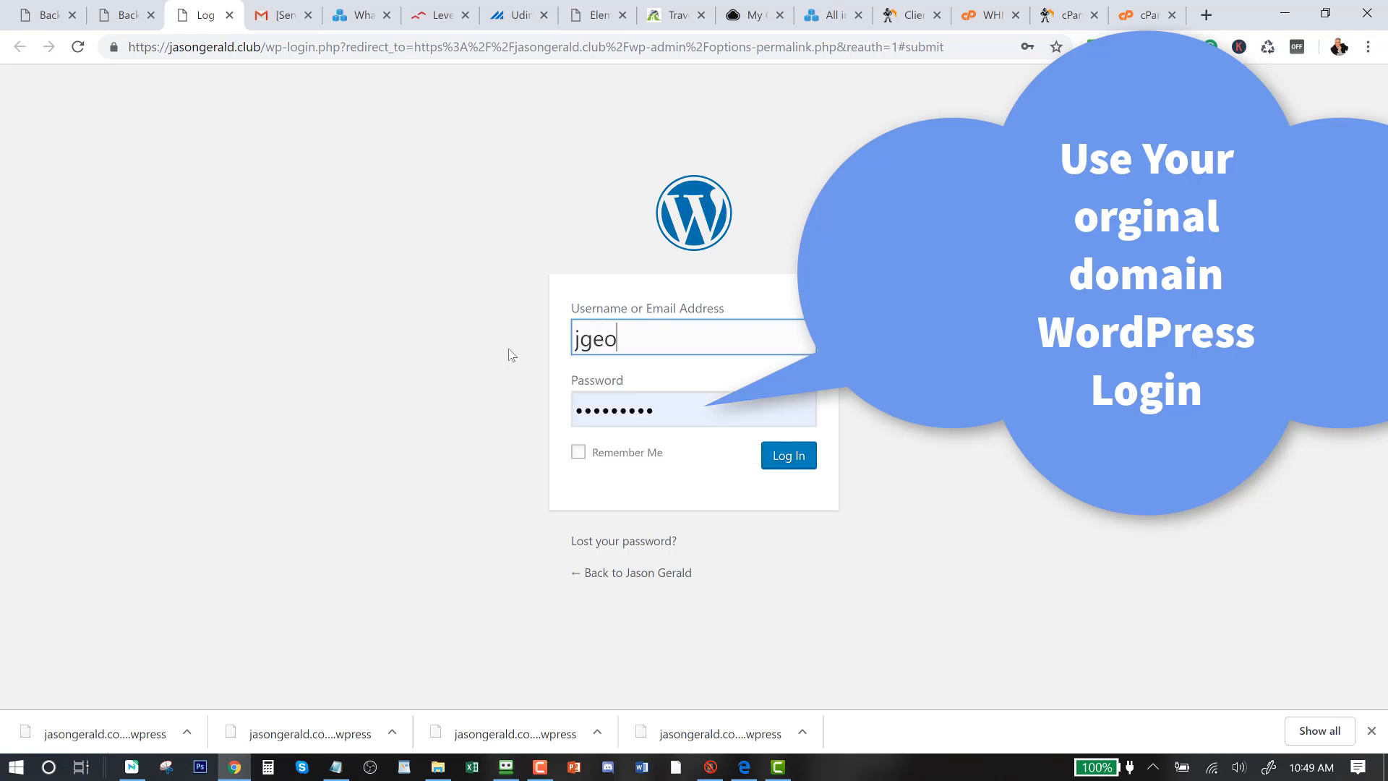
key(Backspace)
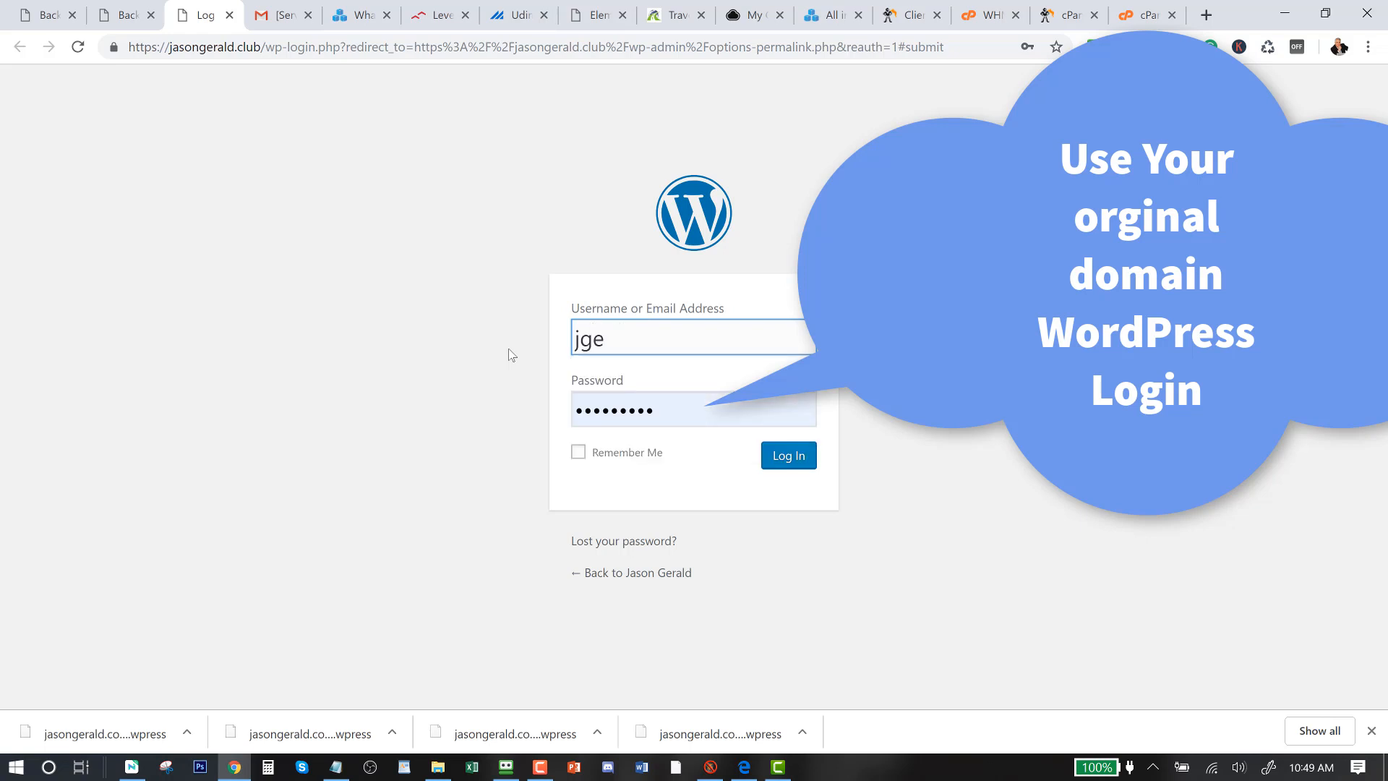
text(rald)
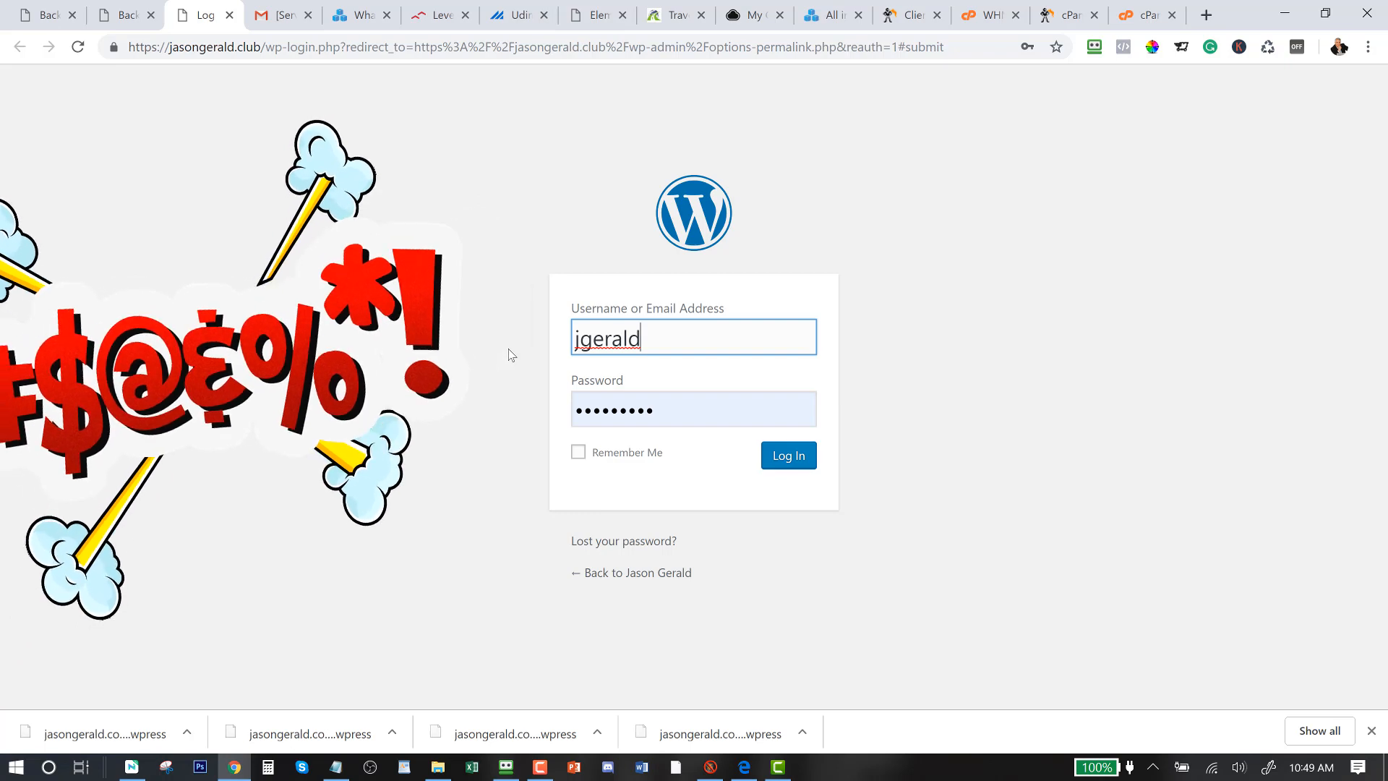
click(693, 408)
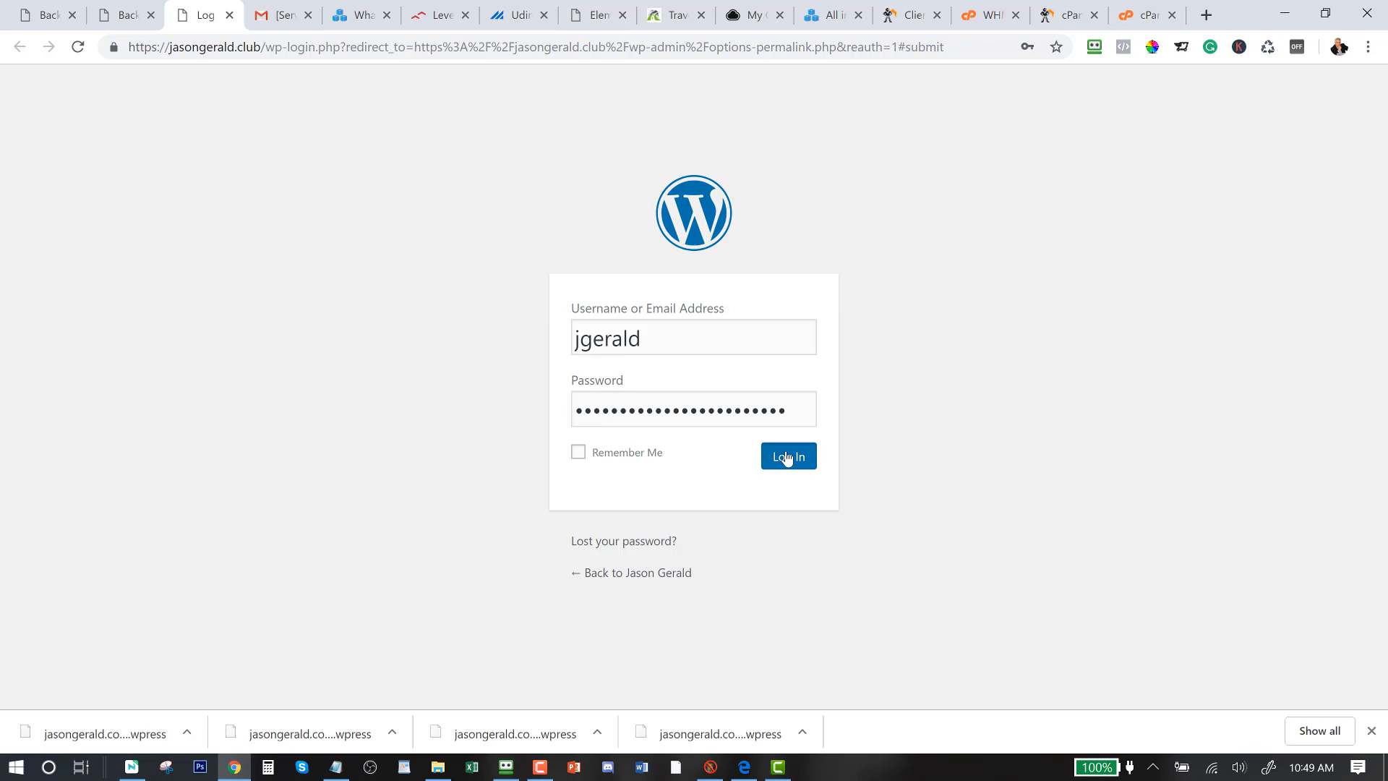
click(786, 456)
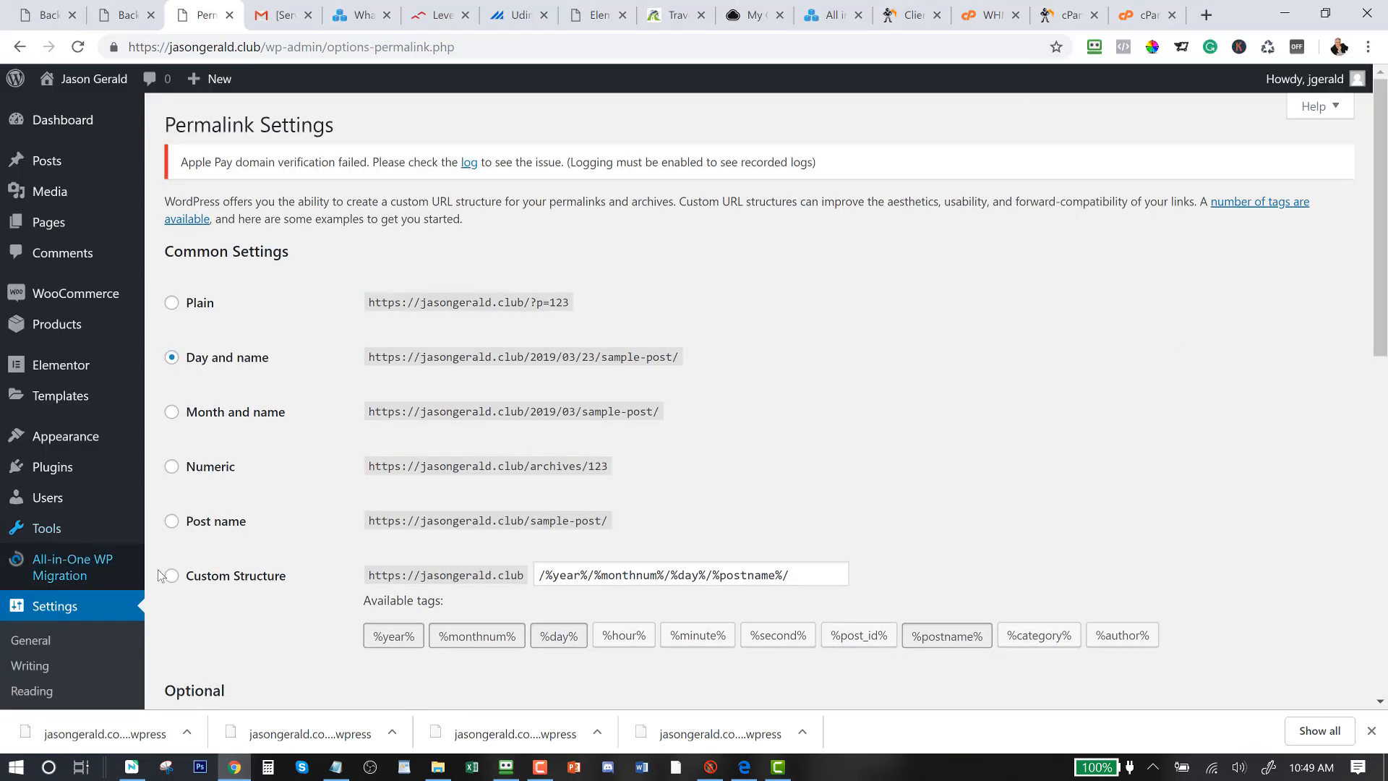
Save the permalink structure, choose Custom Structure, save again, then choose Visit Site
scroll(down, 3)
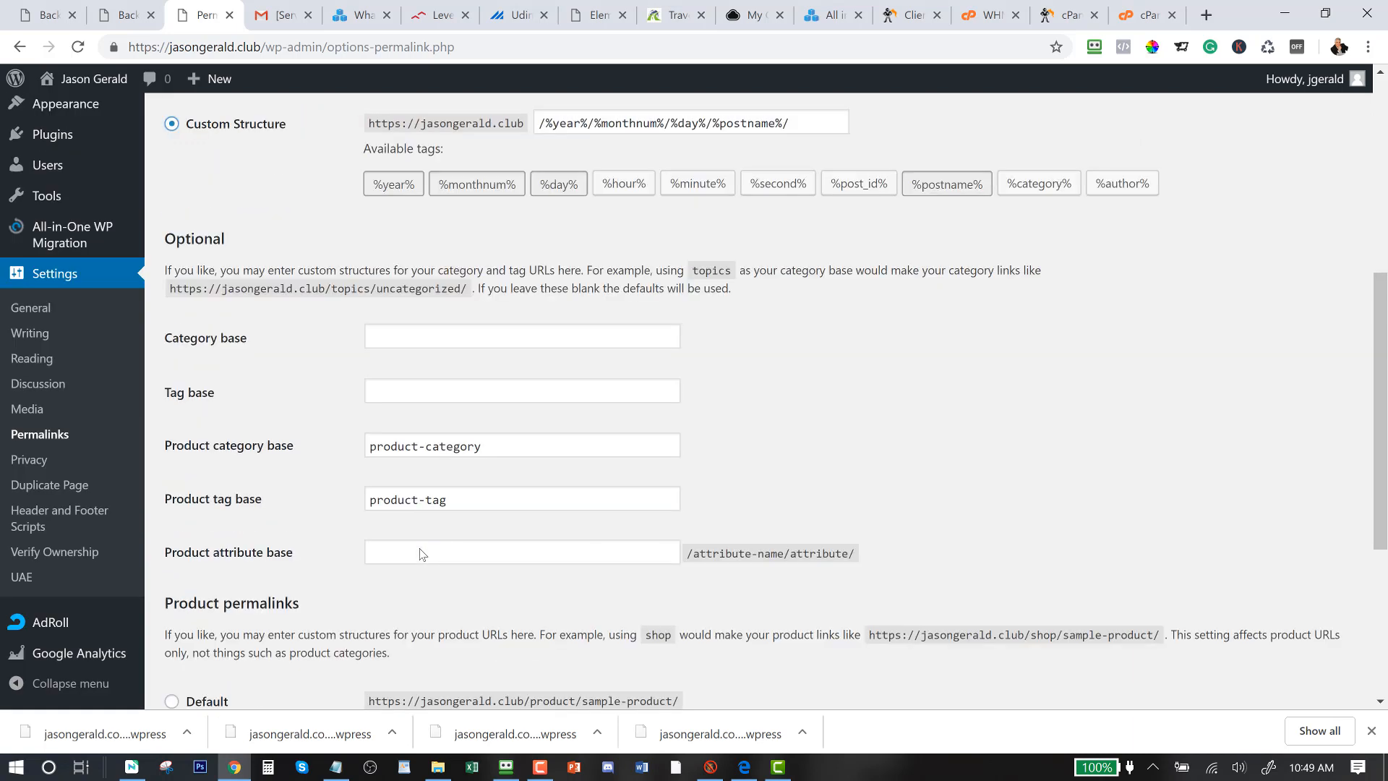
click(210, 594)
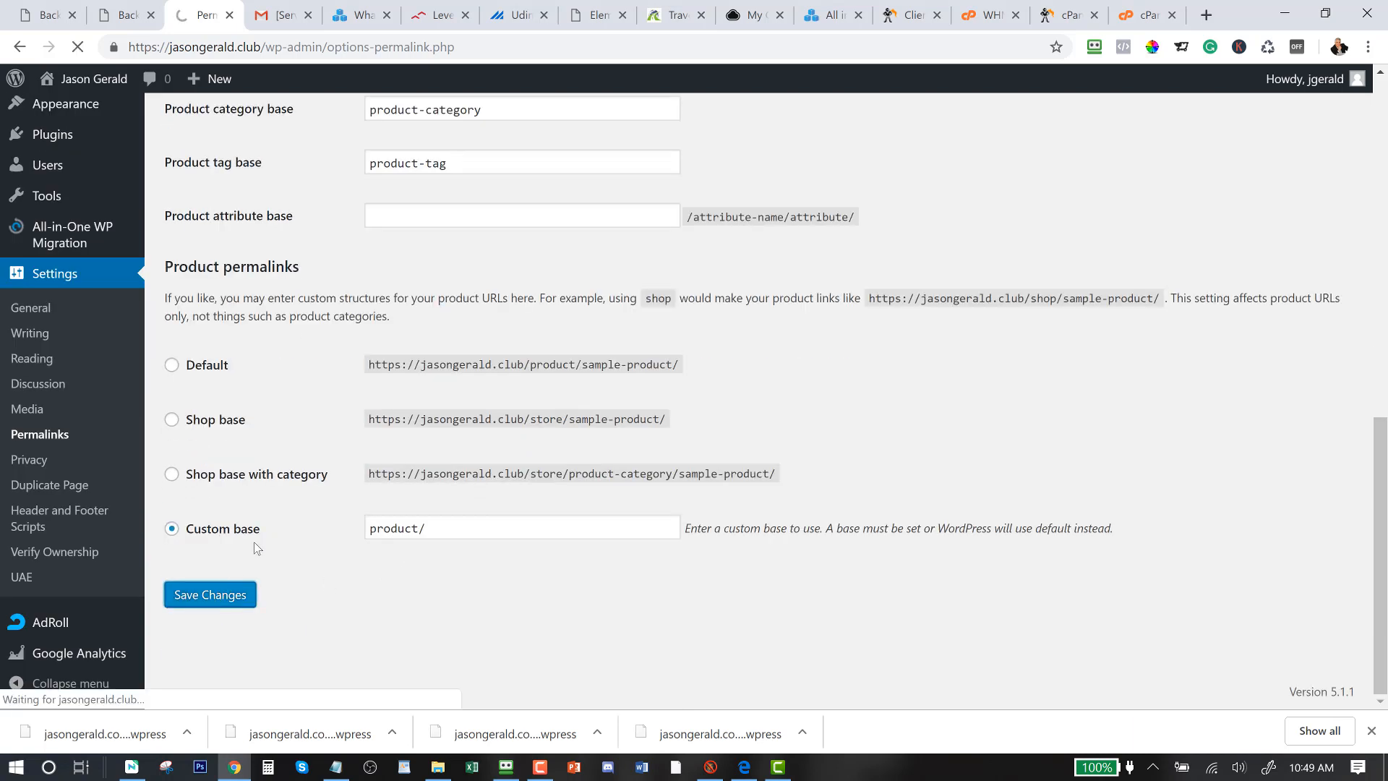
click(209, 594)
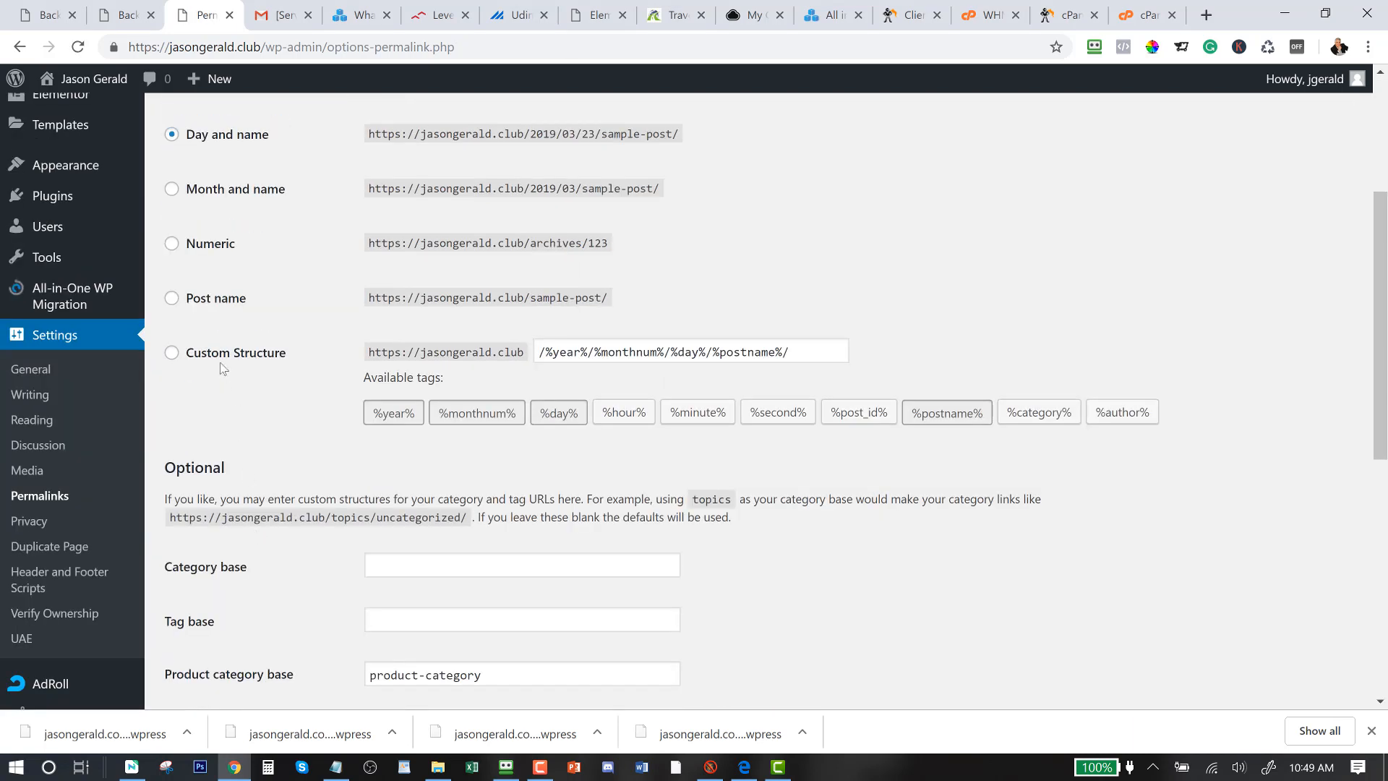
click(173, 353)
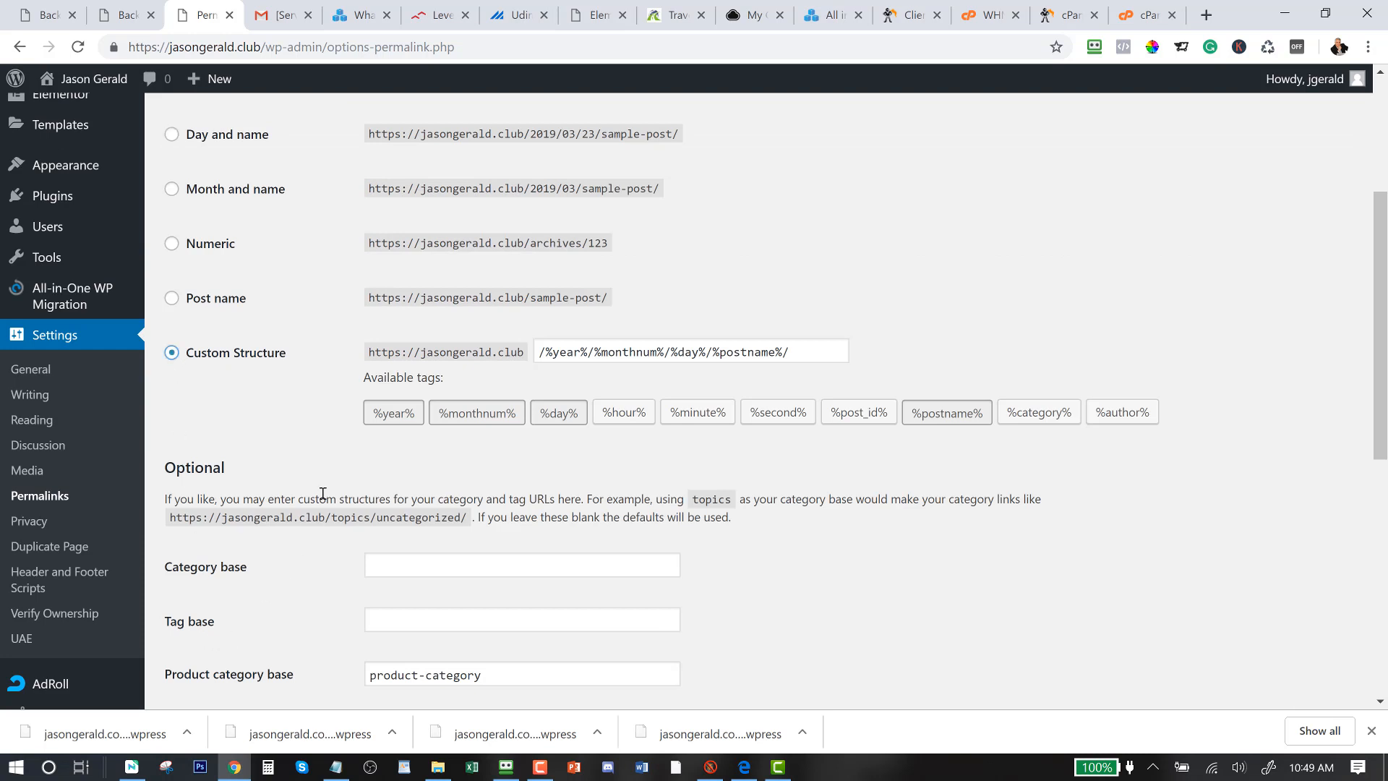
mouse_move(240, 335)
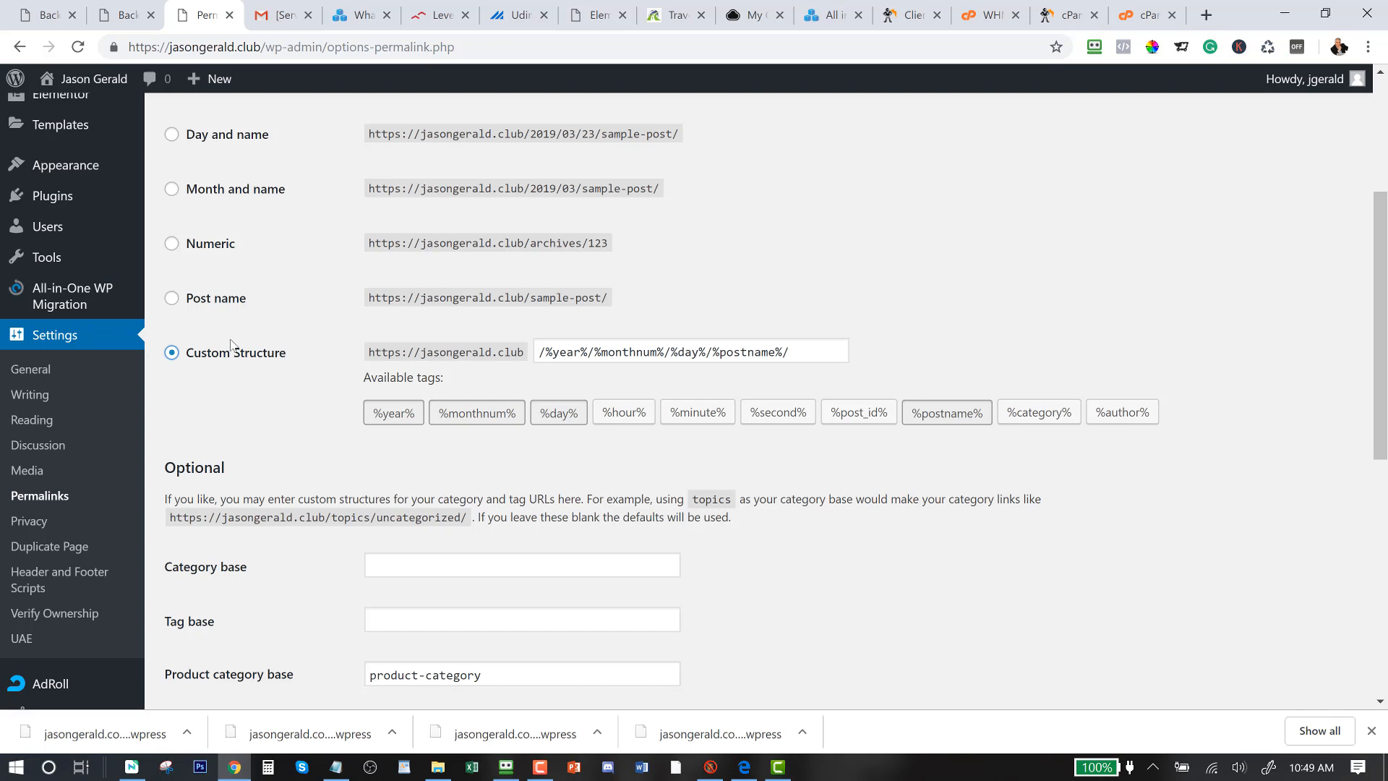
scroll(down, 3)
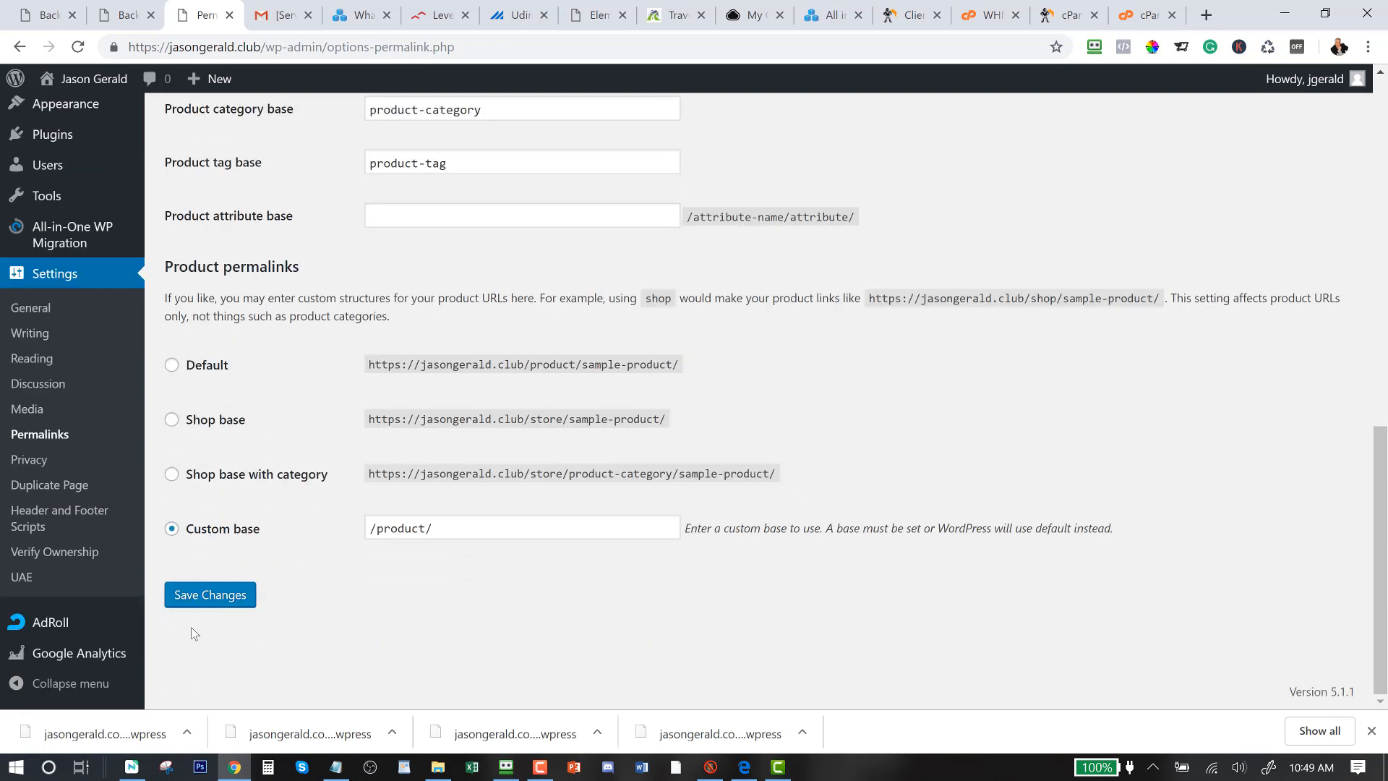
click(209, 594)
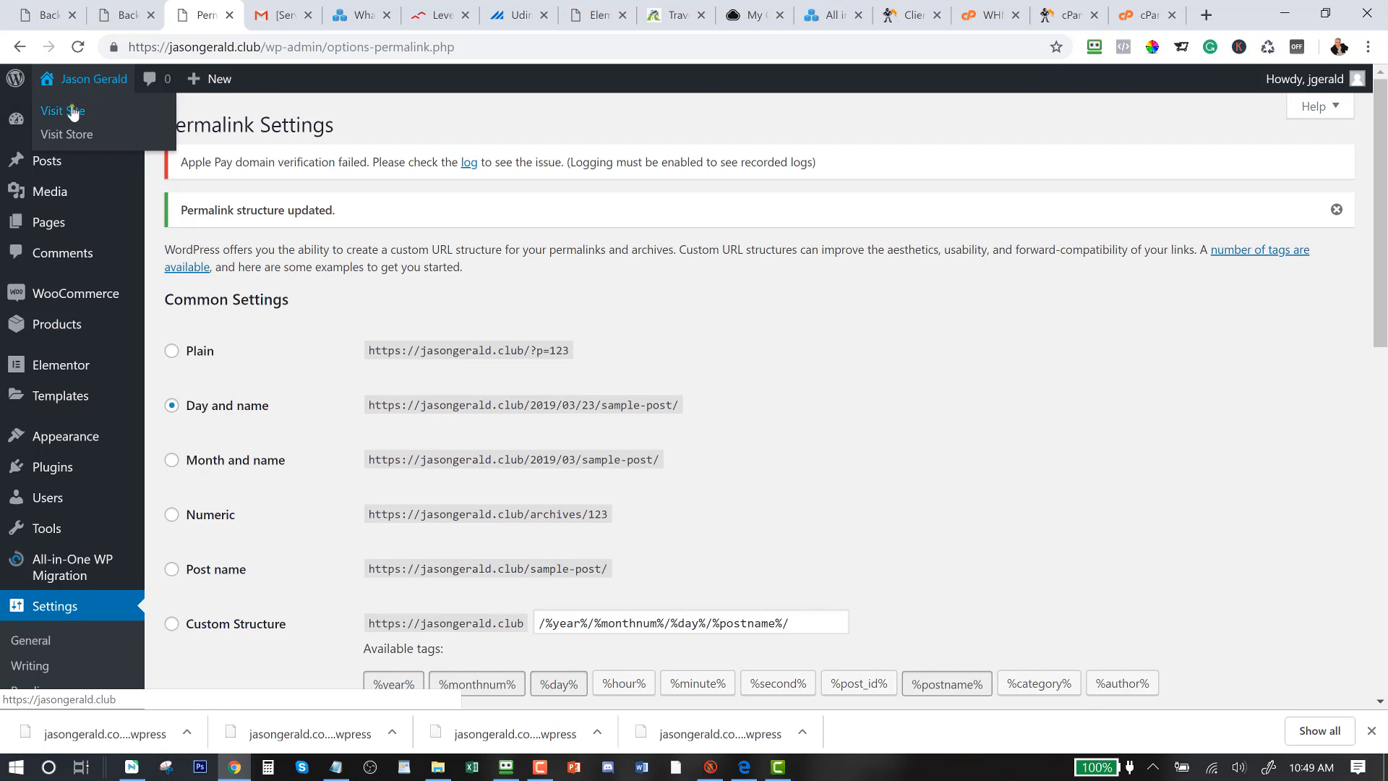
click(209, 78)
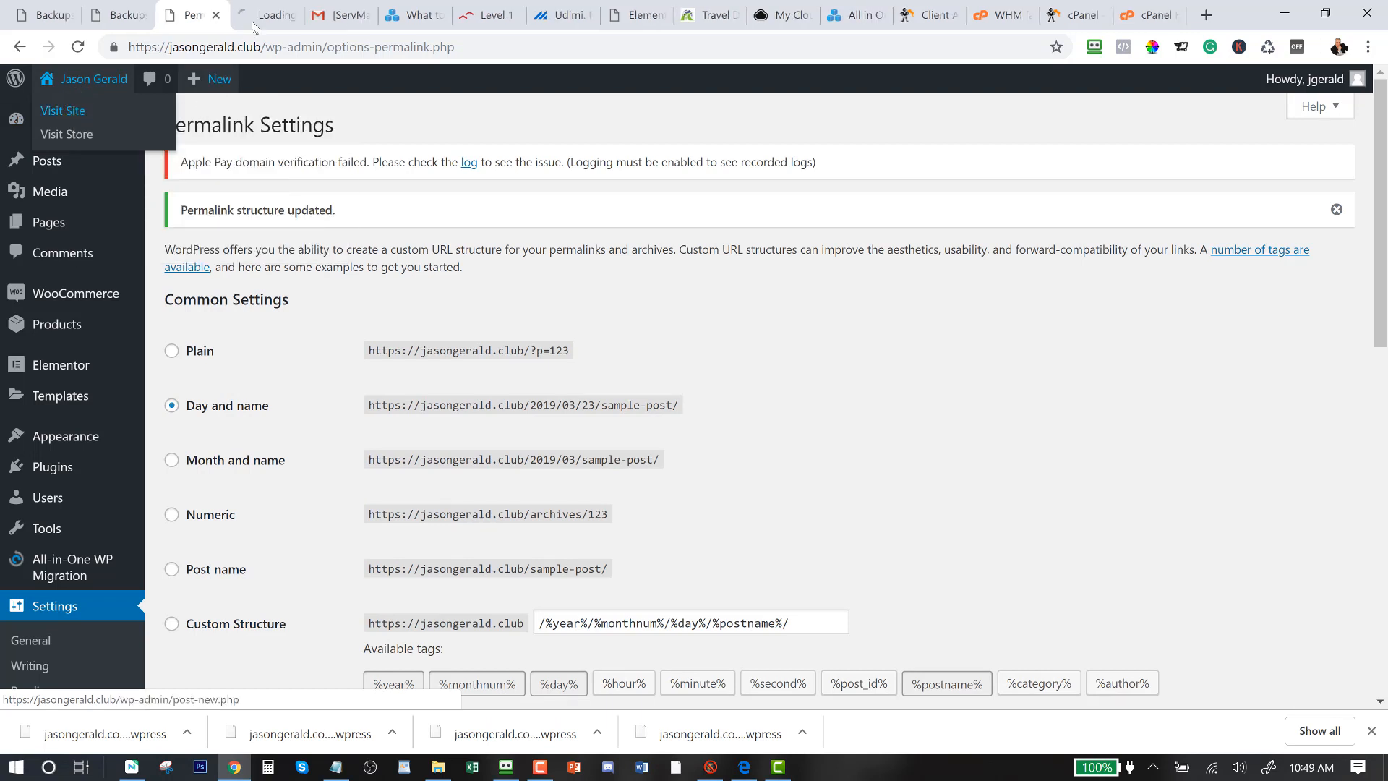
View the cloned jasongerald.club homepage, then switch back to the jasongerald.com Backups page
click(63, 110)
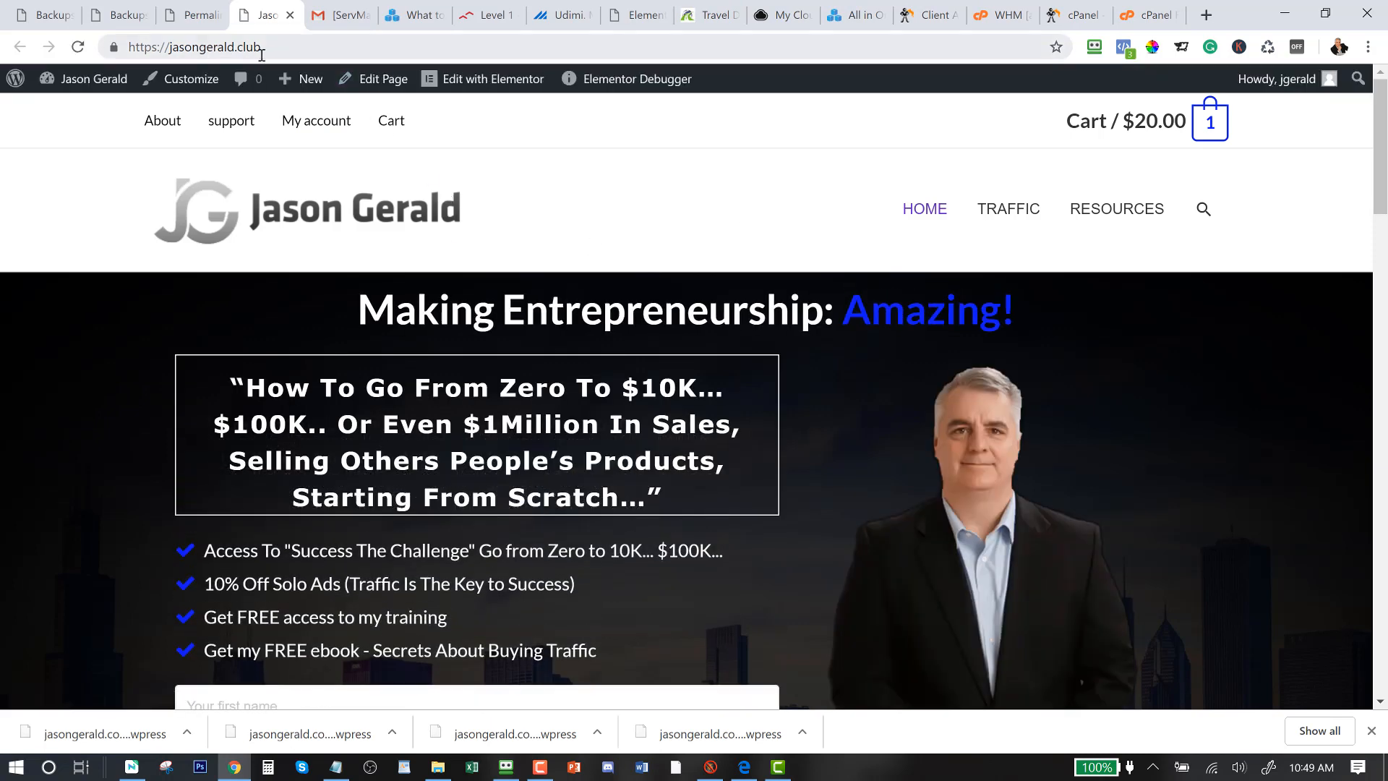
click(42, 15)
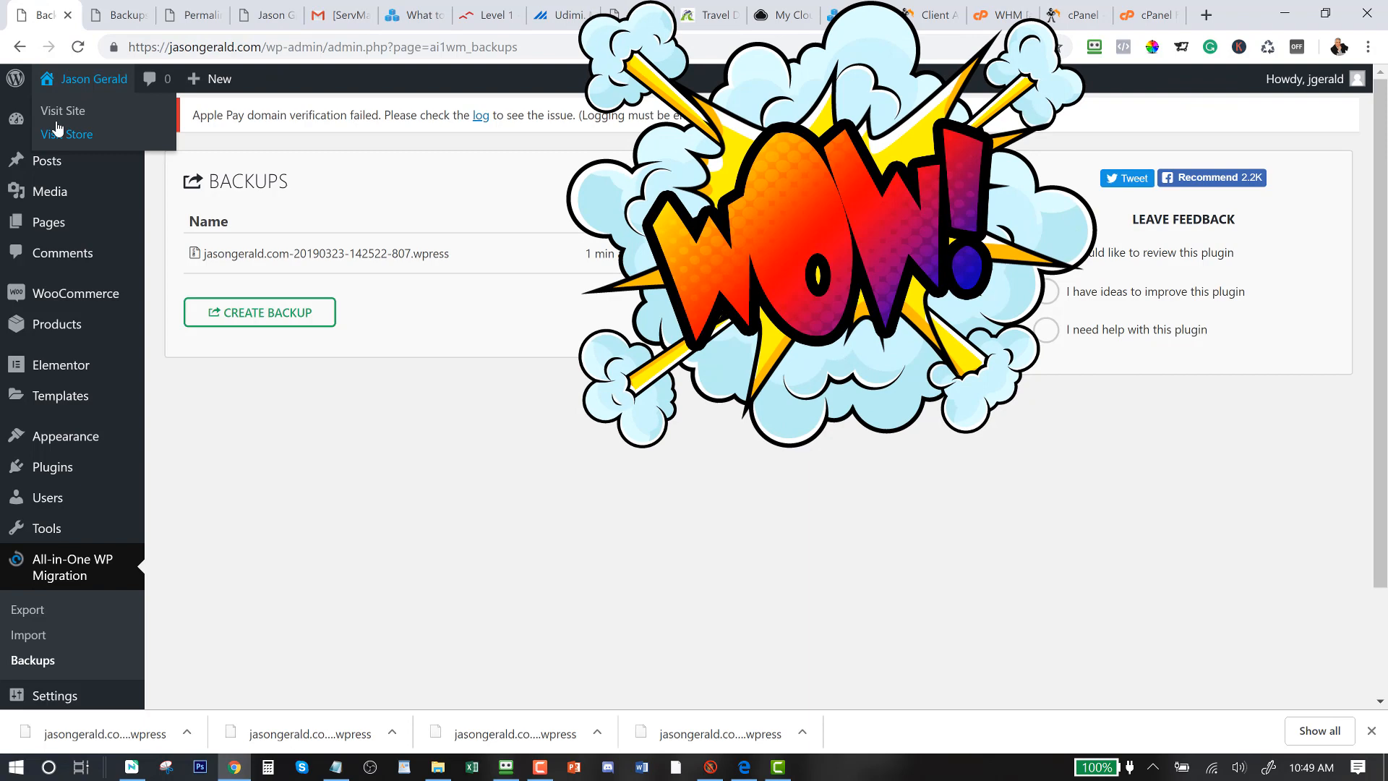